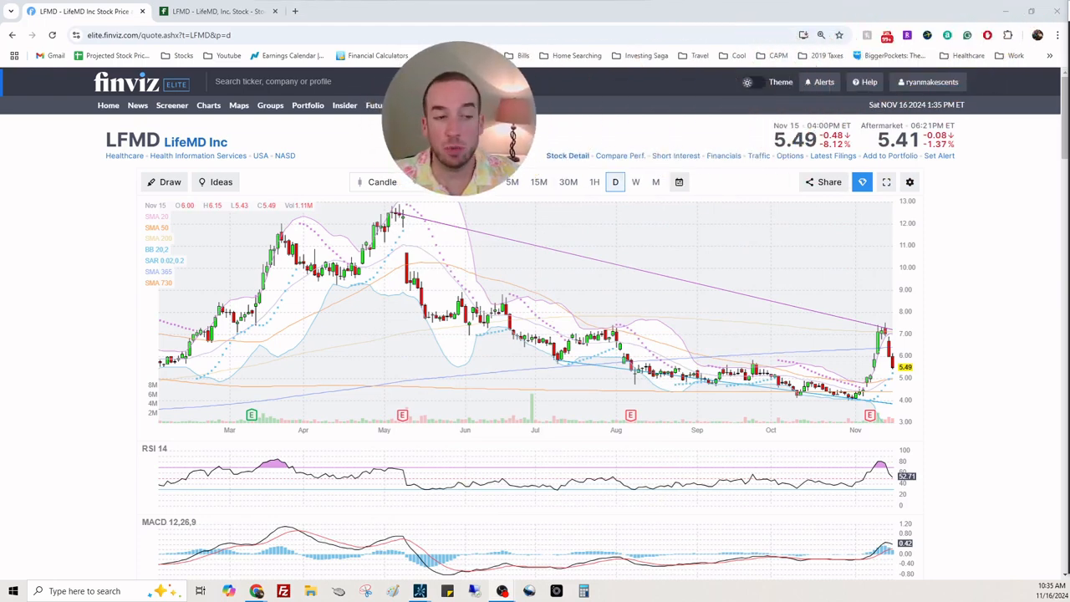
mouse_move(471, 217)
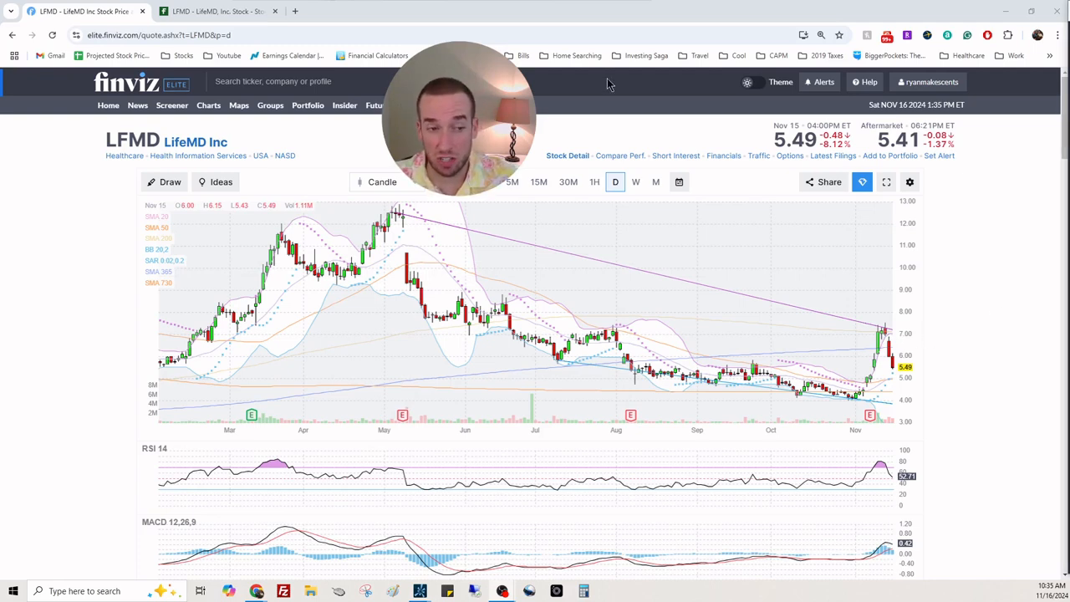
mouse_move(1036, 251)
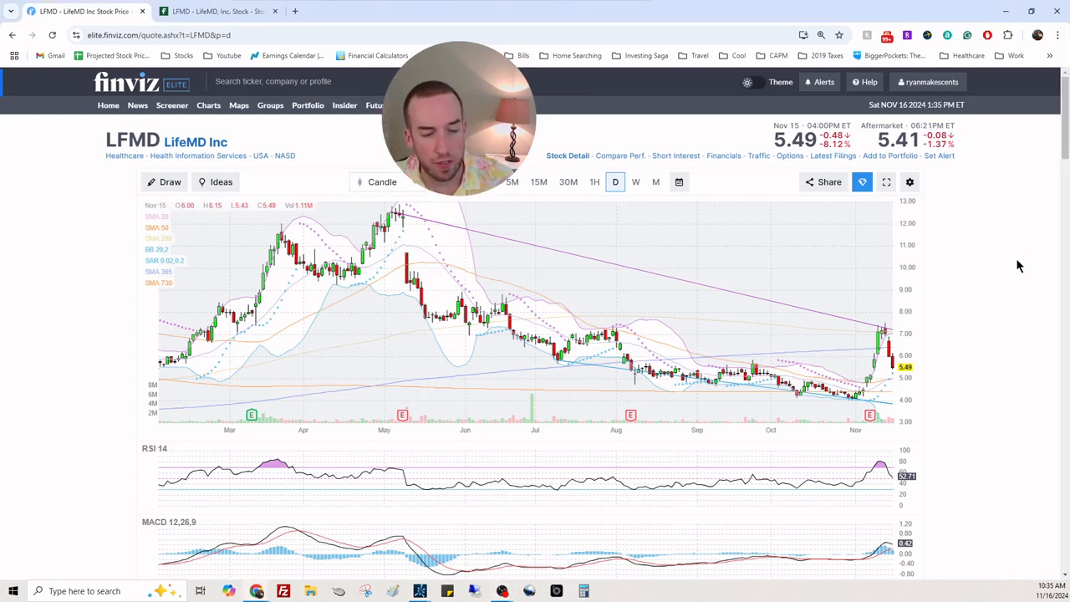
Switch LFMD's Finviz chart to monthly candles covering 2014 to 2024
scroll("down", 3)
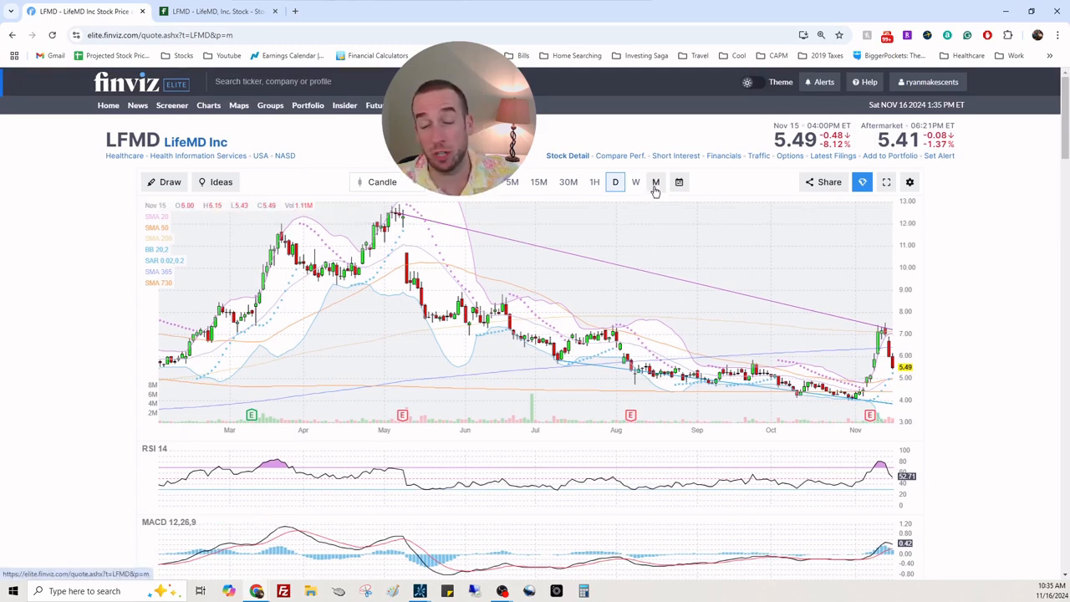
left_click(656, 180)
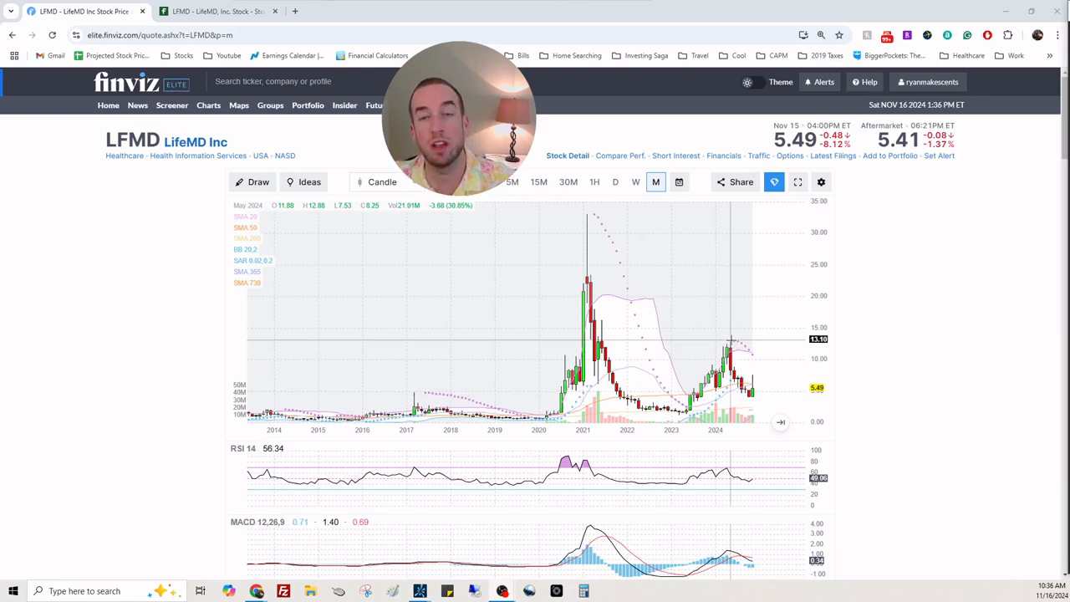
mouse_move(693, 322)
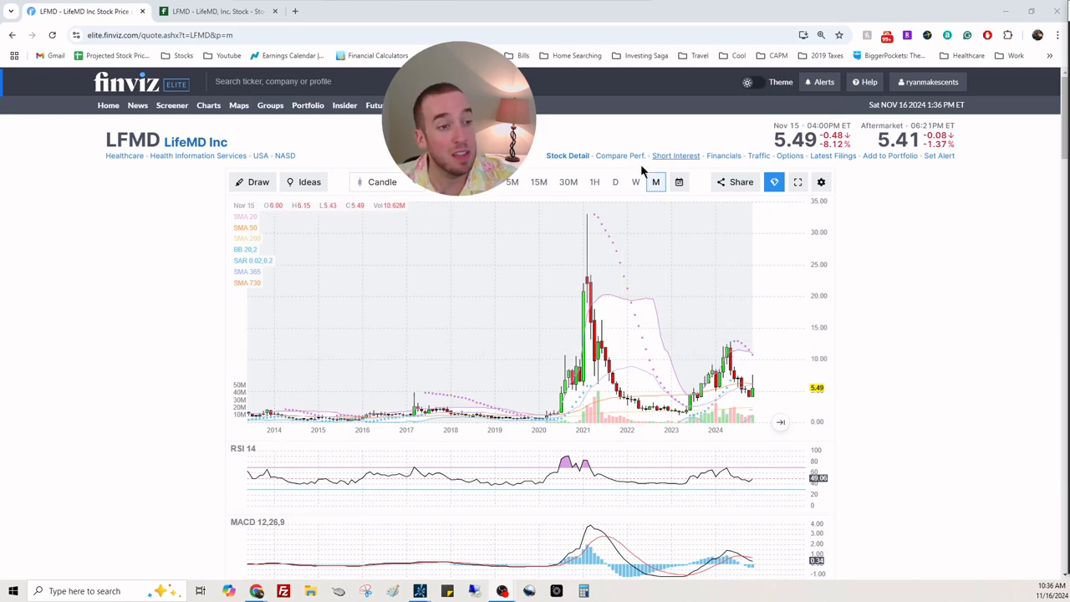
Switch LFMD to weekly candles and zoom into the 2021–2024 price swings
left_click(636, 182)
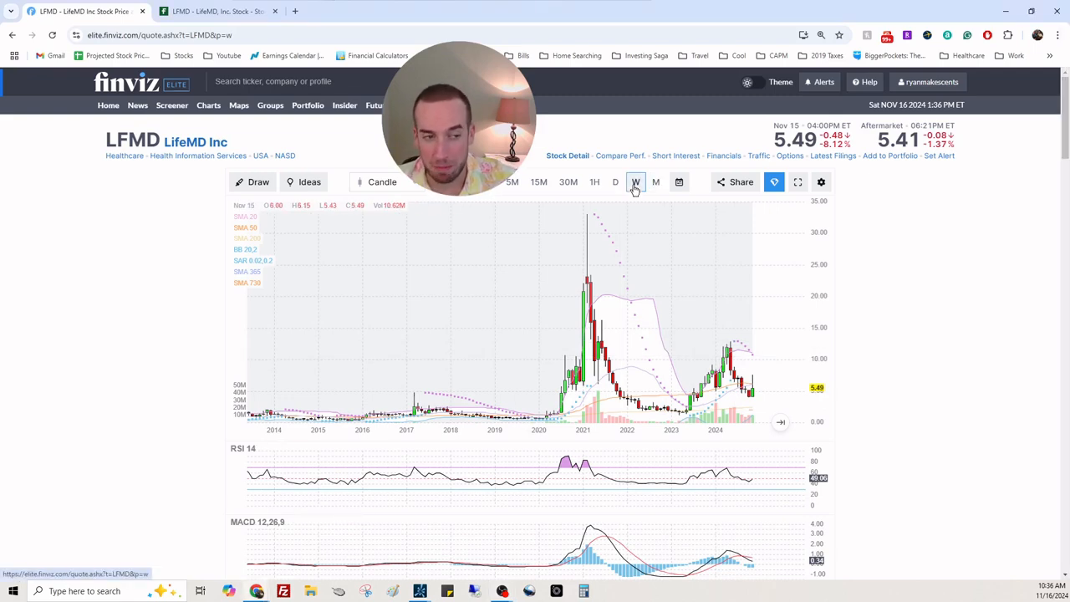
left_click(635, 180)
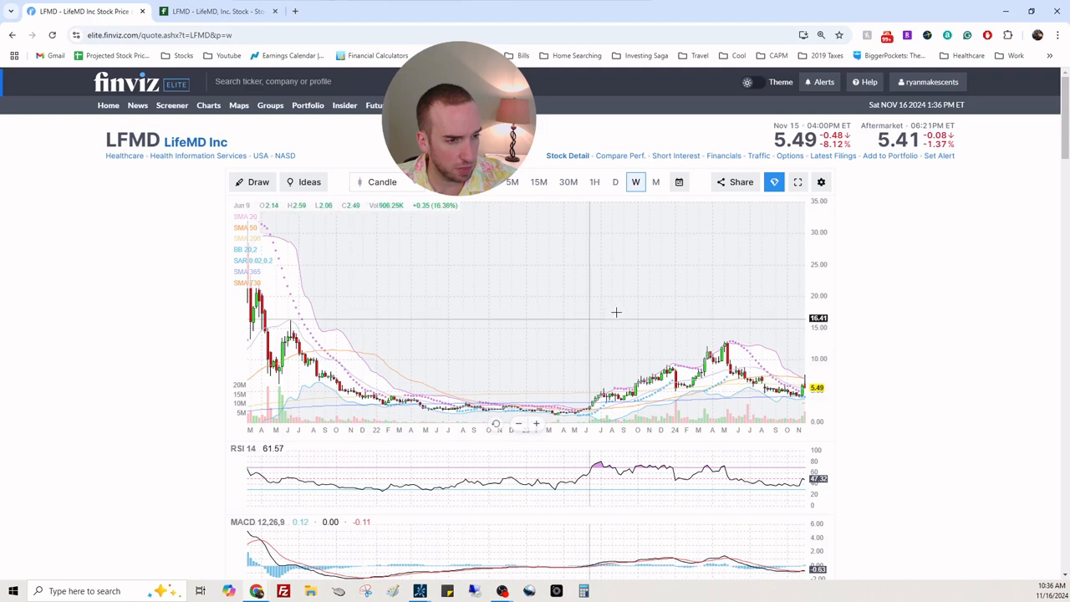
mouse_move(616, 313)
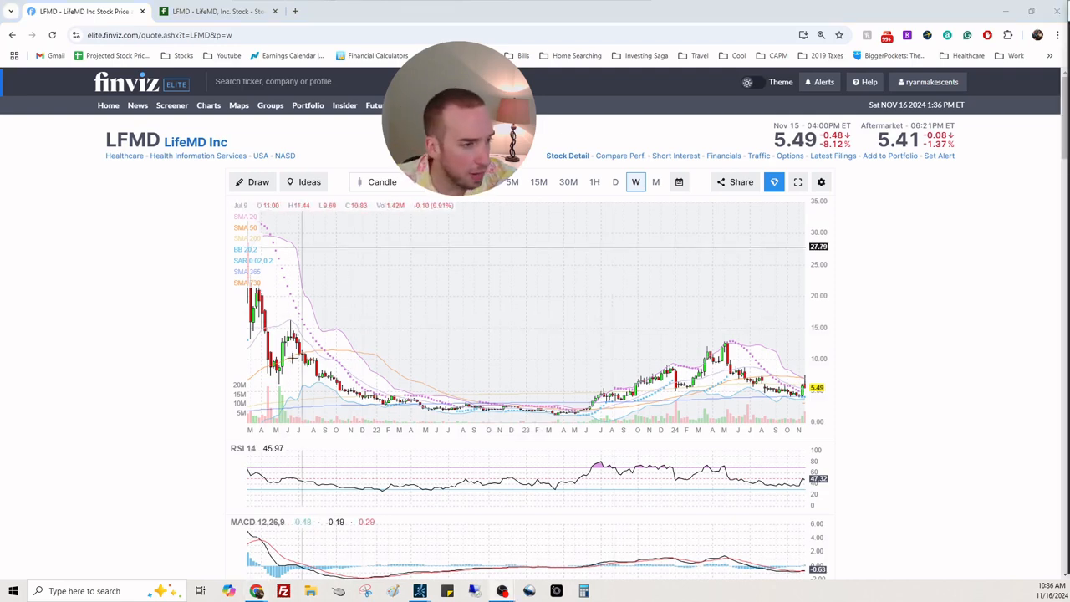
mouse_move(293, 337)
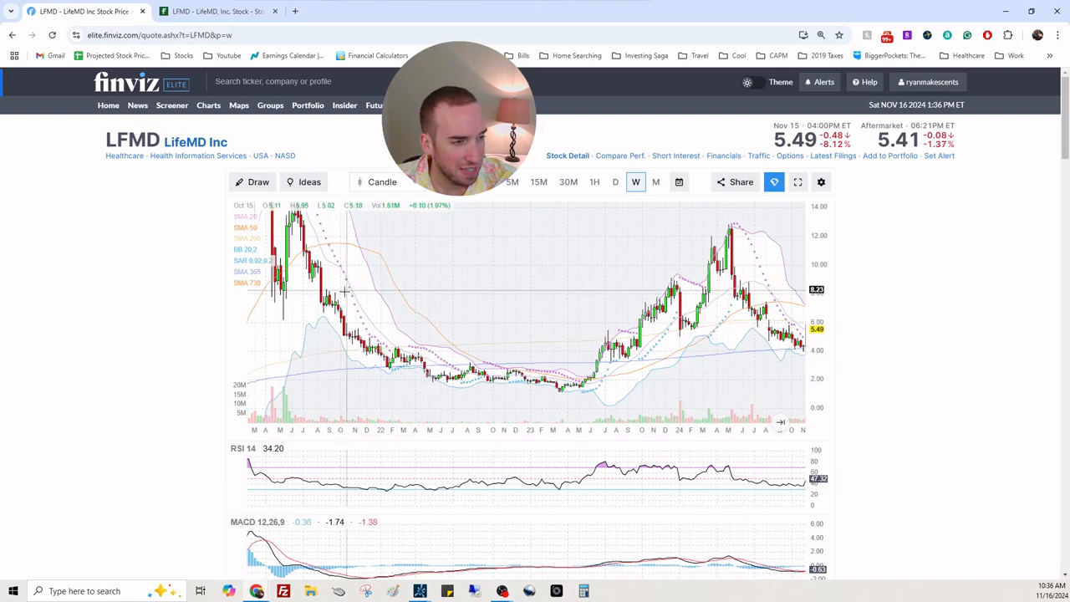
mouse_move(343, 294)
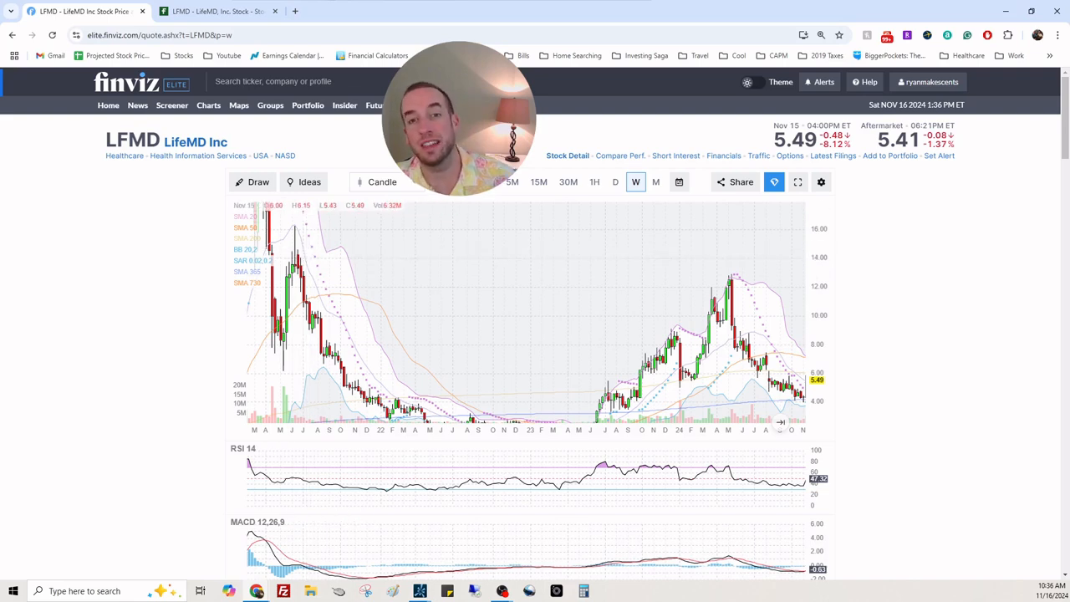
scroll("down", 3)
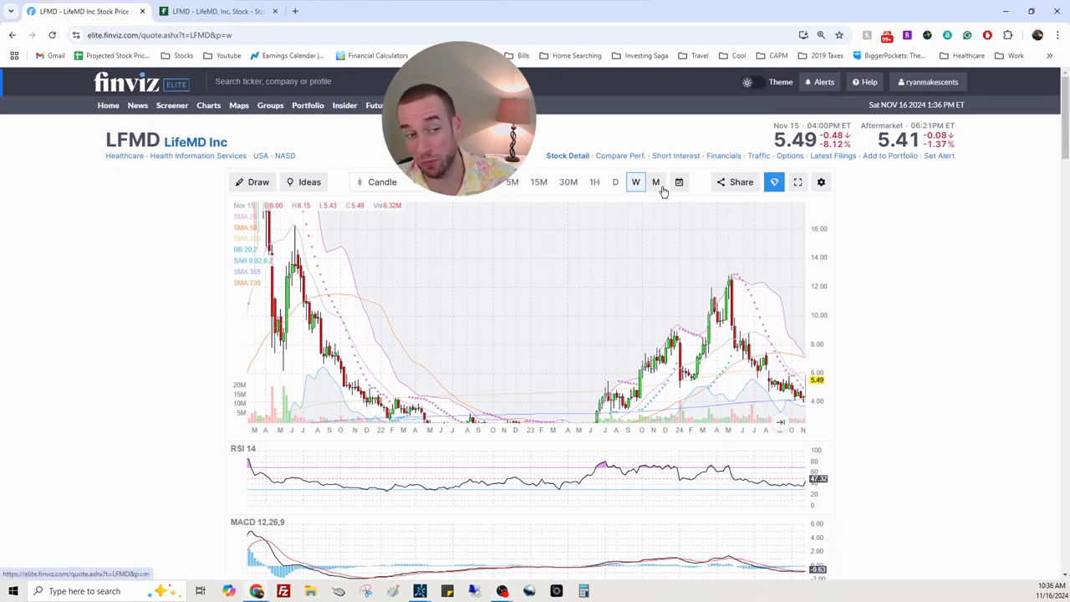
Return LFMD to monthly candles and scroll through the RSI, MACD, MFI and RMI panes
left_click(656, 182)
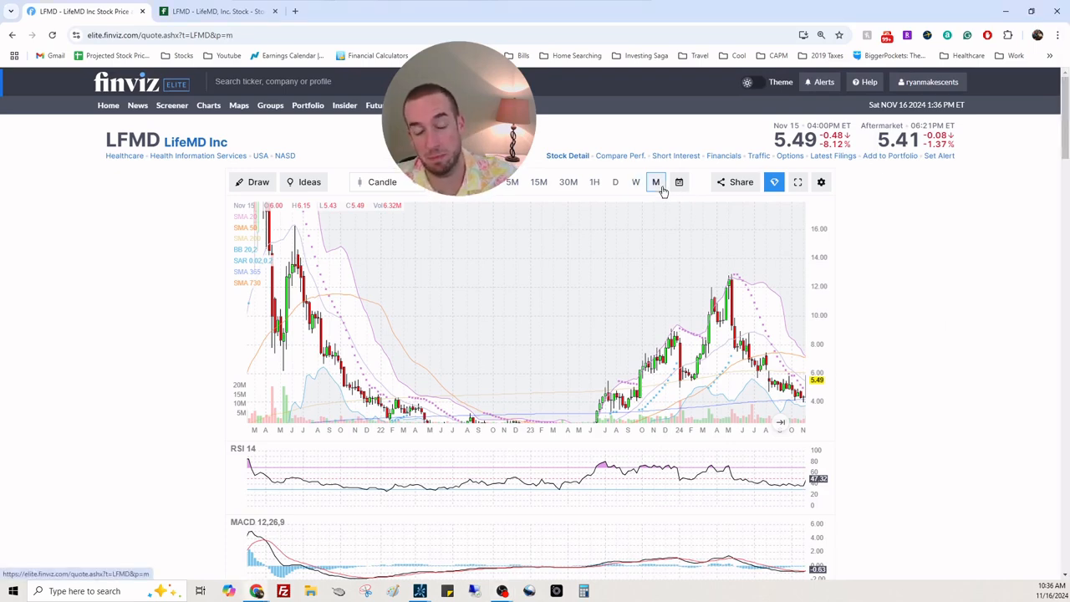
left_click(656, 182)
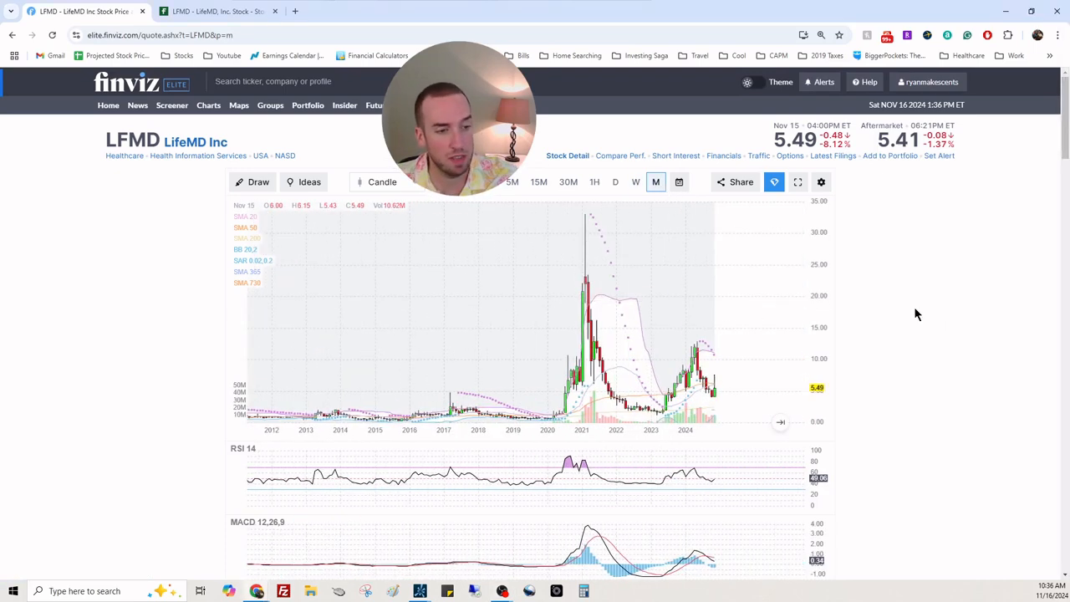
scroll("down", 3)
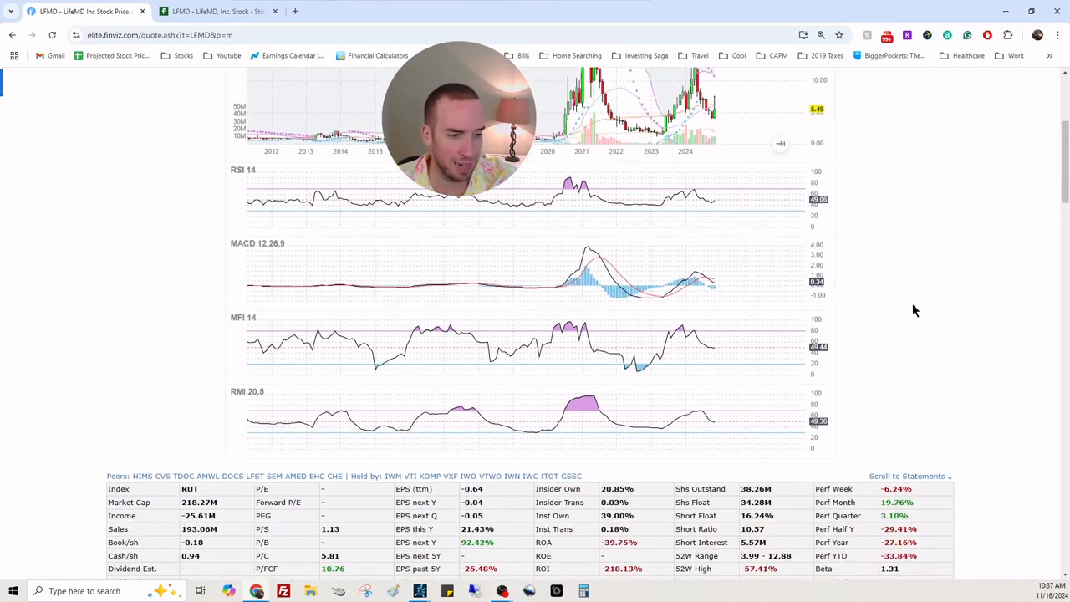
scroll("down", 3)
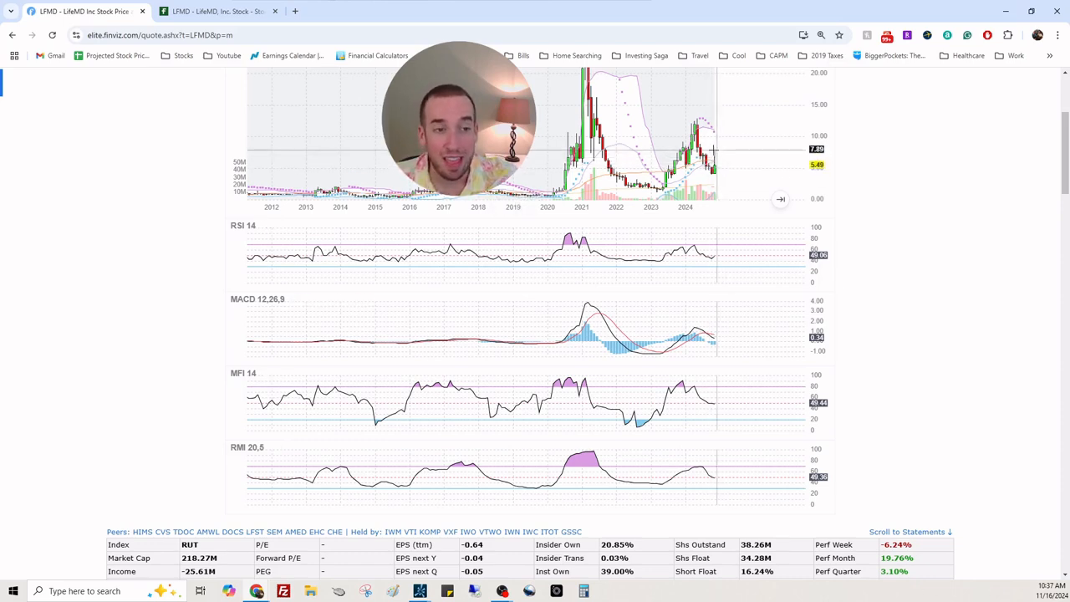
mouse_move(706, 176)
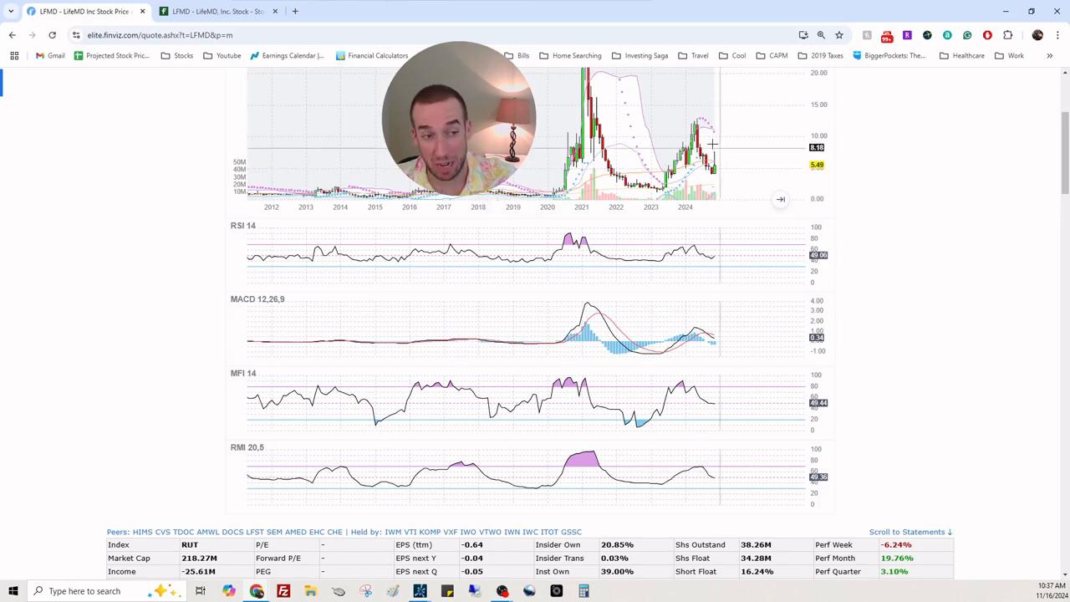
mouse_move(732, 179)
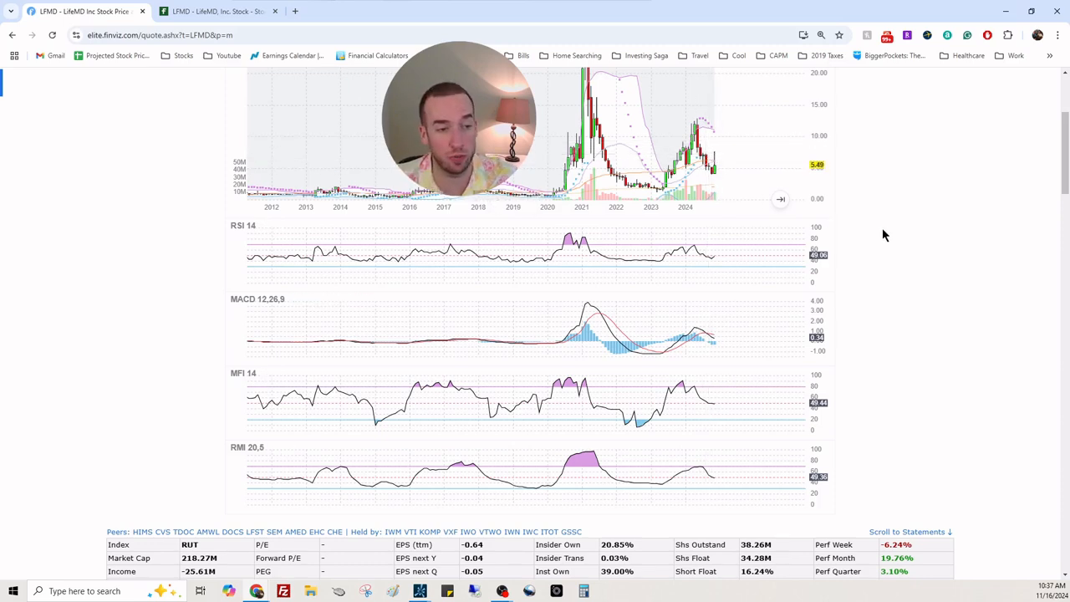
mouse_move(699, 326)
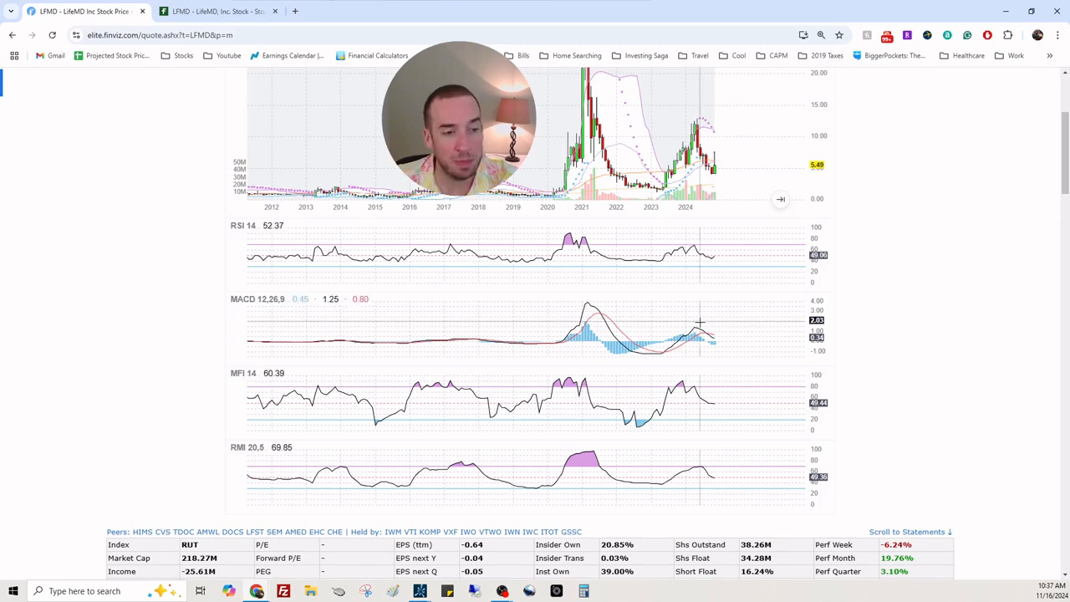
mouse_move(706, 350)
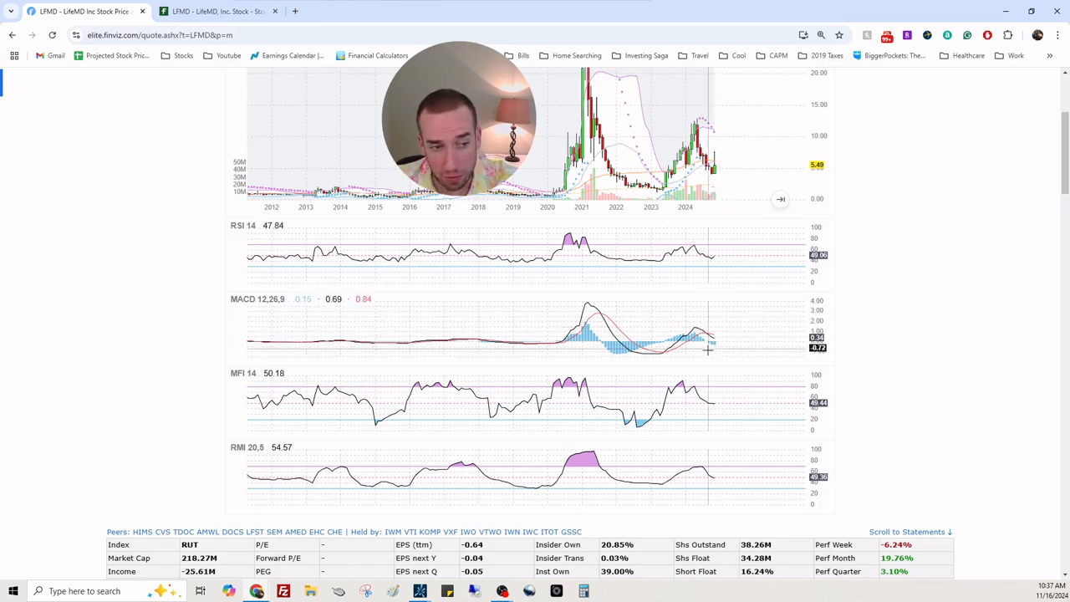
mouse_move(716, 184)
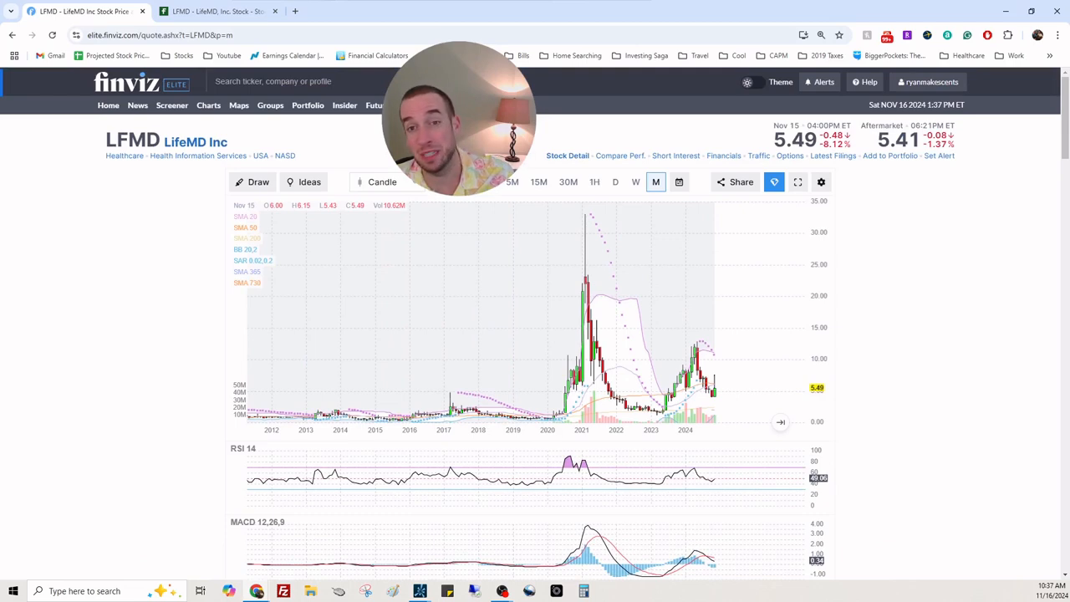
scroll("down", 3)
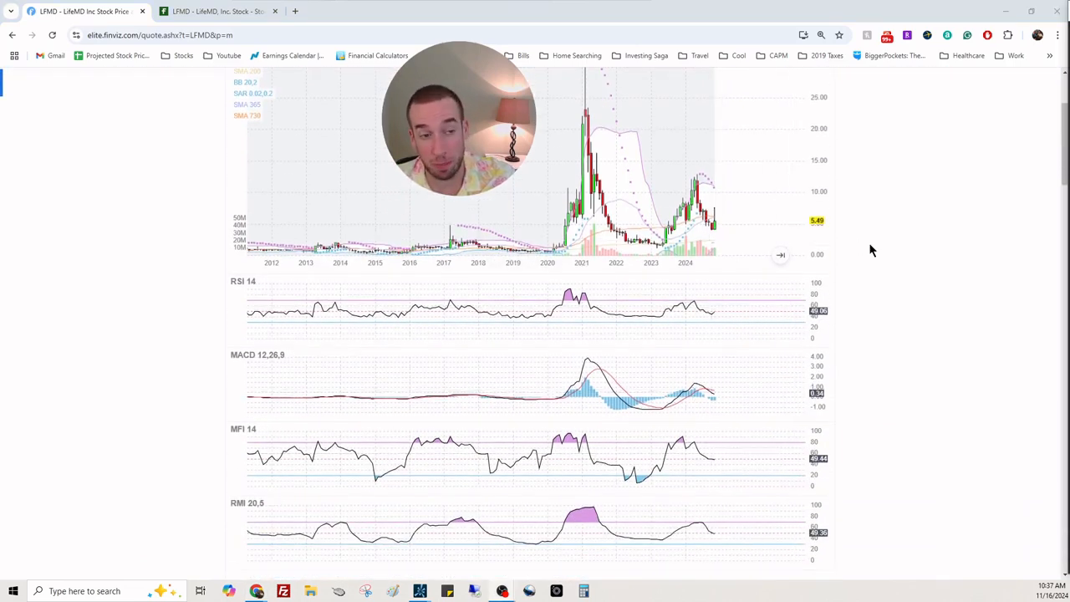
mouse_move(943, 266)
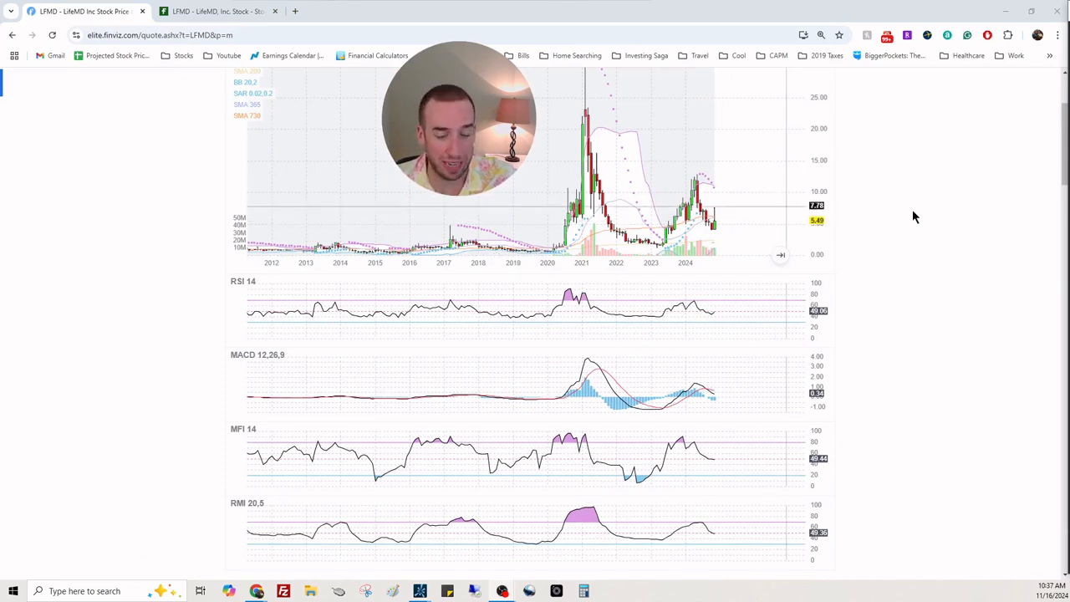
scroll("down", 3)
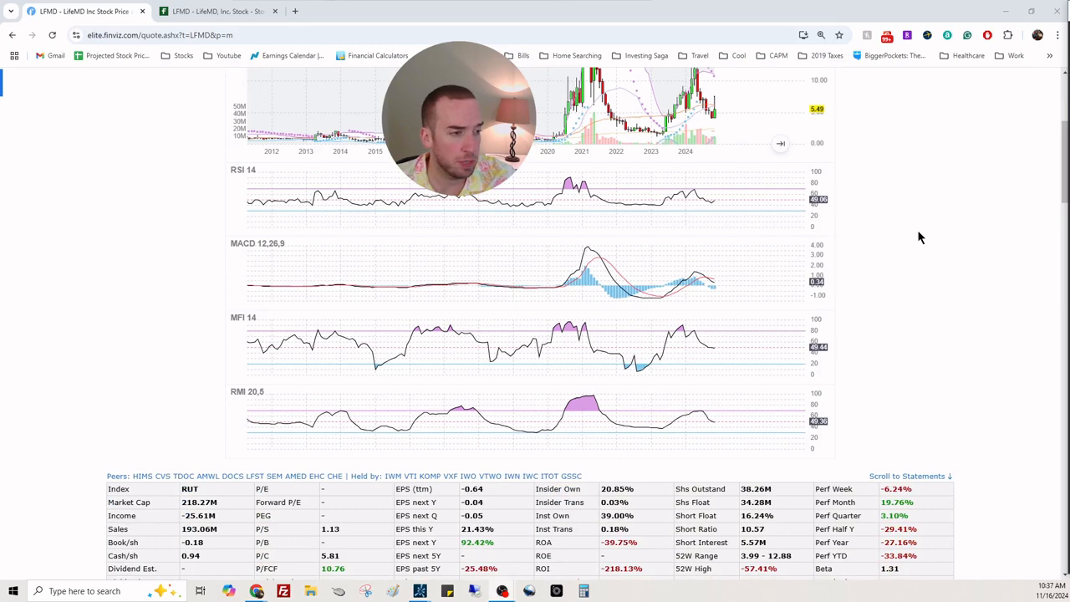
scroll("down", 3)
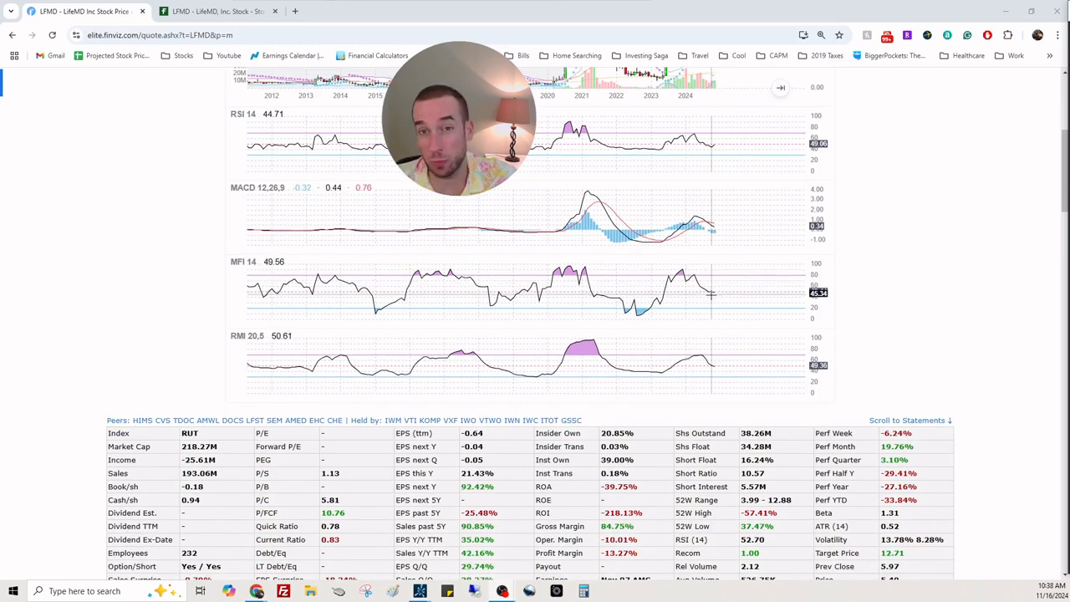
mouse_move(689, 372)
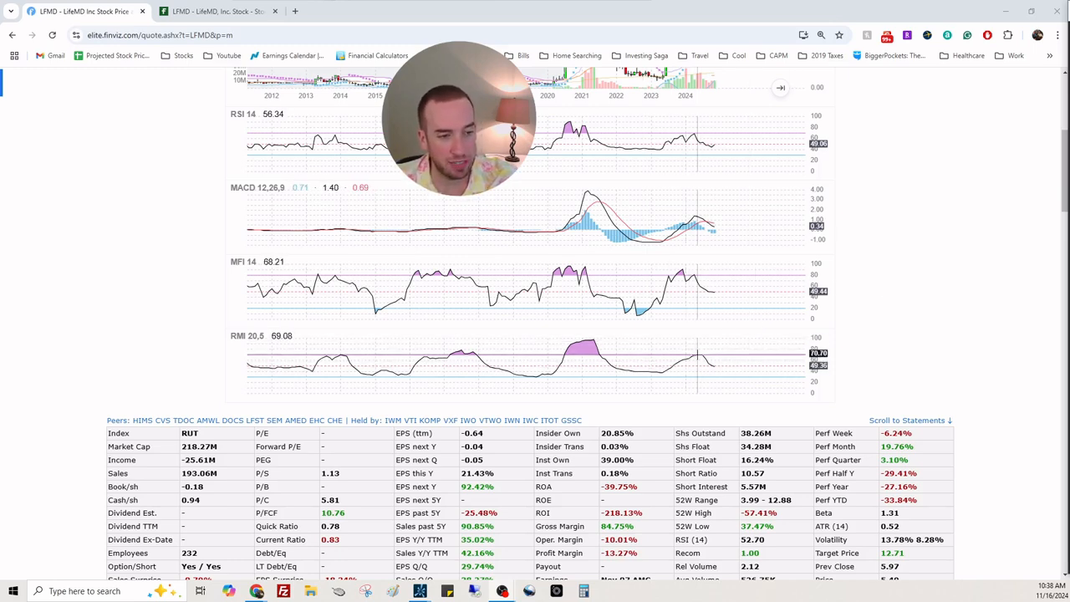
mouse_move(802, 342)
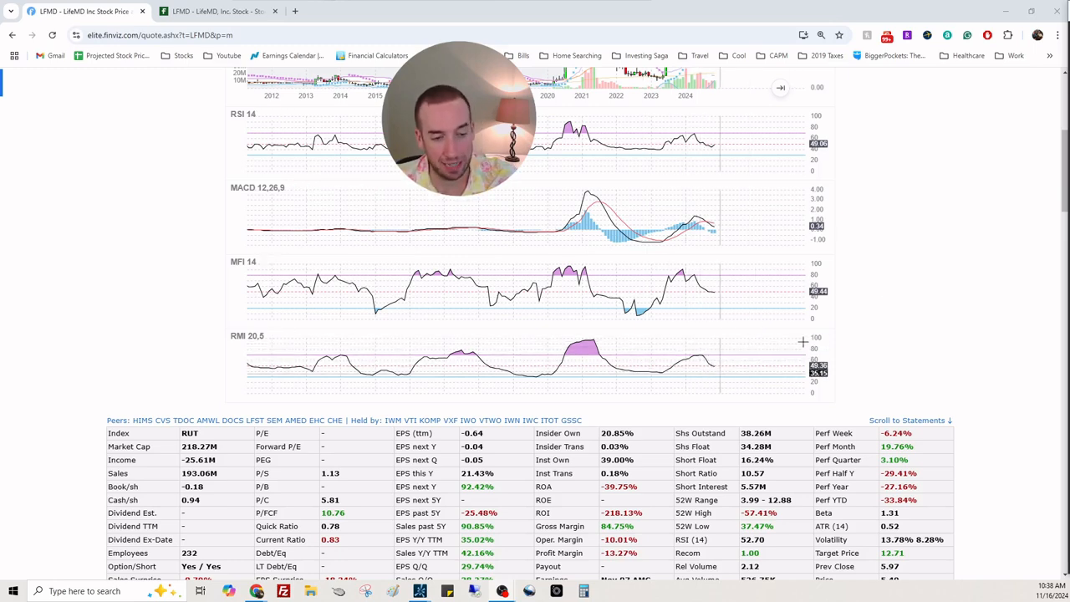
scroll("down", 3)
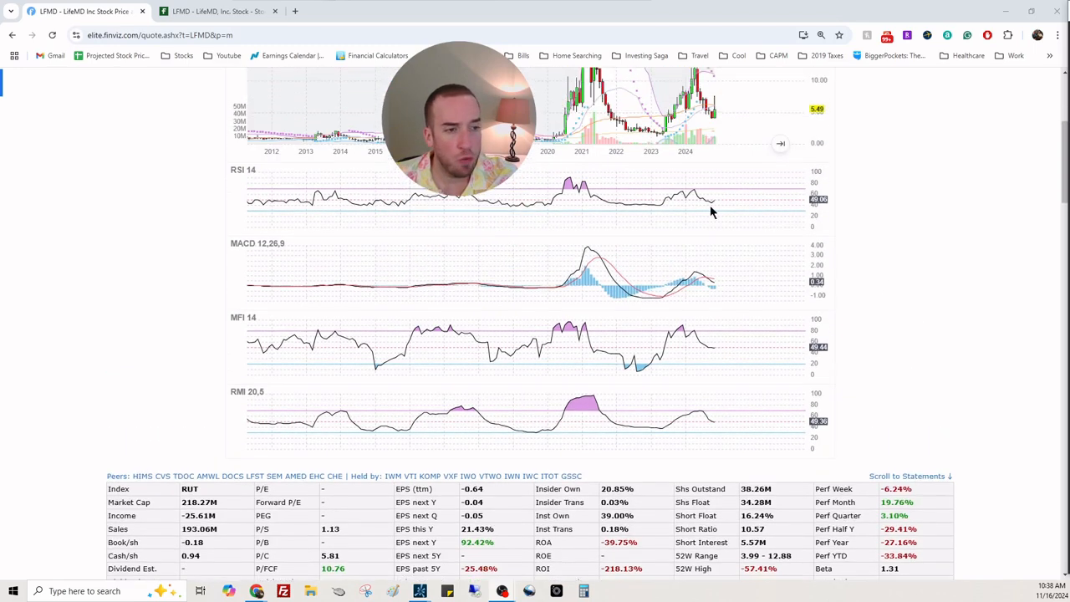
scroll("down", 3)
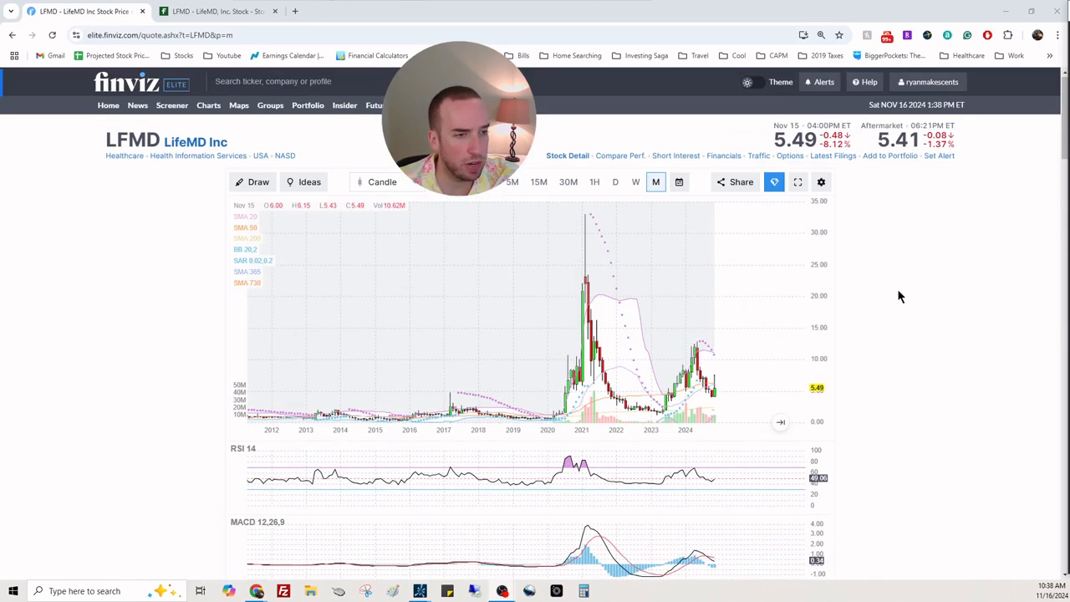
mouse_move(716, 336)
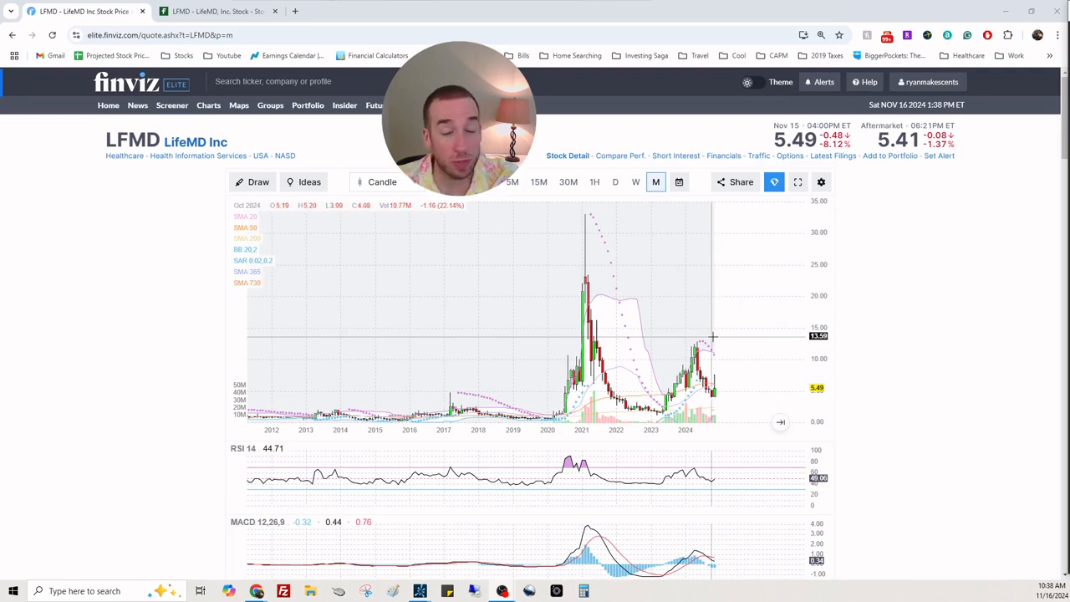
mouse_move(840, 321)
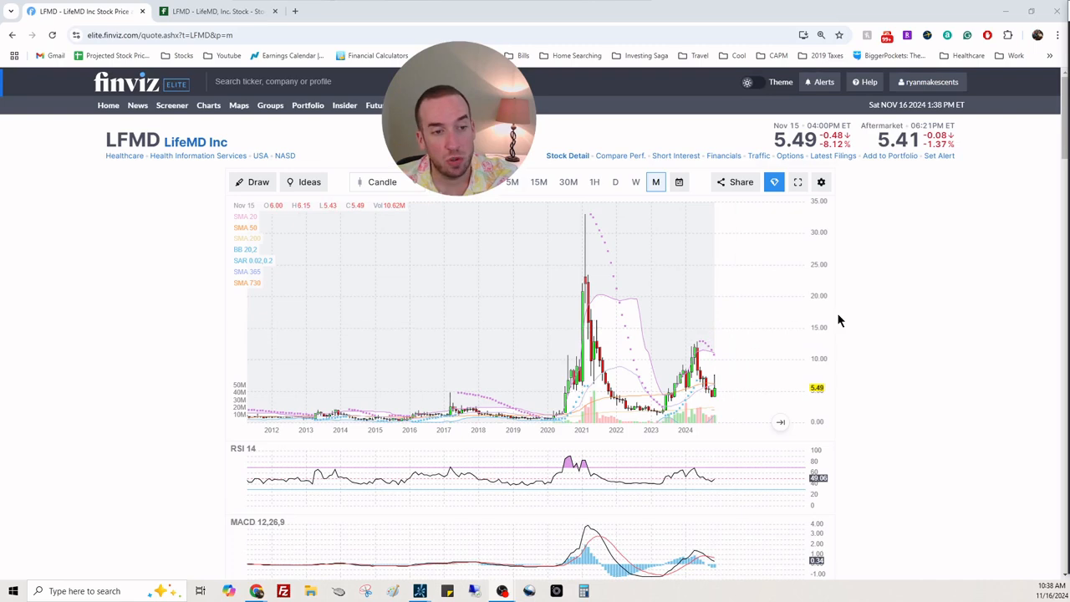
scroll("down", 3)
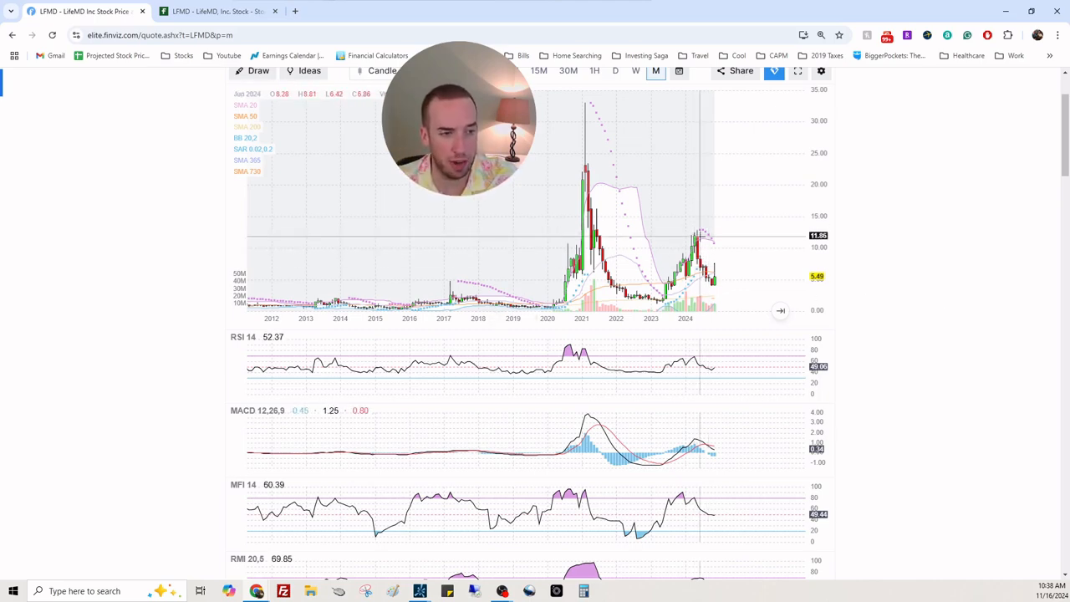
mouse_move(711, 252)
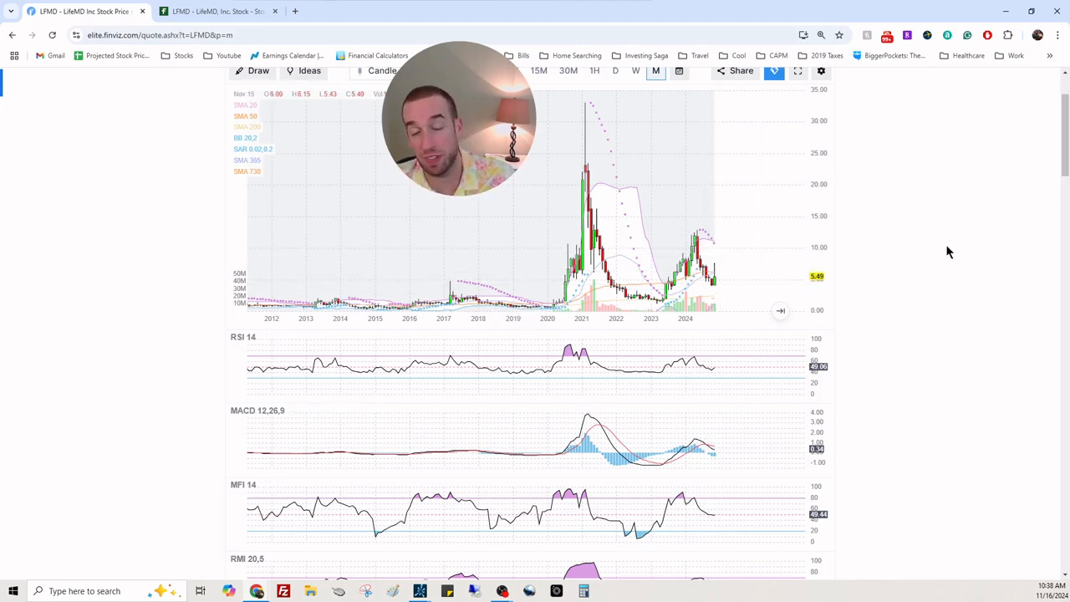
mouse_move(750, 284)
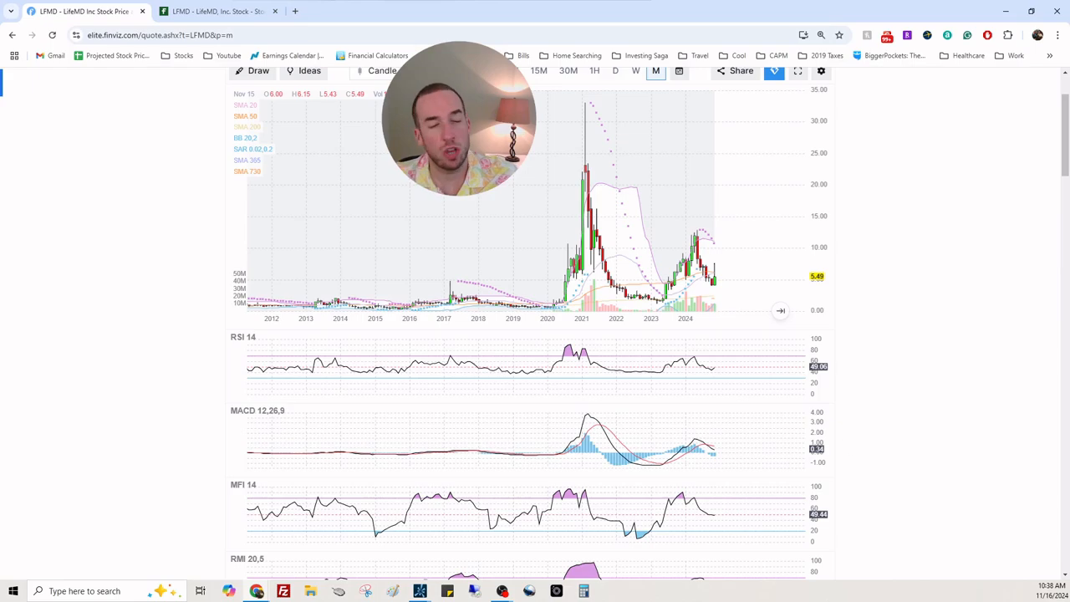
Scroll down to LFMD's fundamentals table and EPS, sales and shares-outstanding charts
scroll("down", 3)
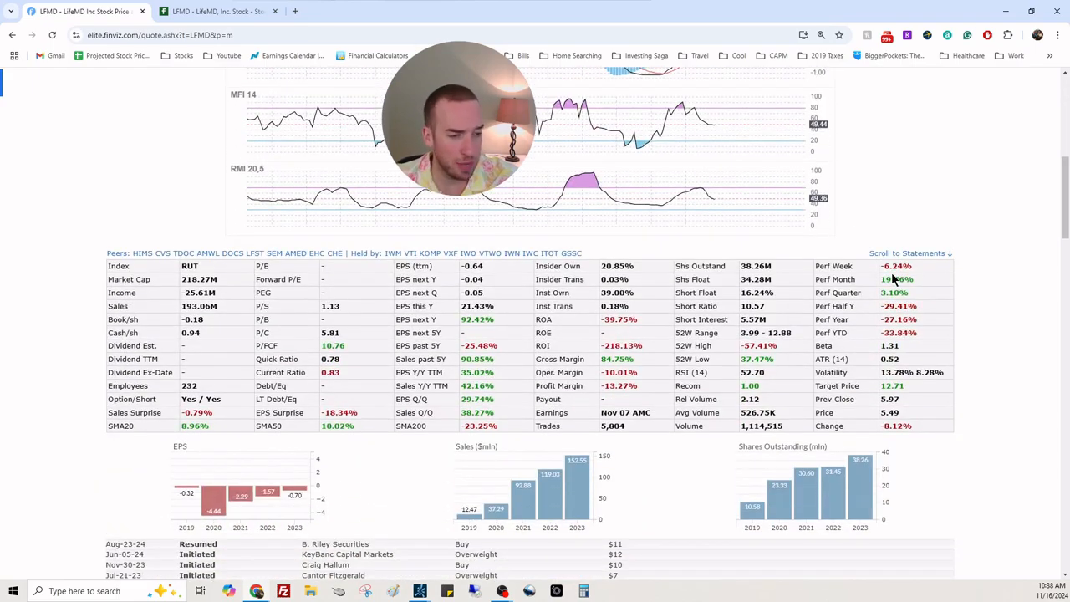
scroll("down", 3)
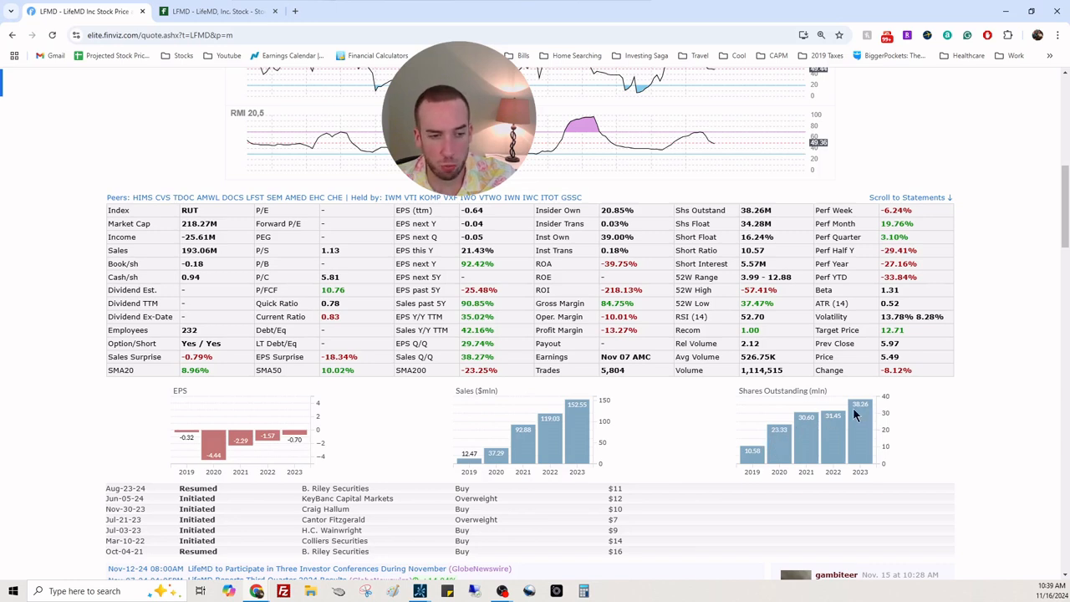
mouse_move(923, 428)
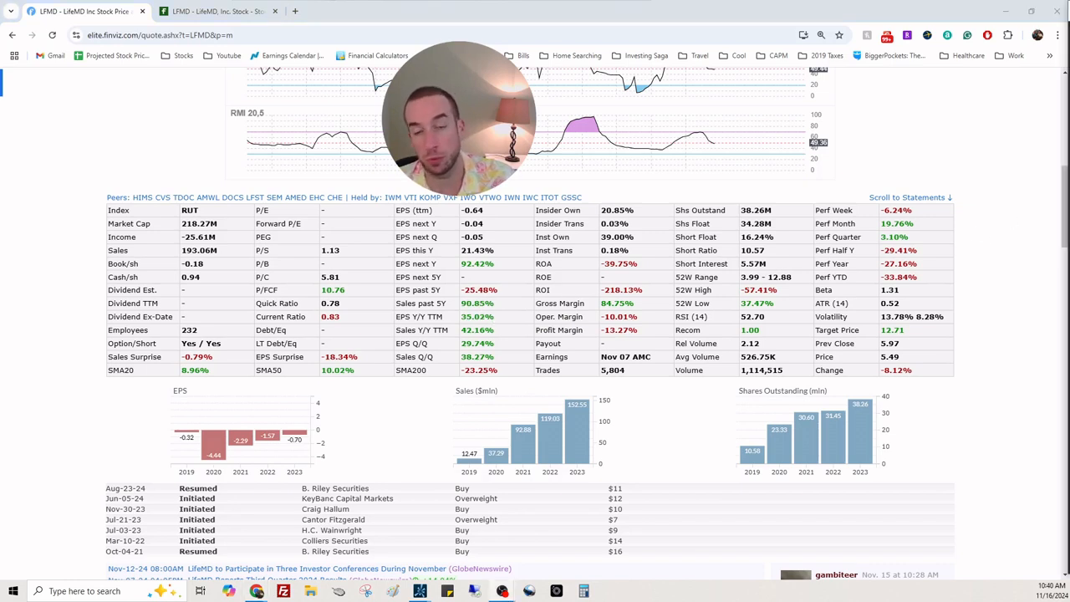
mouse_move(837, 269)
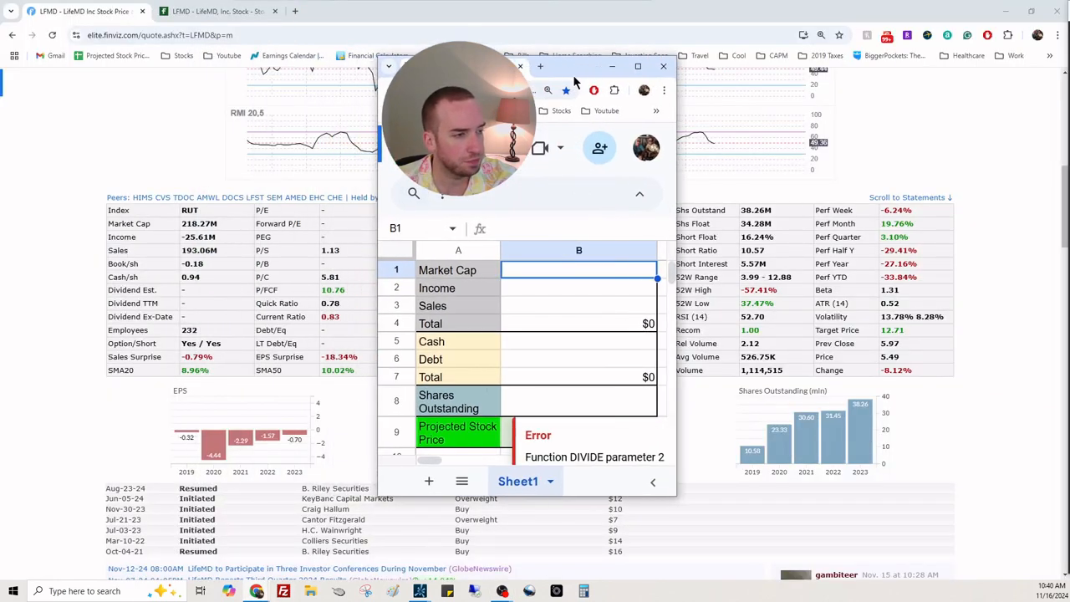
Enter -25 for Income and 193 for Sales in the valuation sheet
left_click(578, 287)
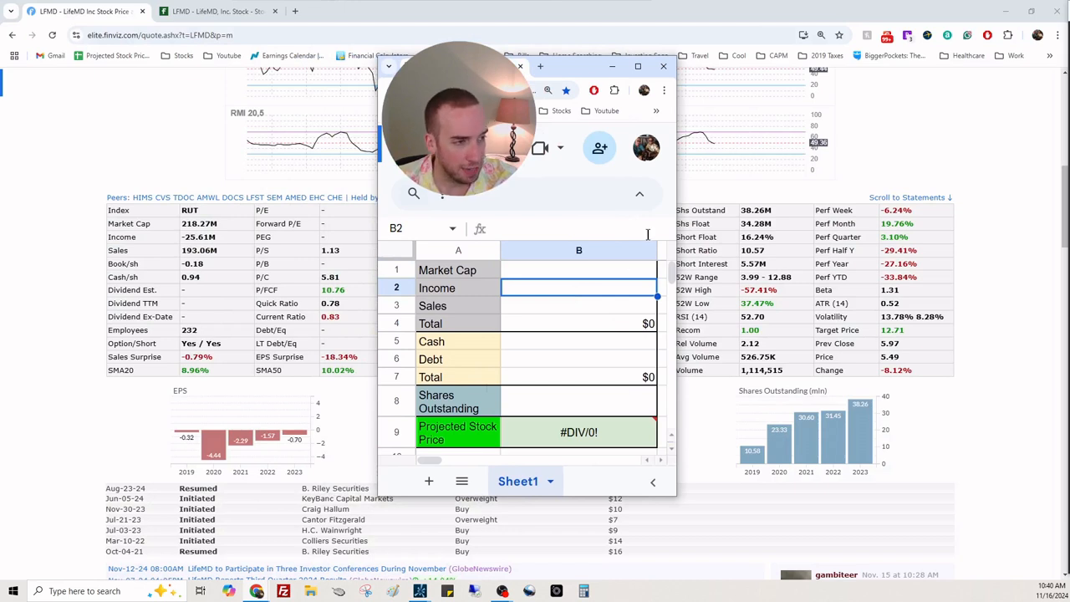
type("-25")
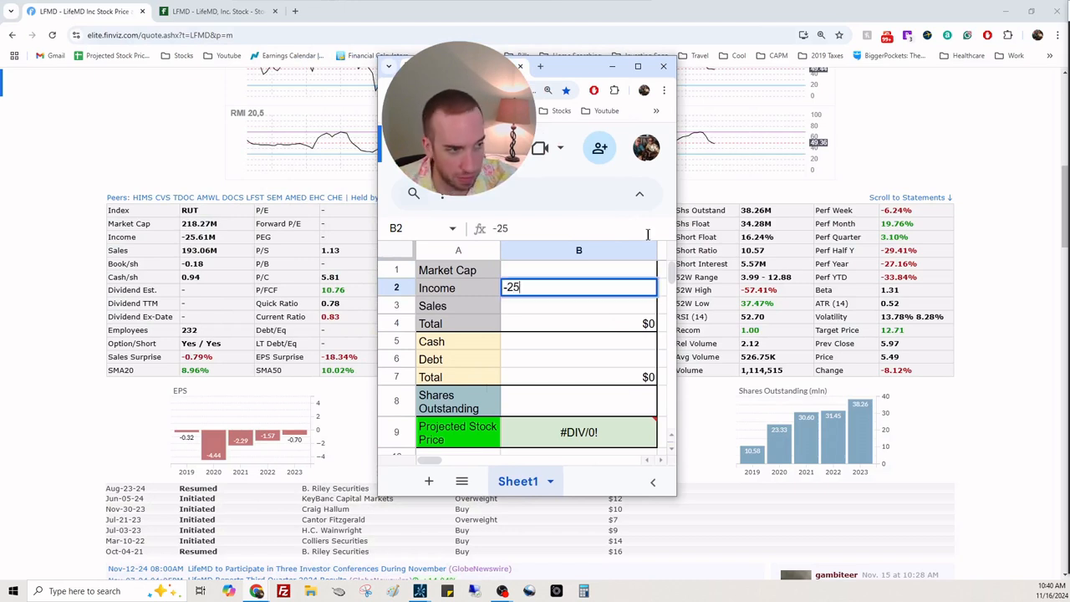
key("enter")
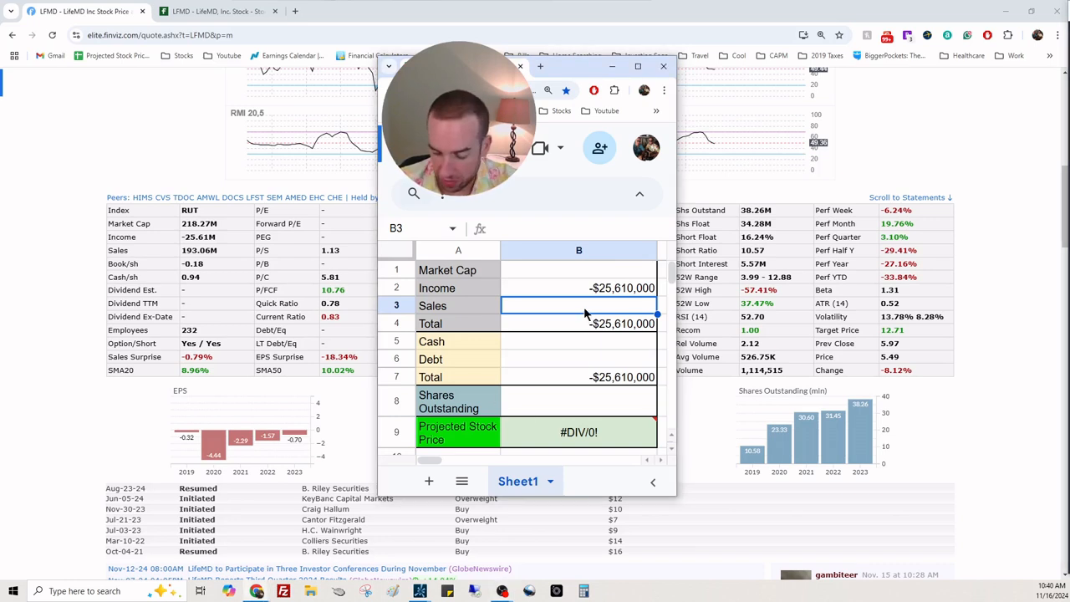
type("193")
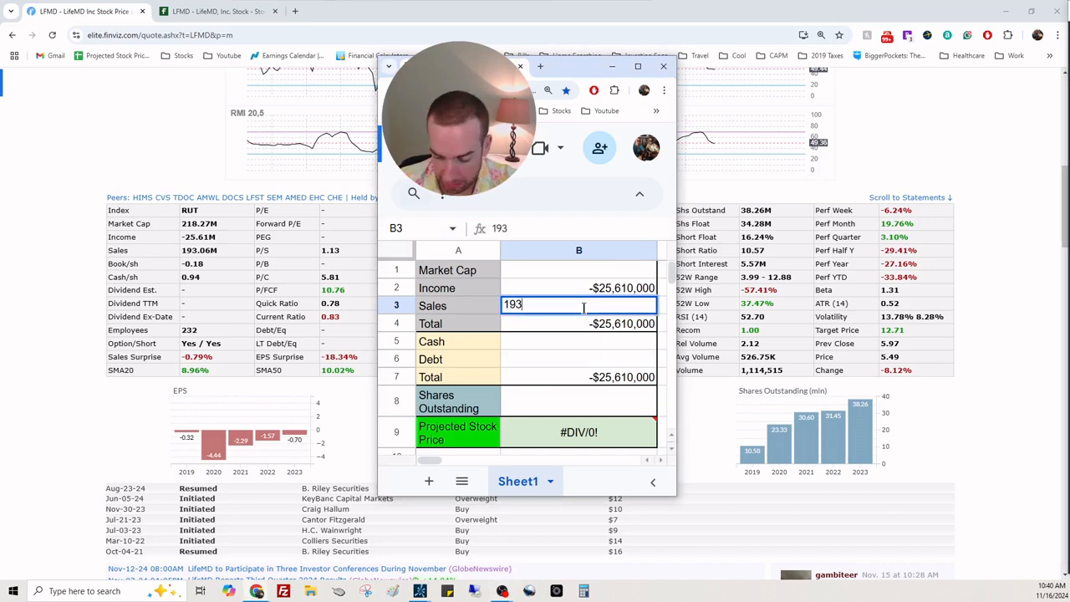
key("Enter")
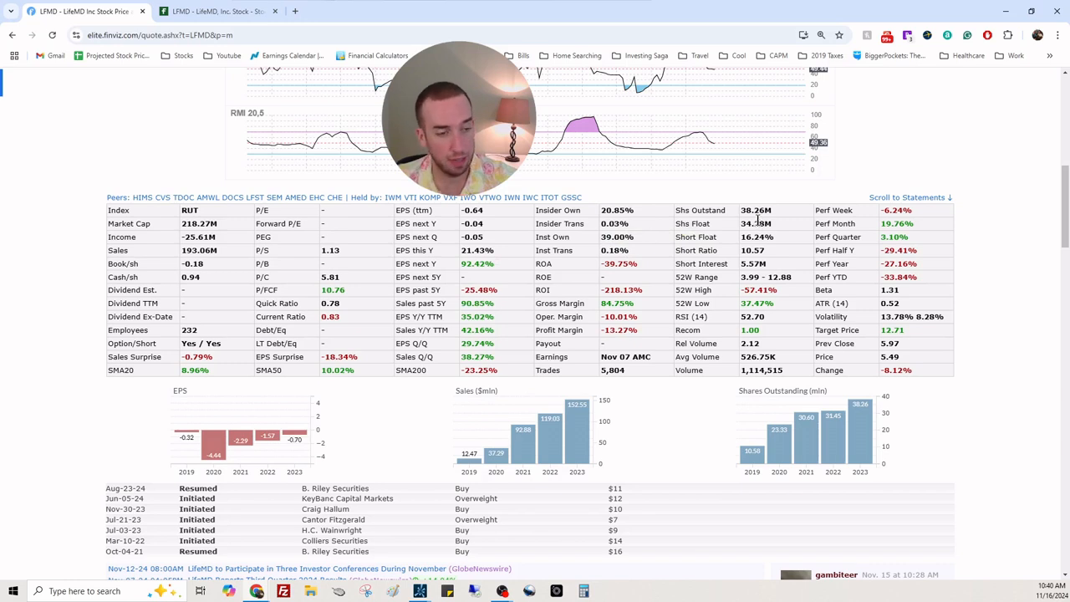
double_click(749, 330)
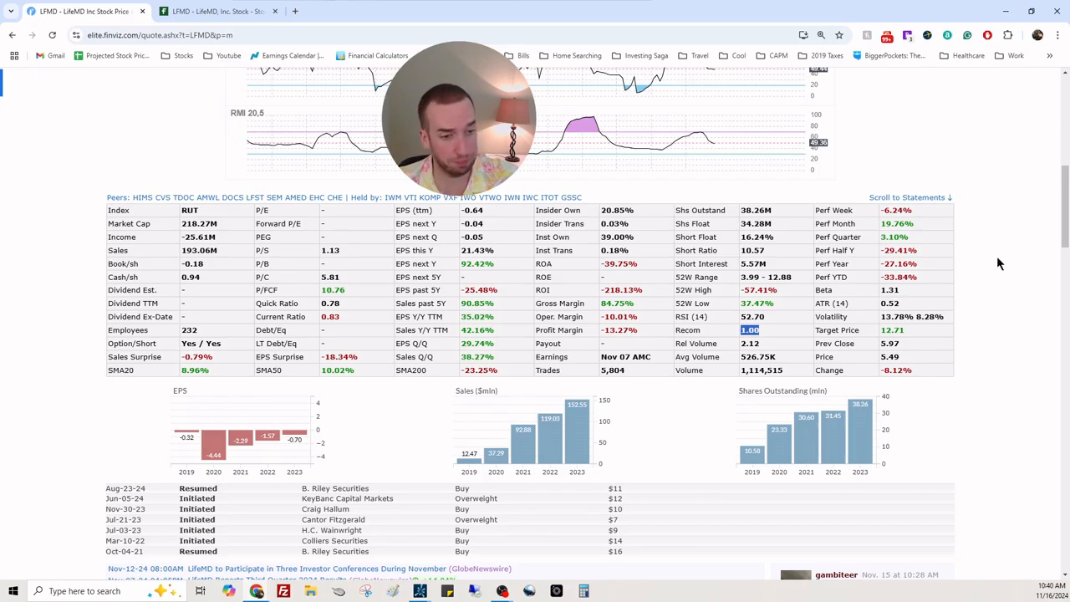
scroll("down", 3)
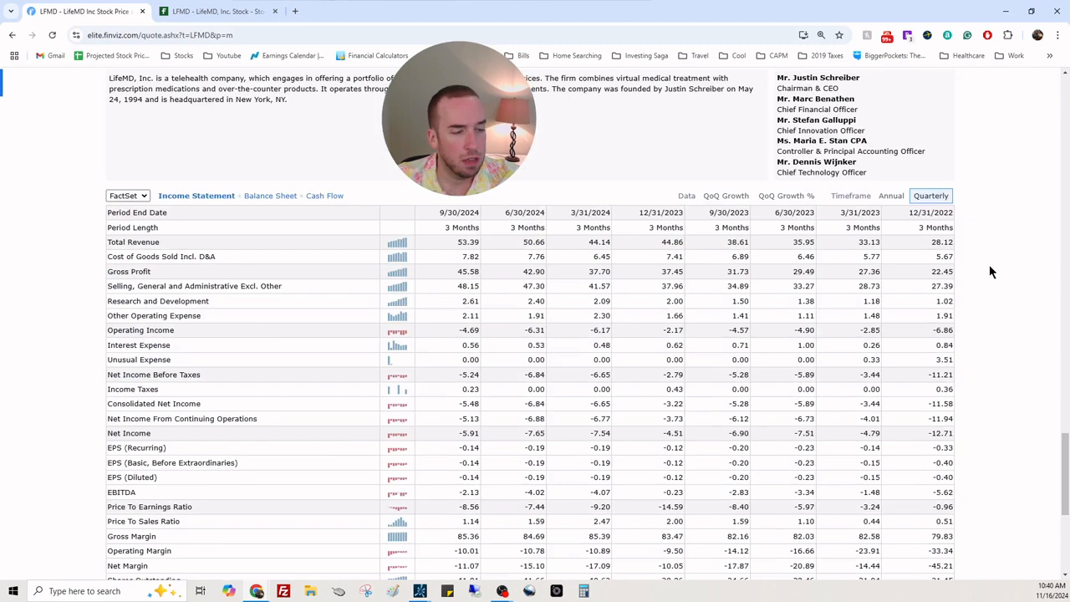
mouse_move(574, 242)
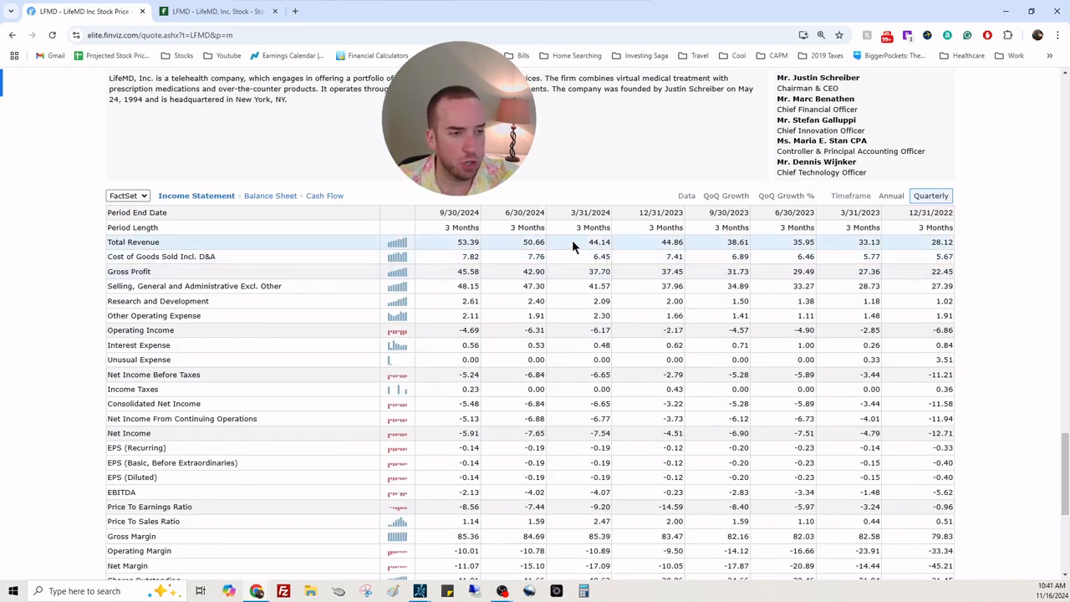
mouse_move(843, 245)
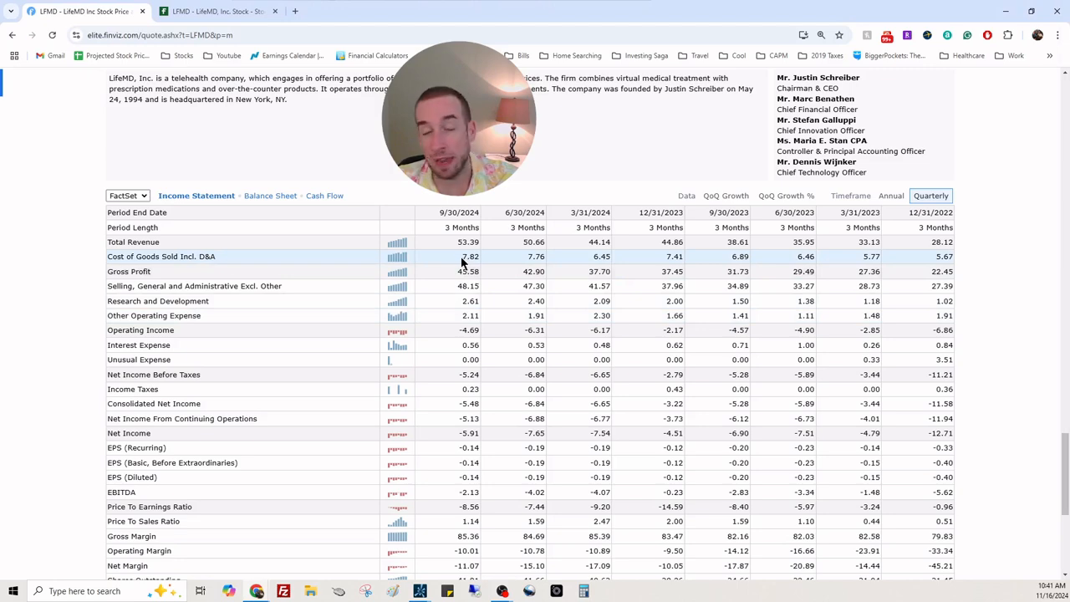
Scroll down to LFMD's quarterly income statement section
scroll("down", 3)
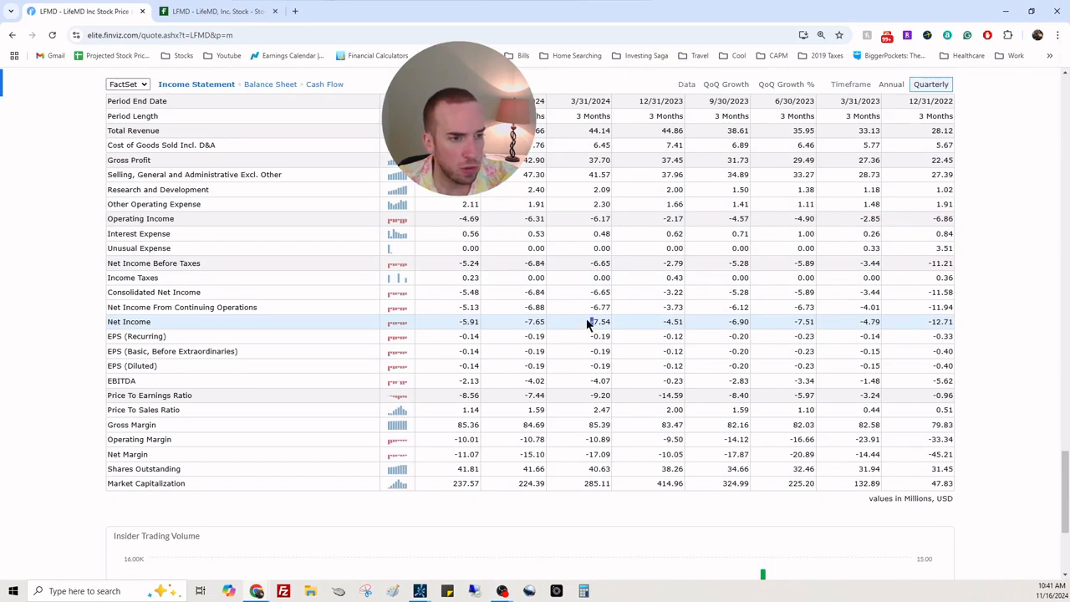
mouse_move(713, 325)
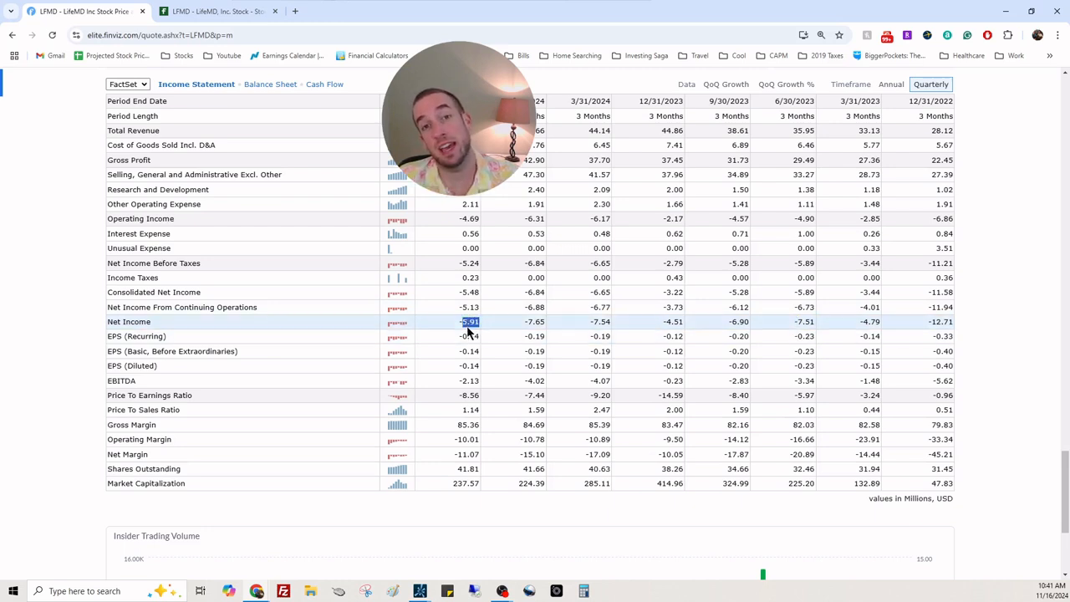
mouse_move(656, 327)
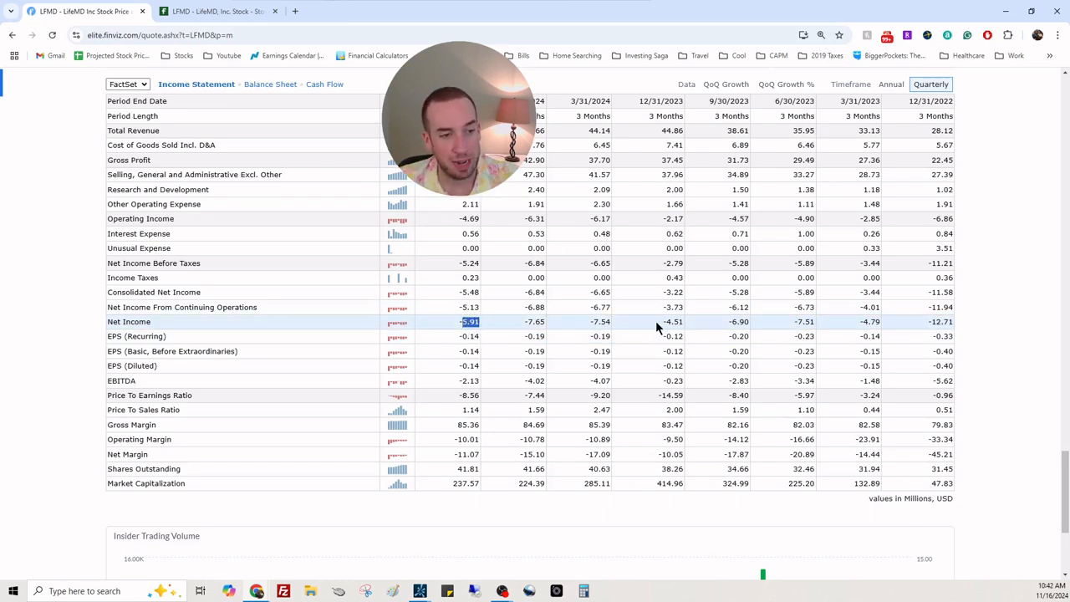
mouse_move(711, 326)
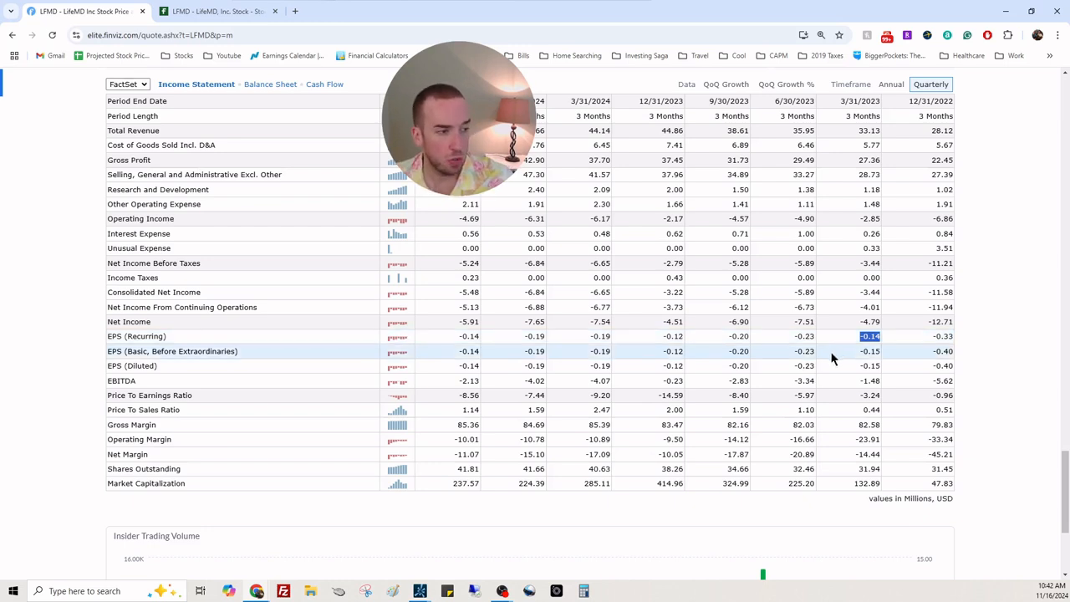
mouse_move(639, 432)
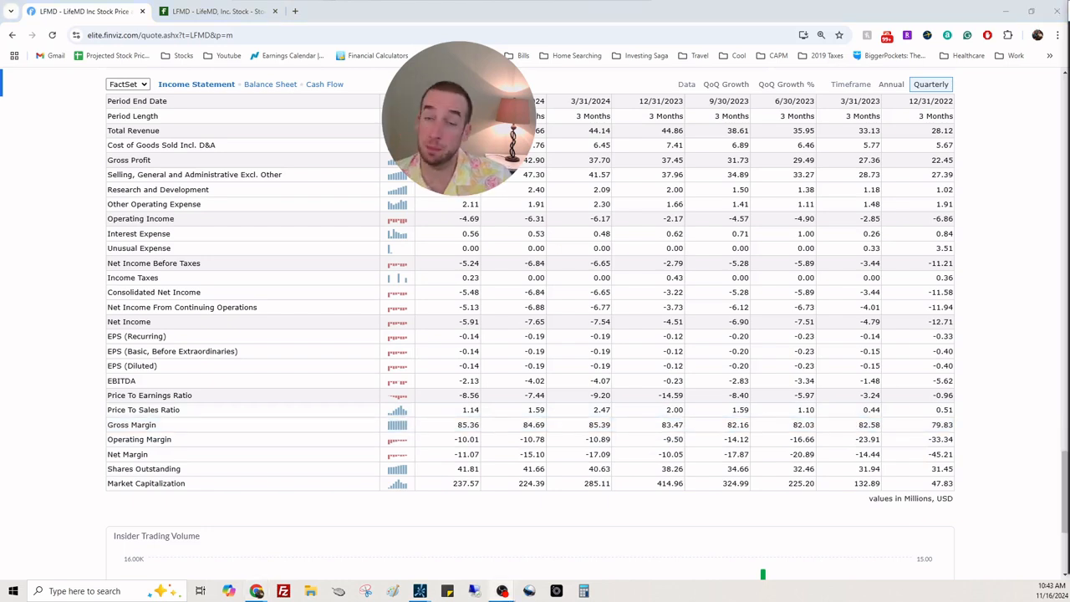
mouse_move(759, 576)
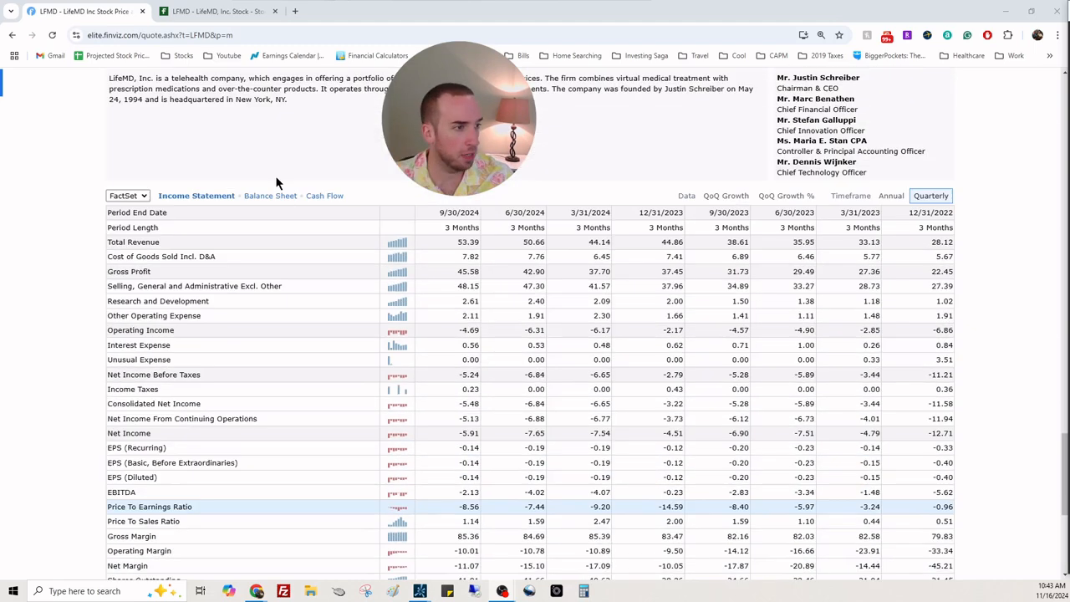
mouse_move(271, 195)
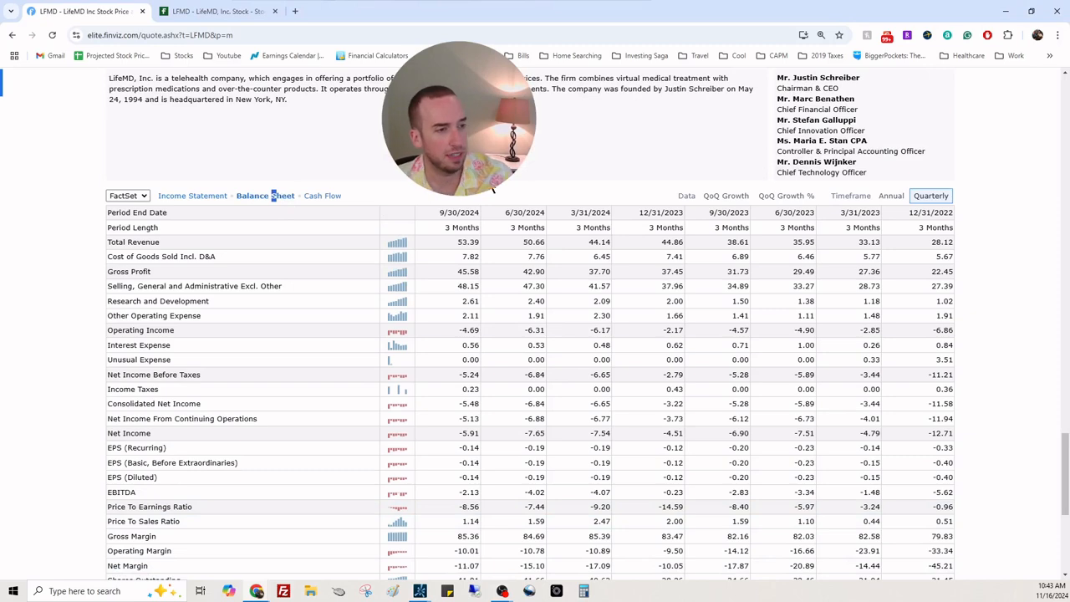
Show LFMD's balance sheet and enter cash 37590 and debt 19460 in the calculator
left_click(265, 195)
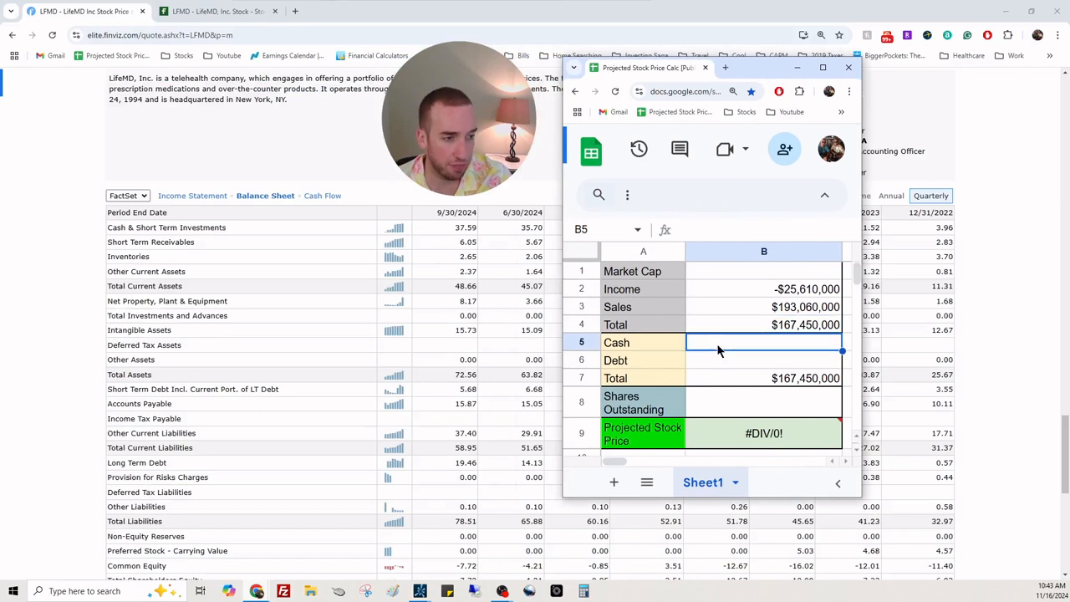
type("37590,000")
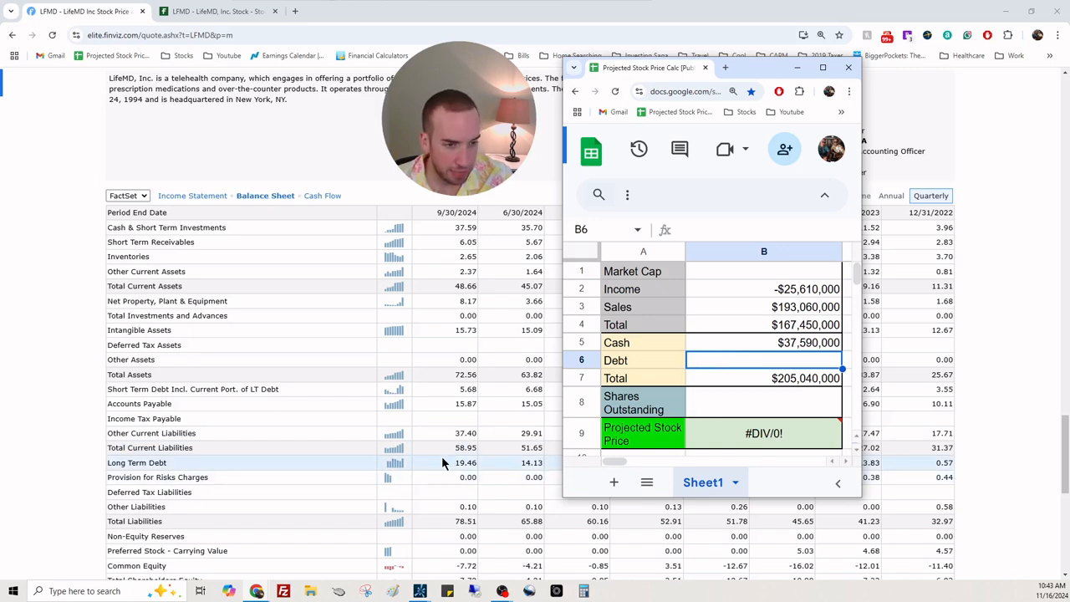
type("19460")
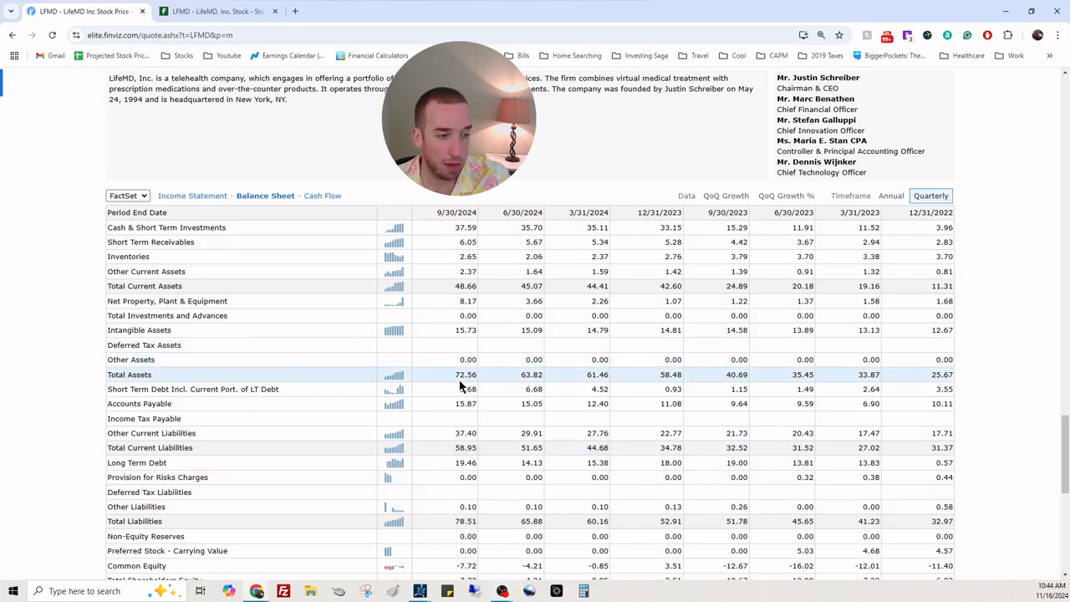
mouse_move(482, 452)
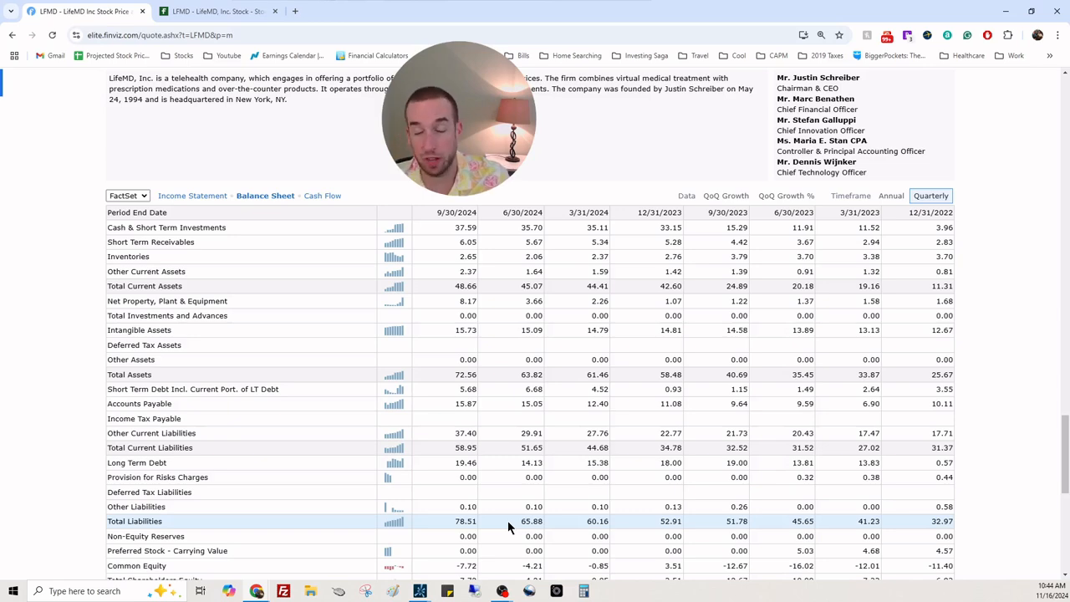
Scroll LFMD's balance sheet down to total liabilities and shareholders' equity
scroll("down", 3)
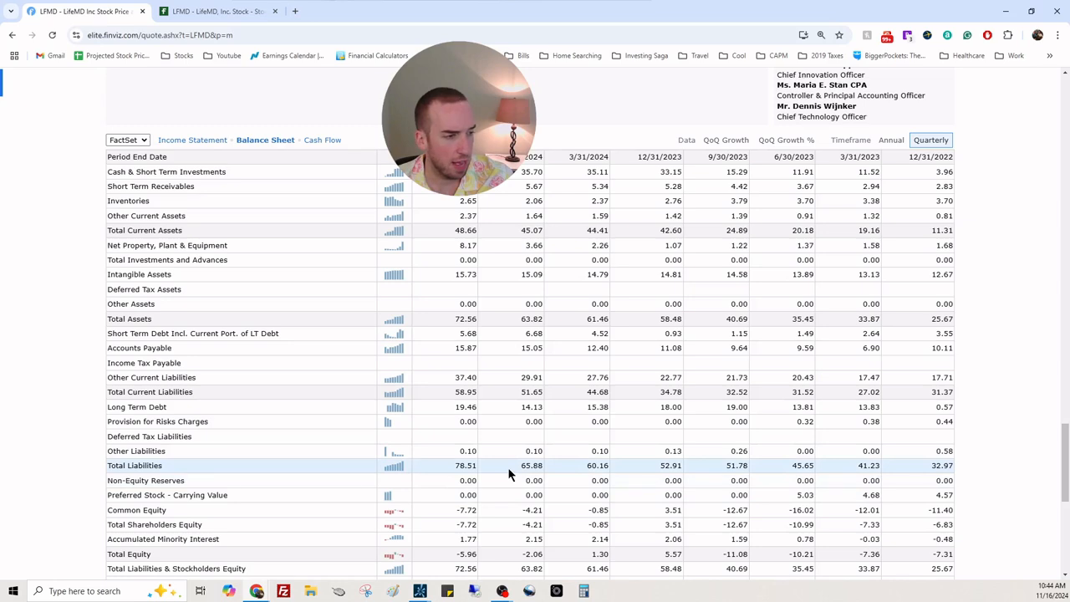
Scroll to LFMD's quick and current ratios and the insider trading volume chart
scroll("down", 3)
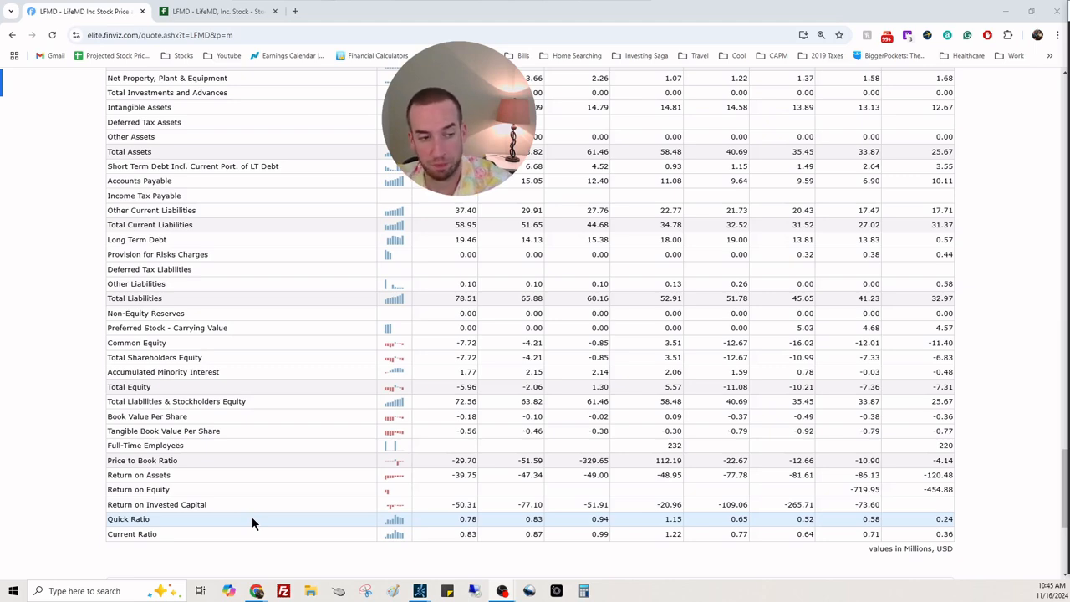
mouse_move(495, 505)
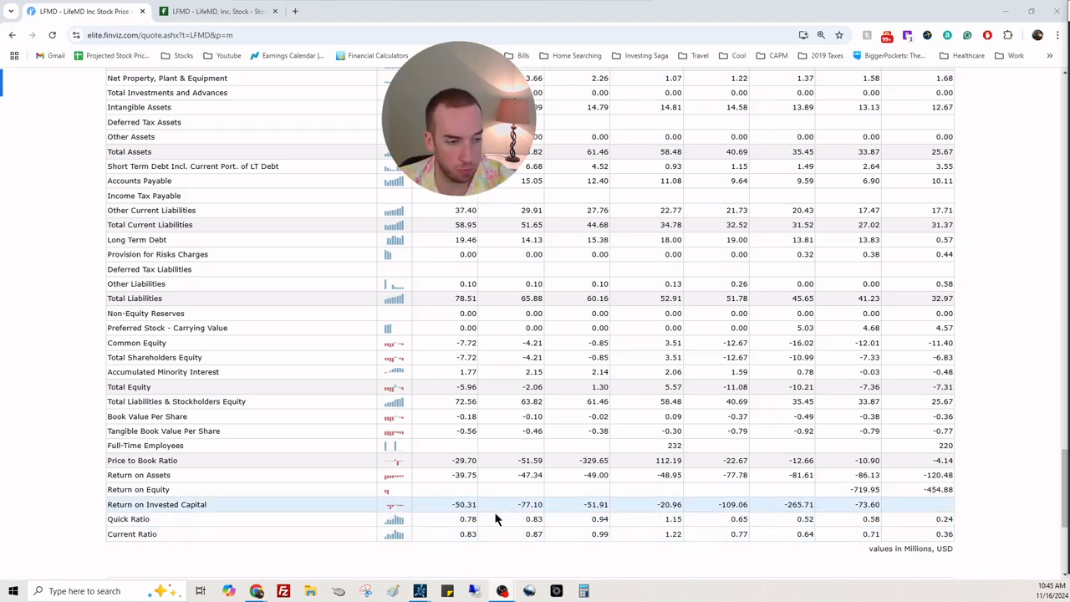
scroll("down", 3)
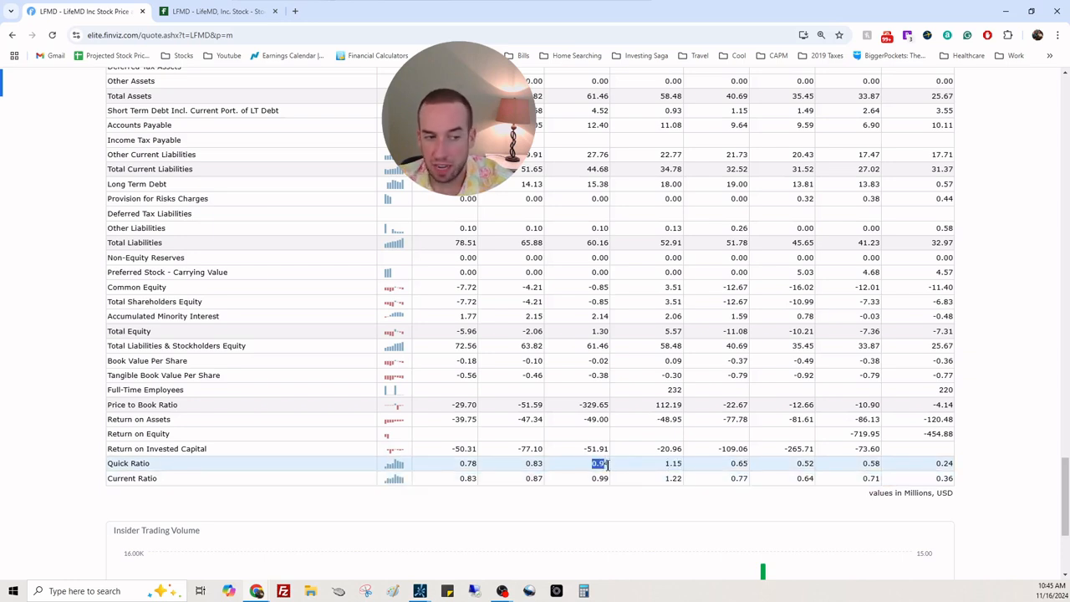
left_click(534, 463)
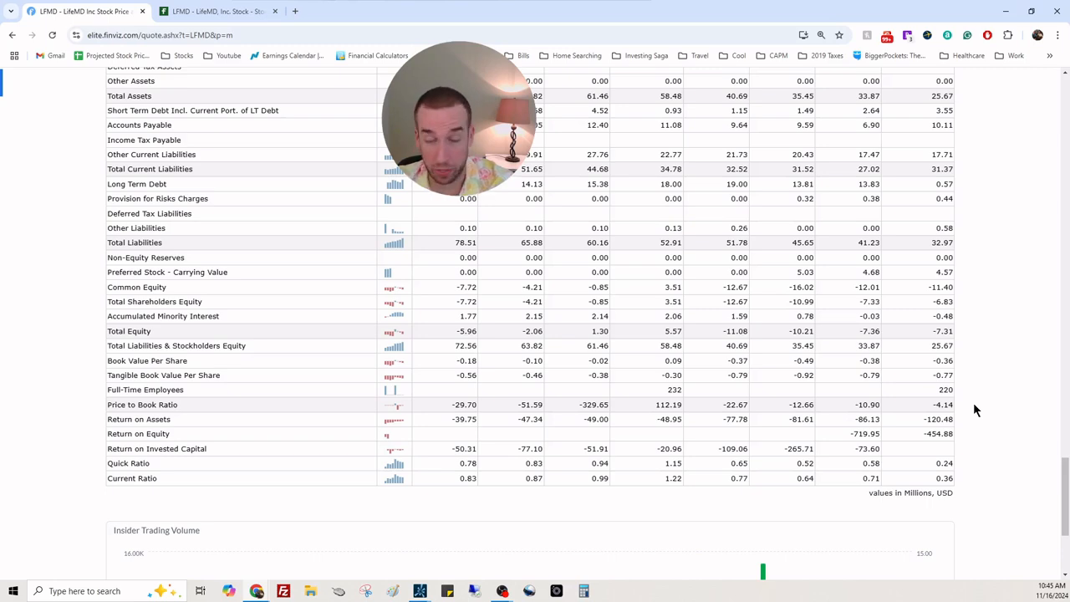
scroll("down", 3)
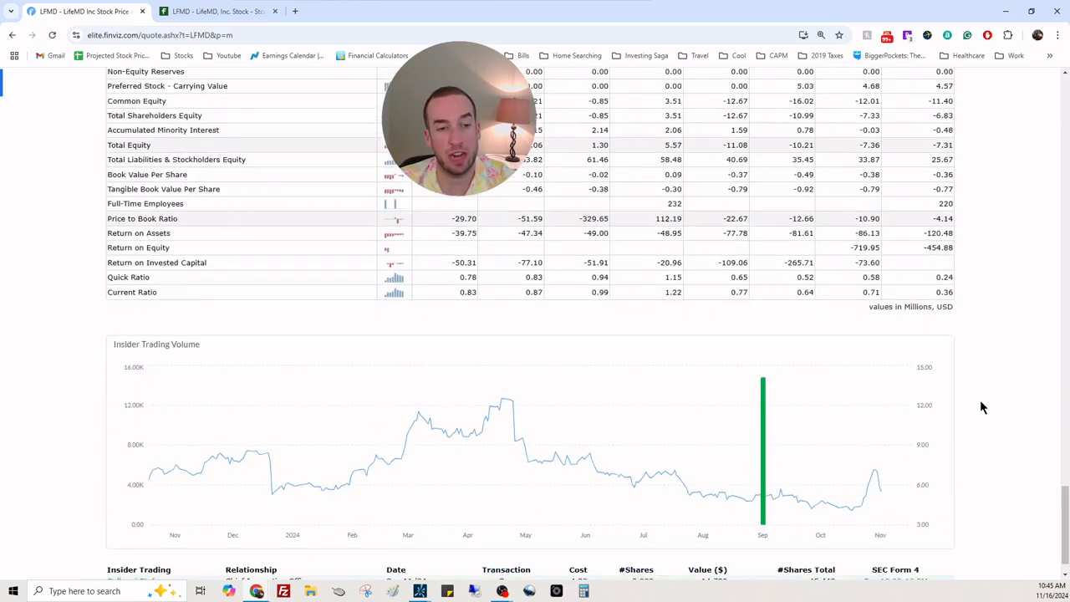
Scroll the Finviz page past the company description to LFMD's news and analyst ratings
scroll("down", 3)
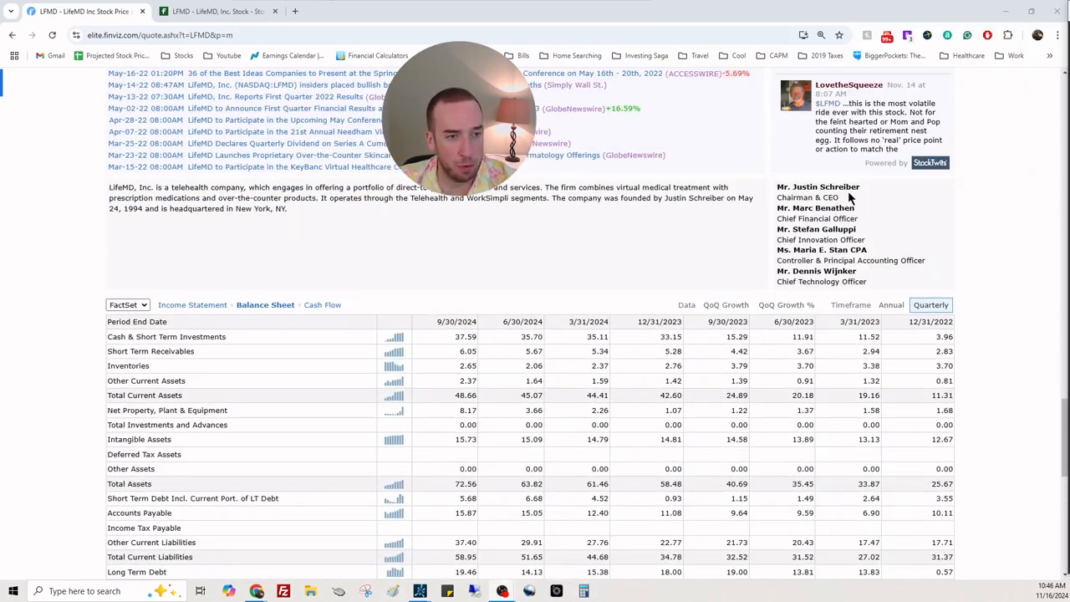
scroll("down", 3)
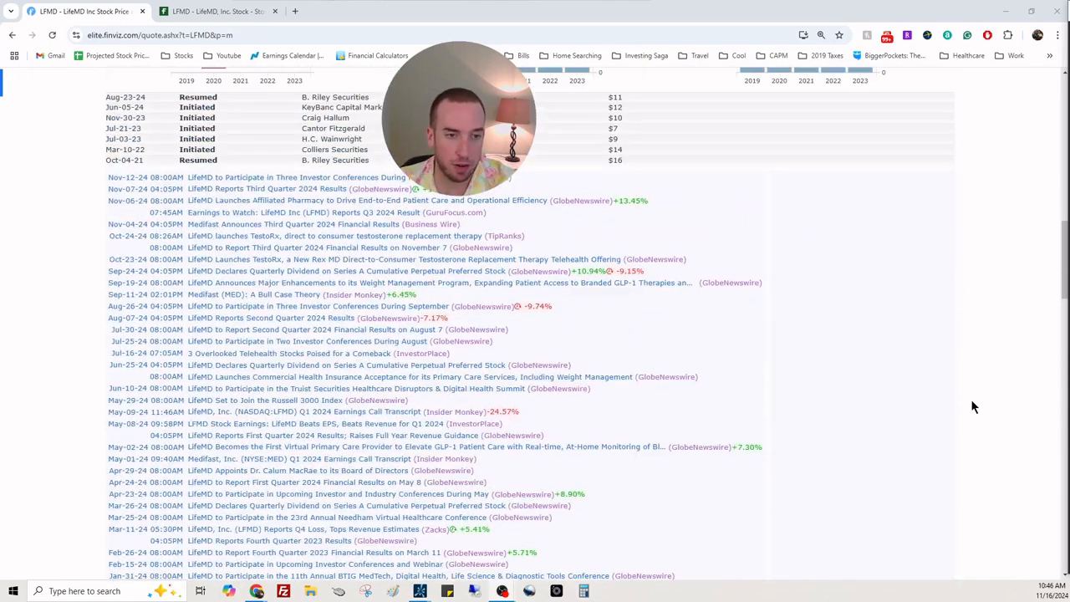
scroll("down", 3)
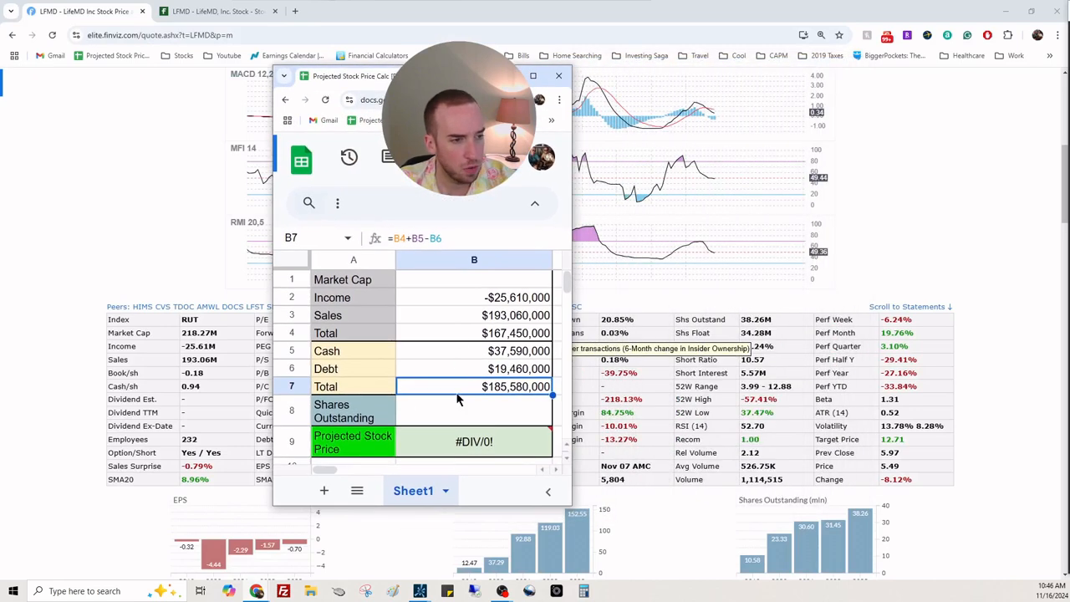
Enter 38,260,000 shares outstanding in B8, giving a $4.85 projected price, then return to the LFMD page
type("3")
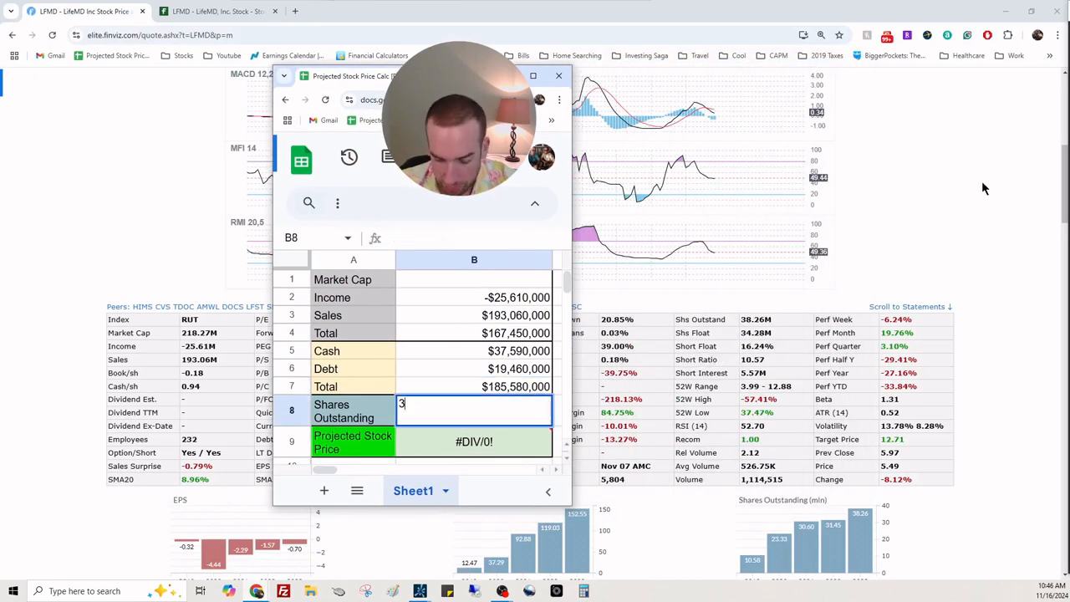
type("8,260,000")
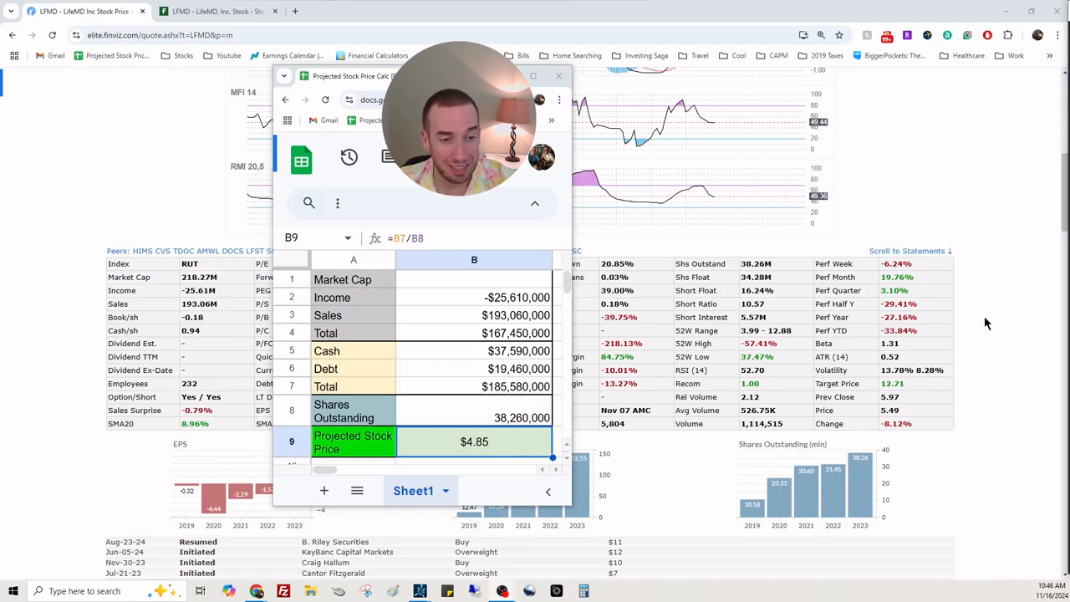
left_click(559, 77)
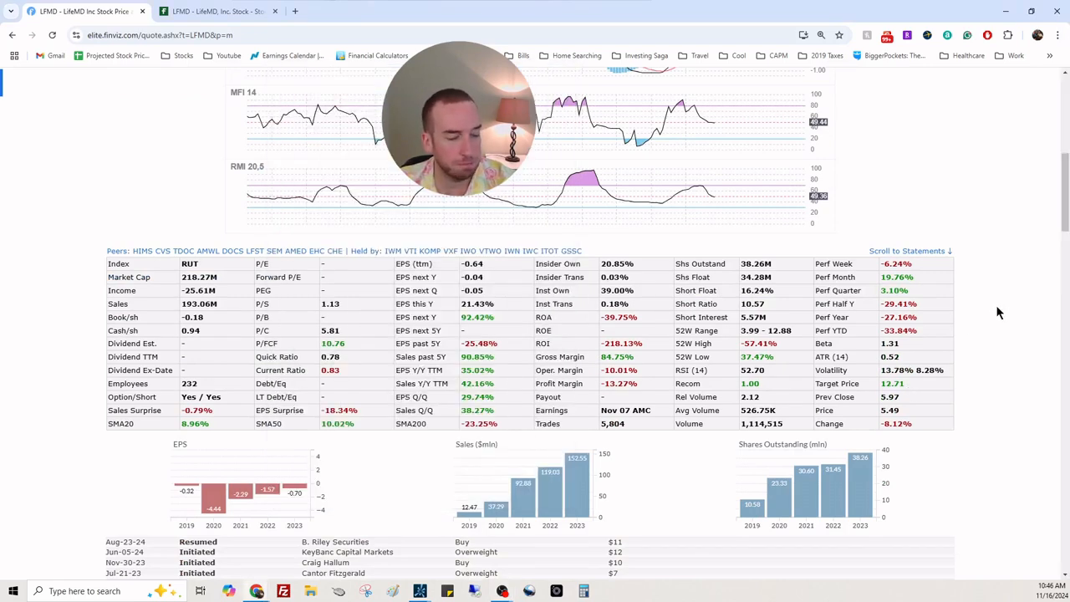
Switch the LFMD Finviz price chart to weekly candles
scroll("up", 3)
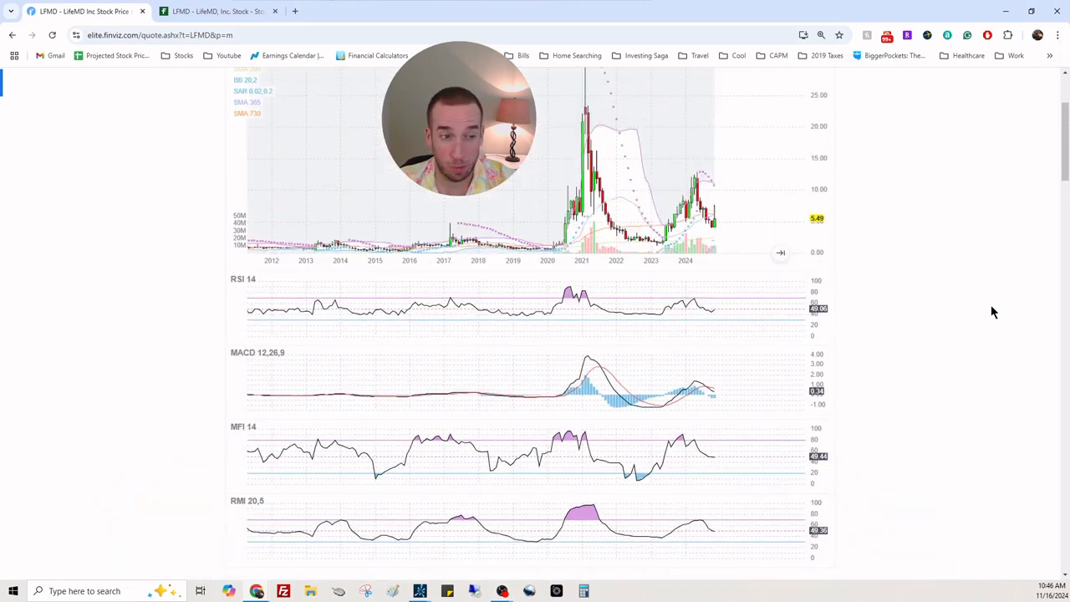
scroll("up", 3)
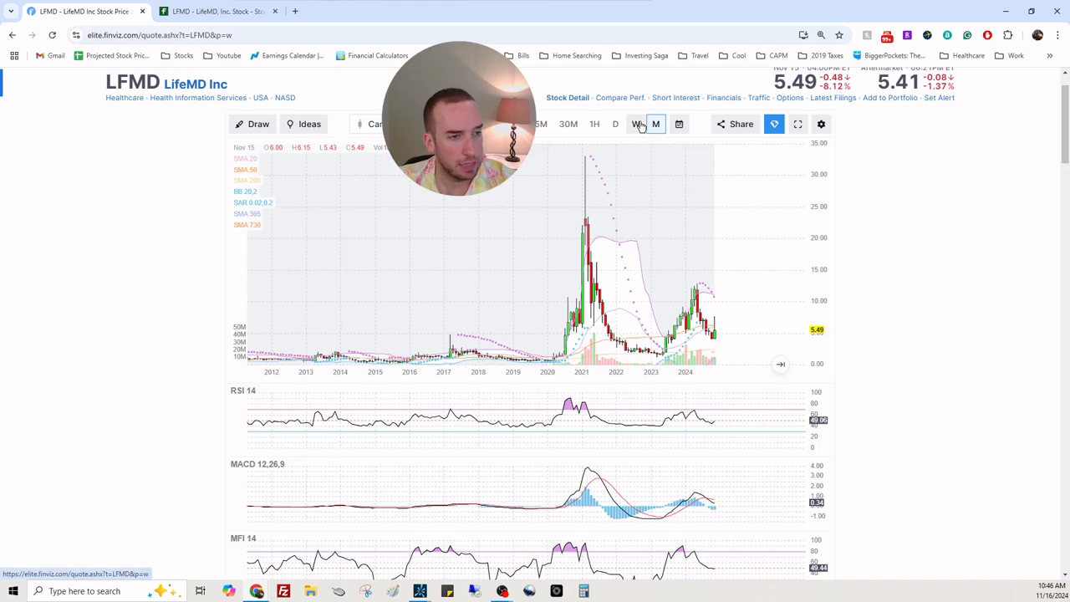
left_click(636, 124)
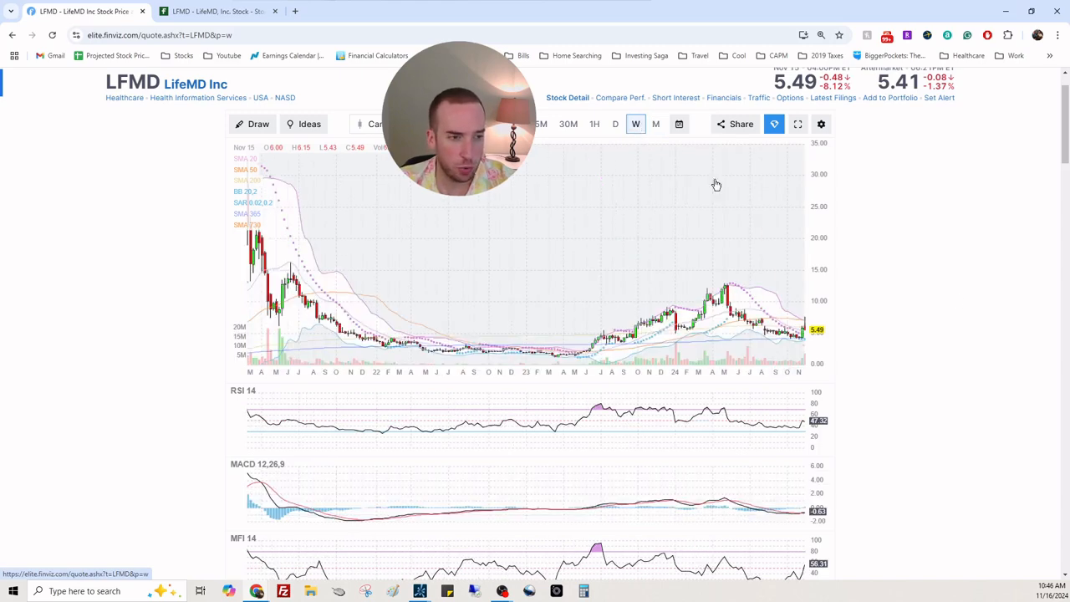
scroll("down", 3)
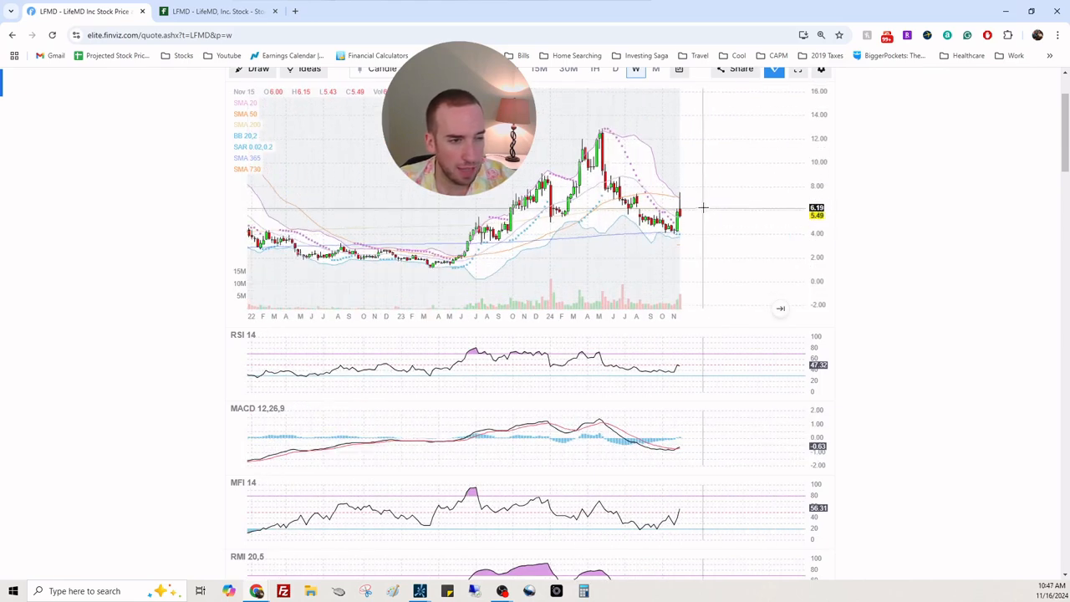
mouse_move(689, 208)
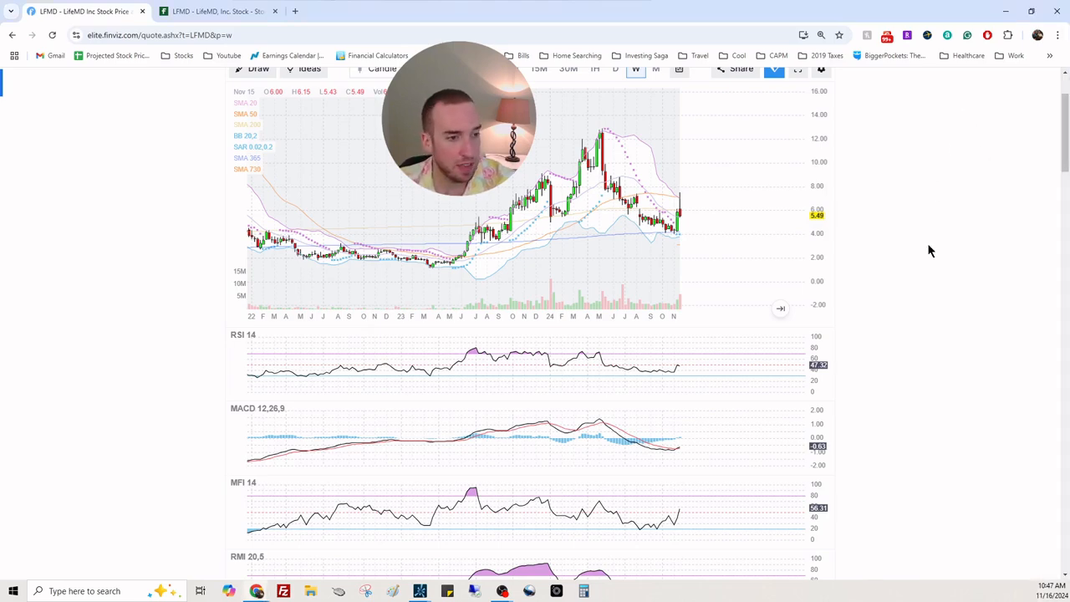
Select the 39.90% Inst Own figure in the fundamentals table, leading to LFMD's Fintel ownership page
scroll("down", 3)
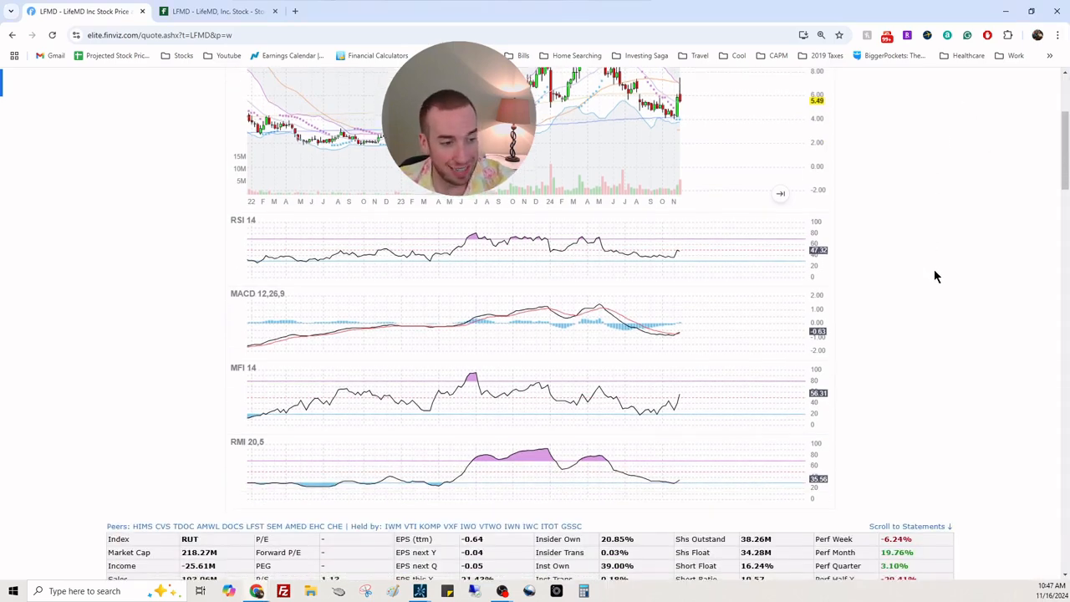
scroll("down", 3)
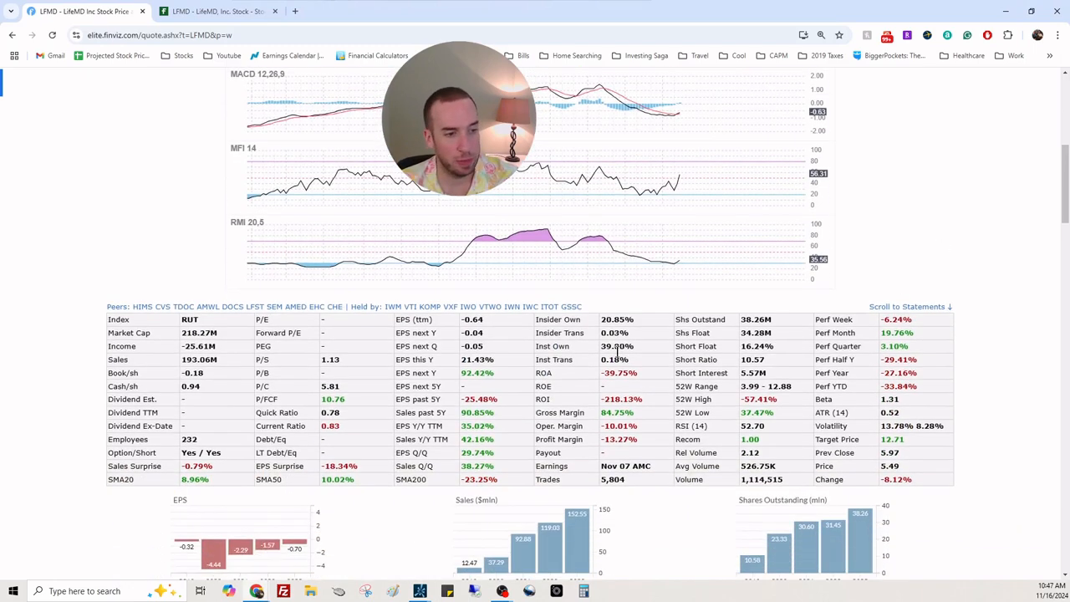
double_click(618, 346)
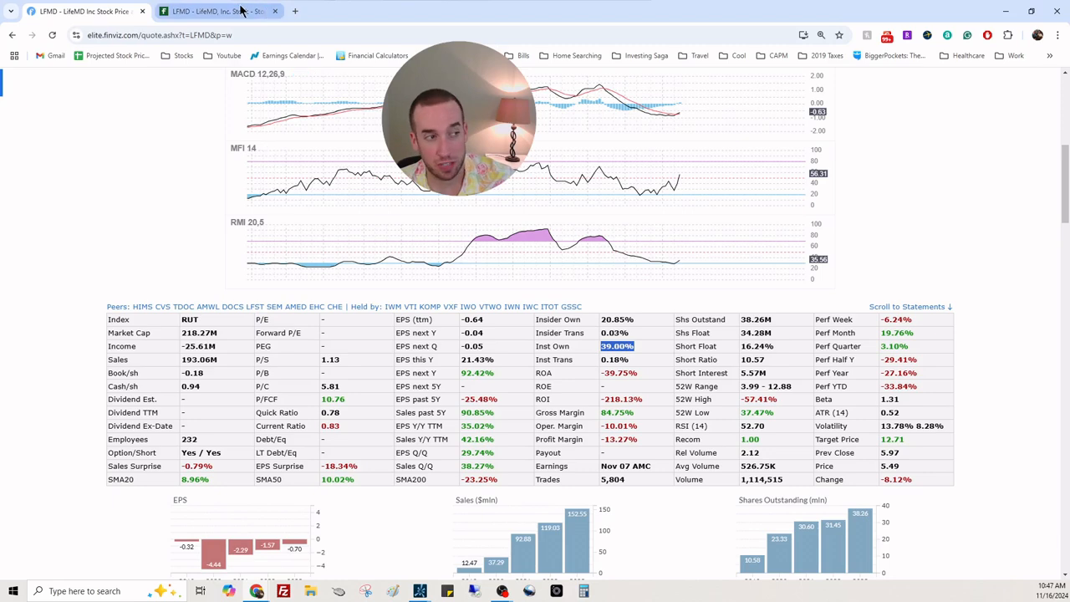
left_click(218, 10)
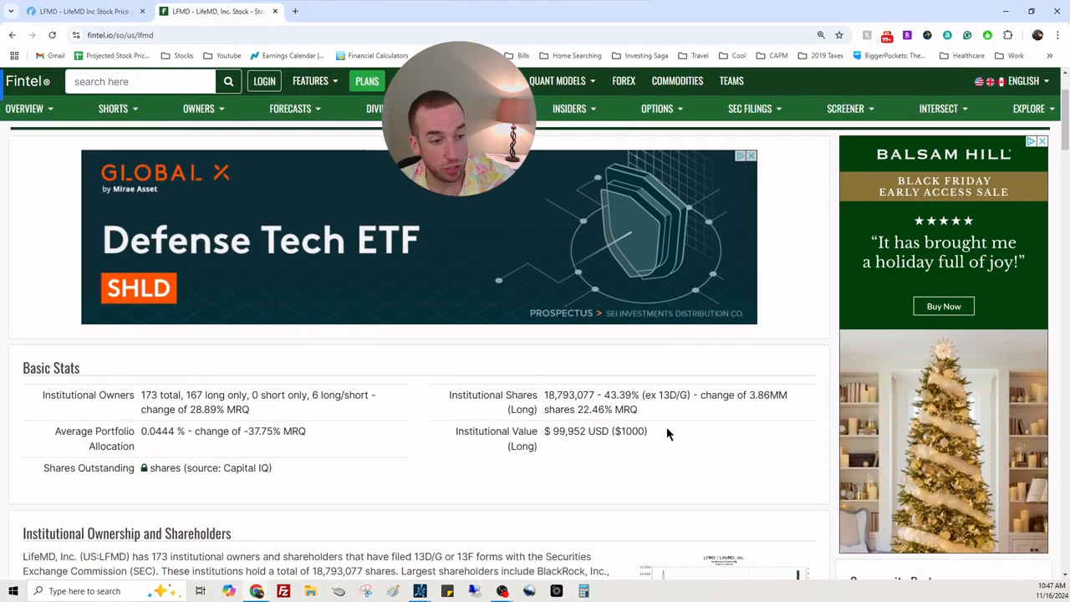
Scroll the Fintel LFMD ownership page past Basic Stats and 13D/G filings to the 13F filings table
scroll("down", 3)
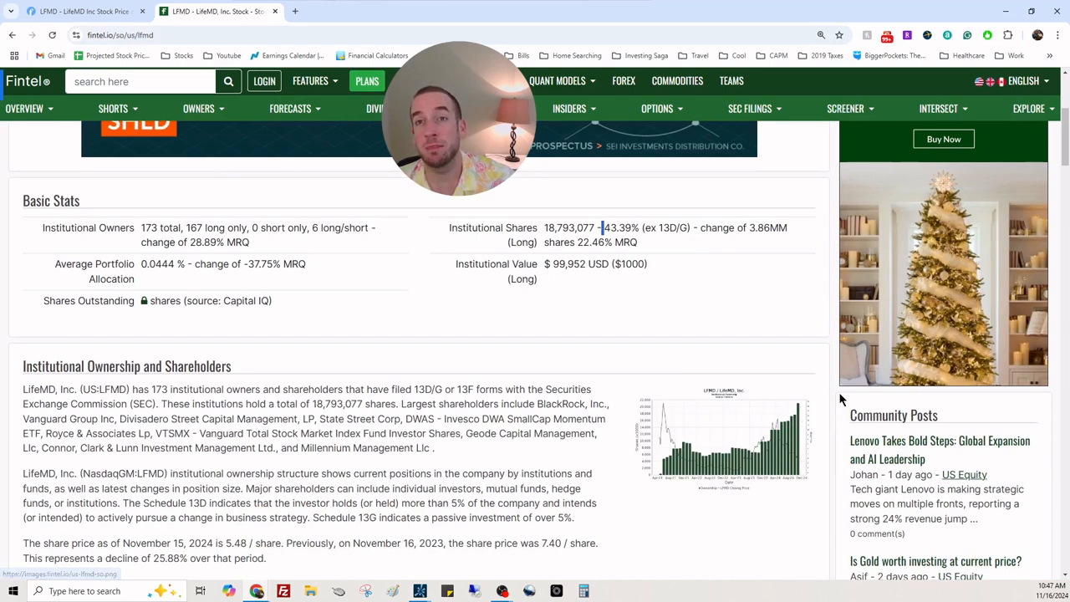
mouse_move(1020, 522)
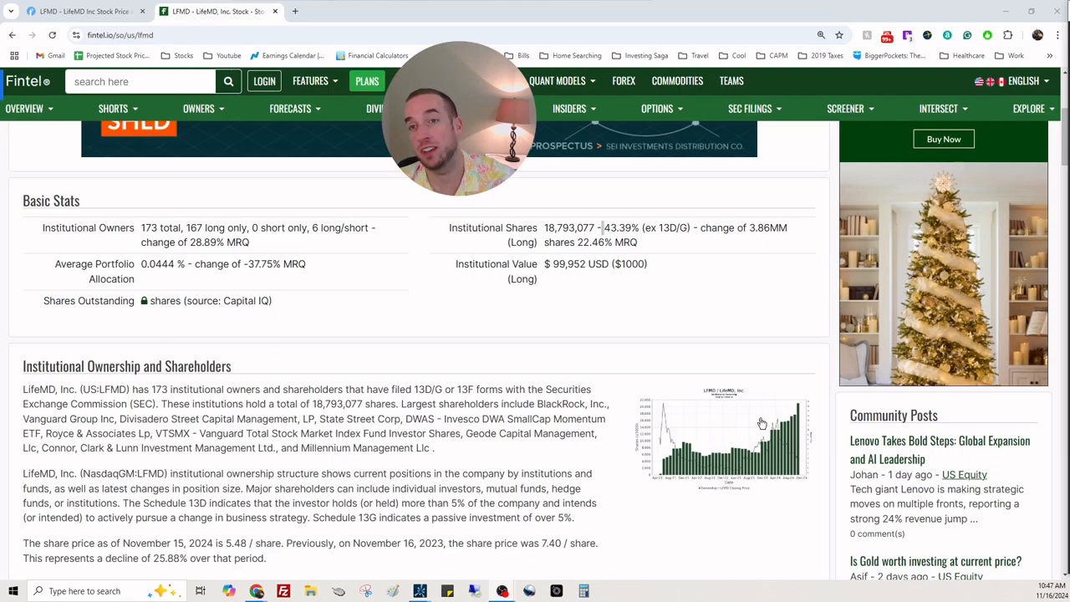
scroll("down", 3)
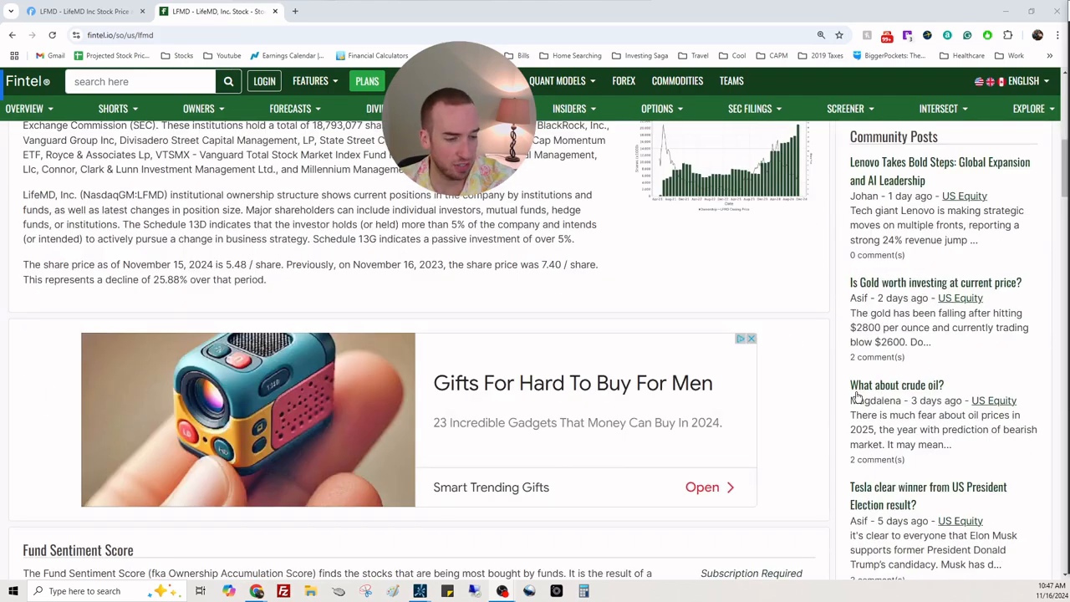
scroll("down", 3)
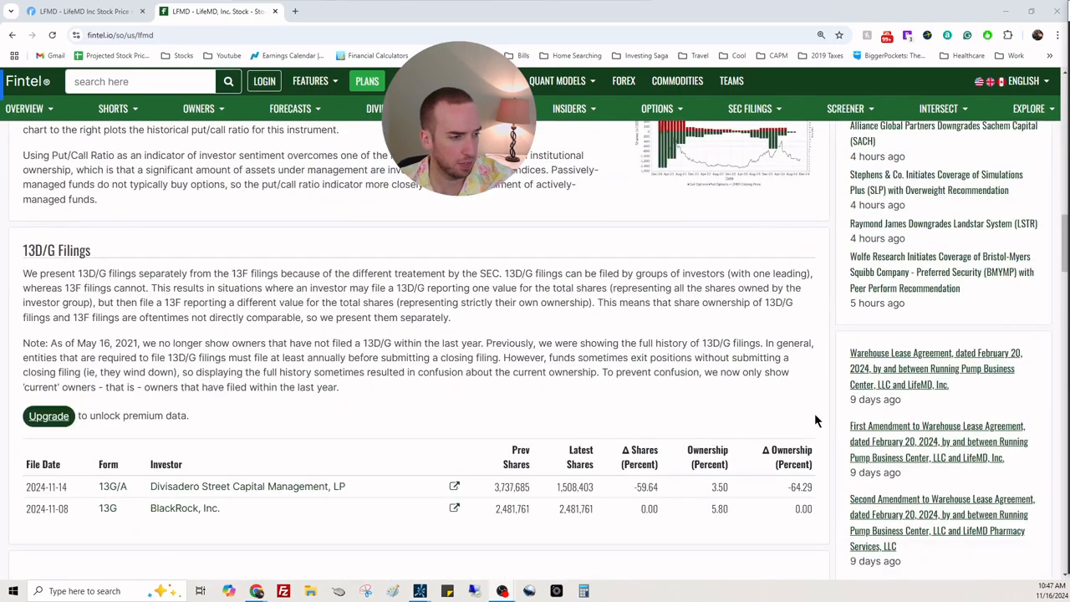
scroll("down", 3)
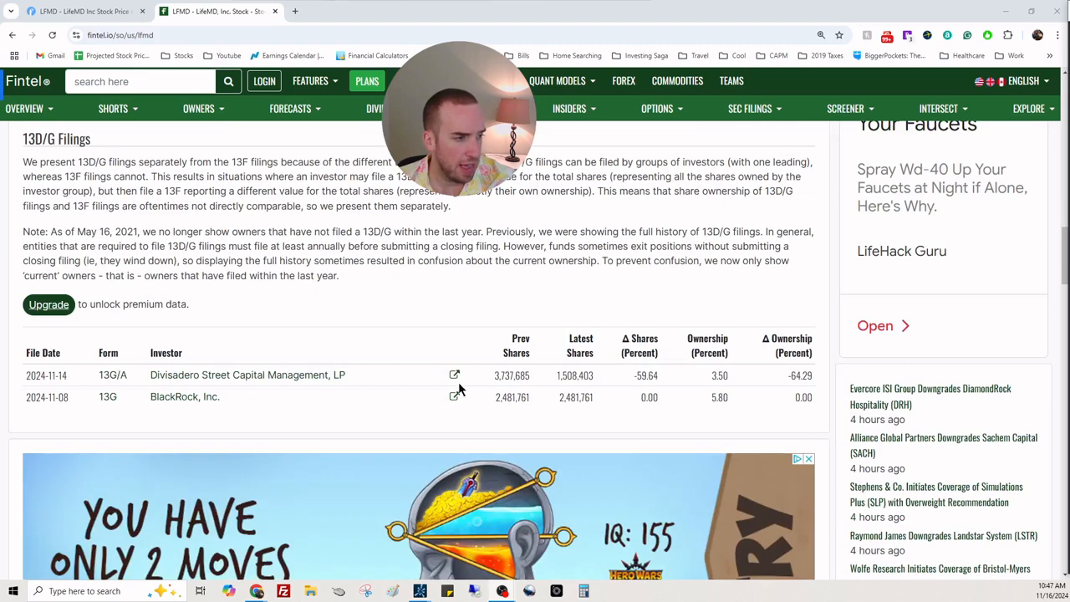
mouse_move(455, 375)
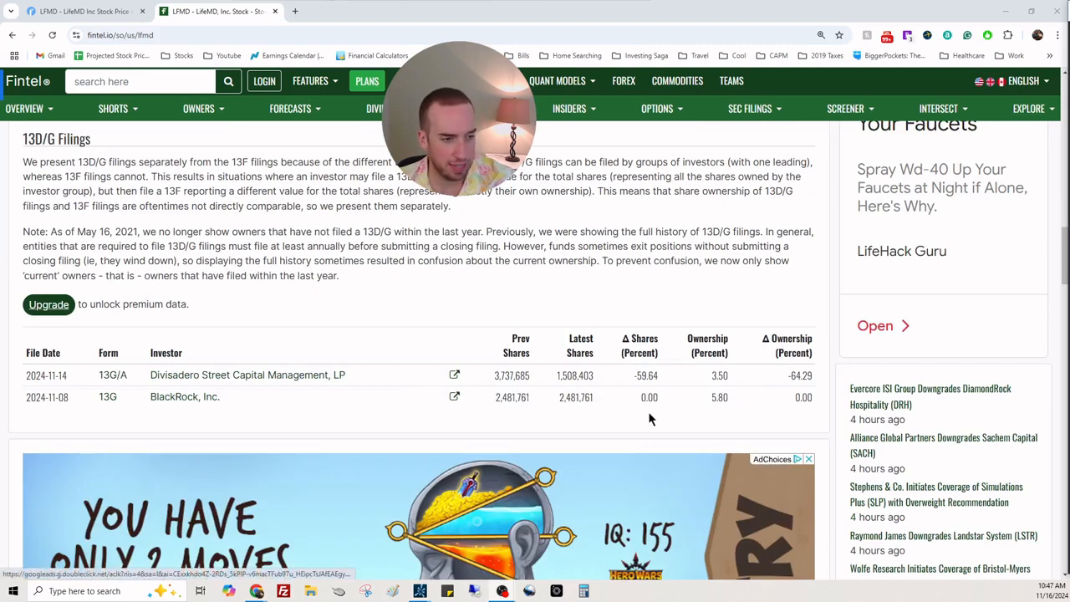
mouse_move(264, 392)
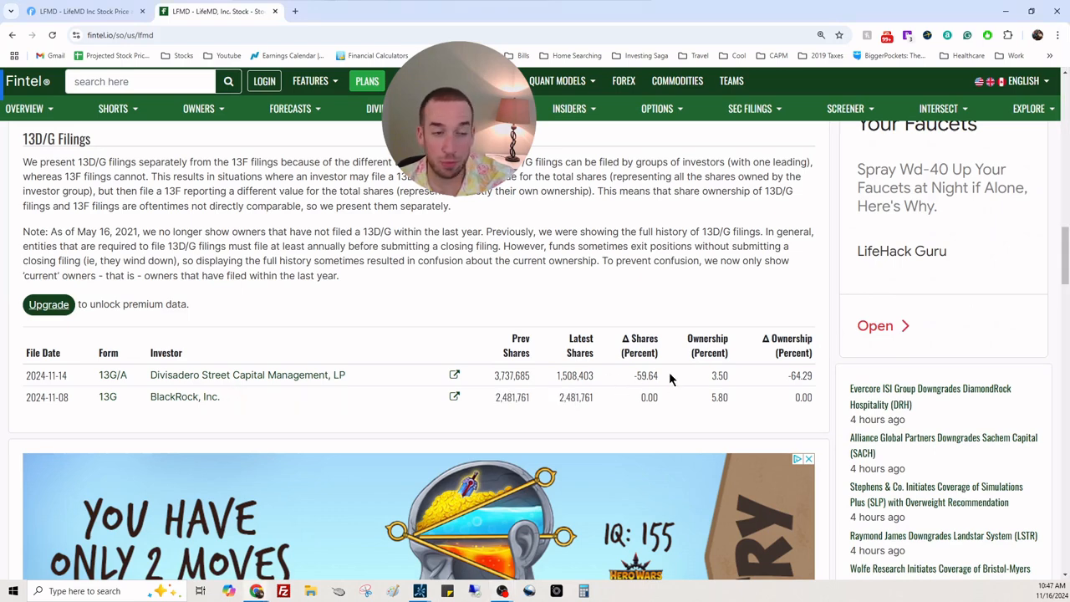
scroll("down", 3)
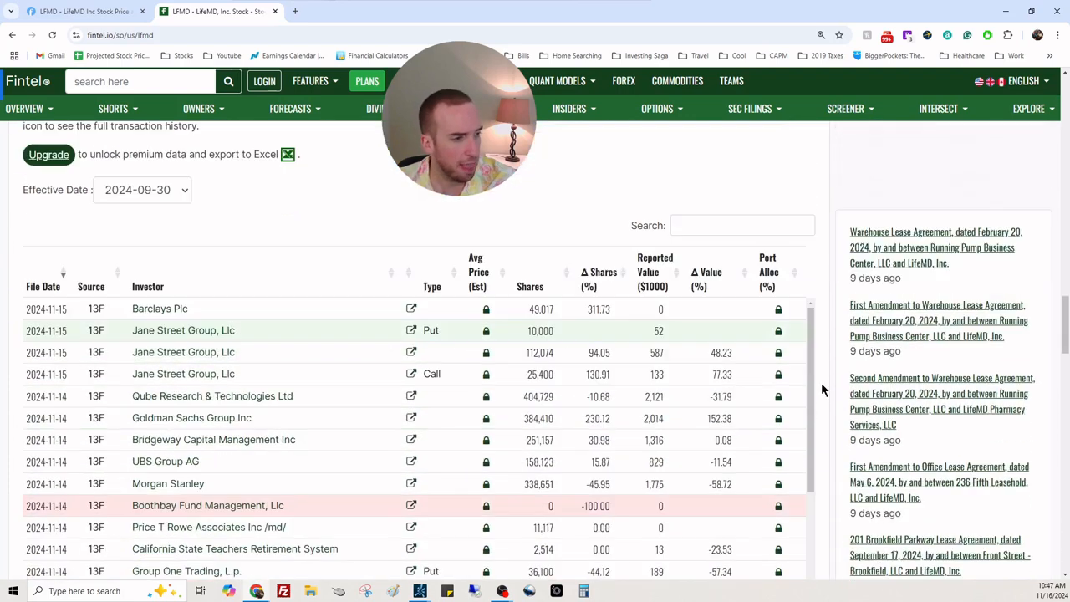
scroll("down", 3)
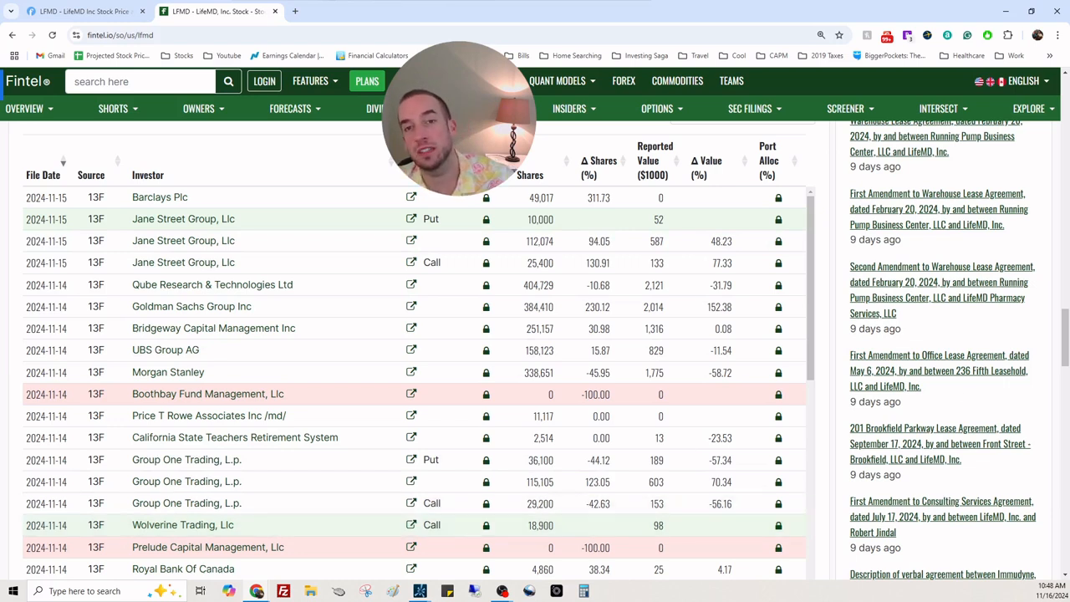
mouse_move(378, 482)
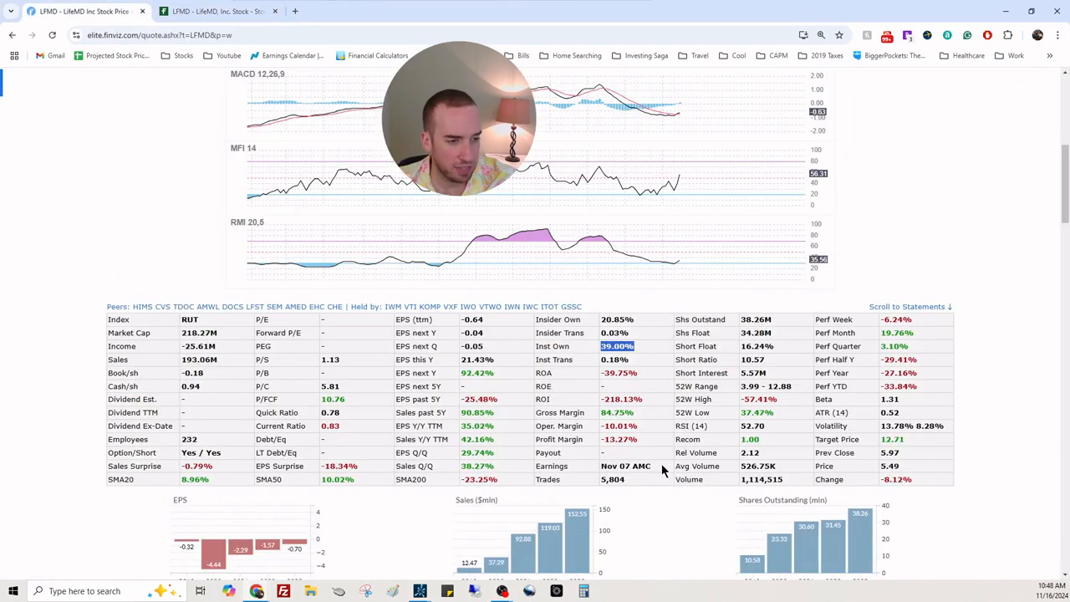
Scroll the Finviz LFMD page to the analyst rating history and news headlines
scroll("down", 3)
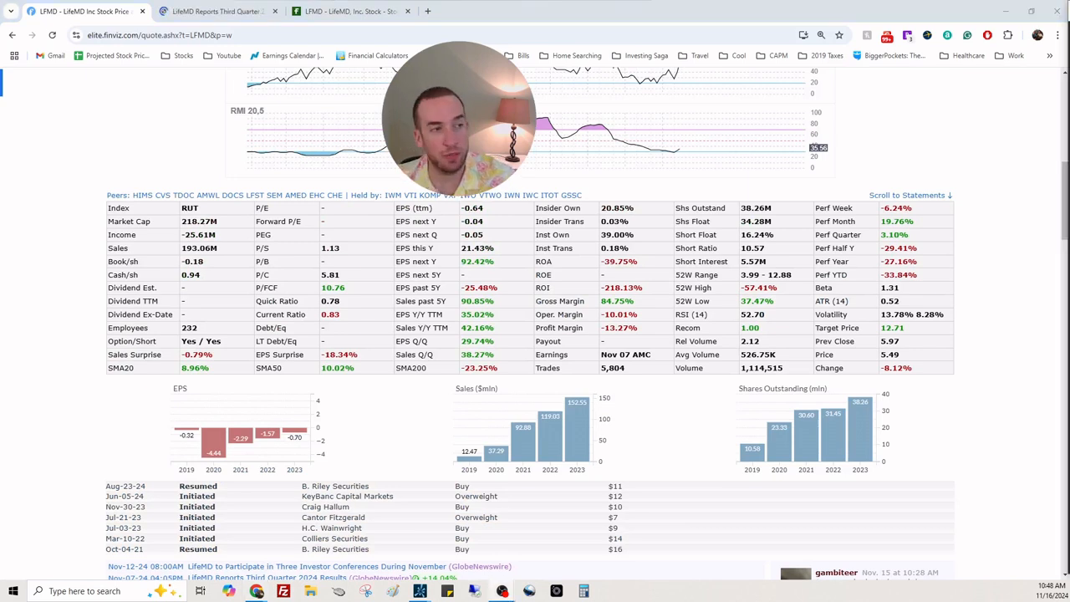
mouse_move(482, 403)
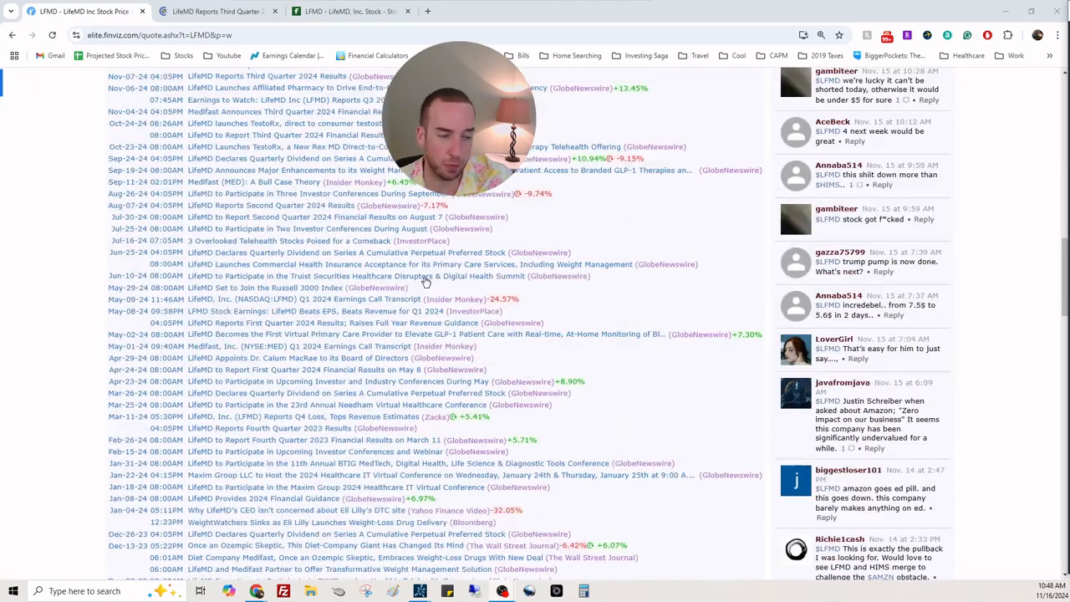
Scroll the Finviz LFMD page to the company description and quarterly Balance Sheet table
scroll("down", 3)
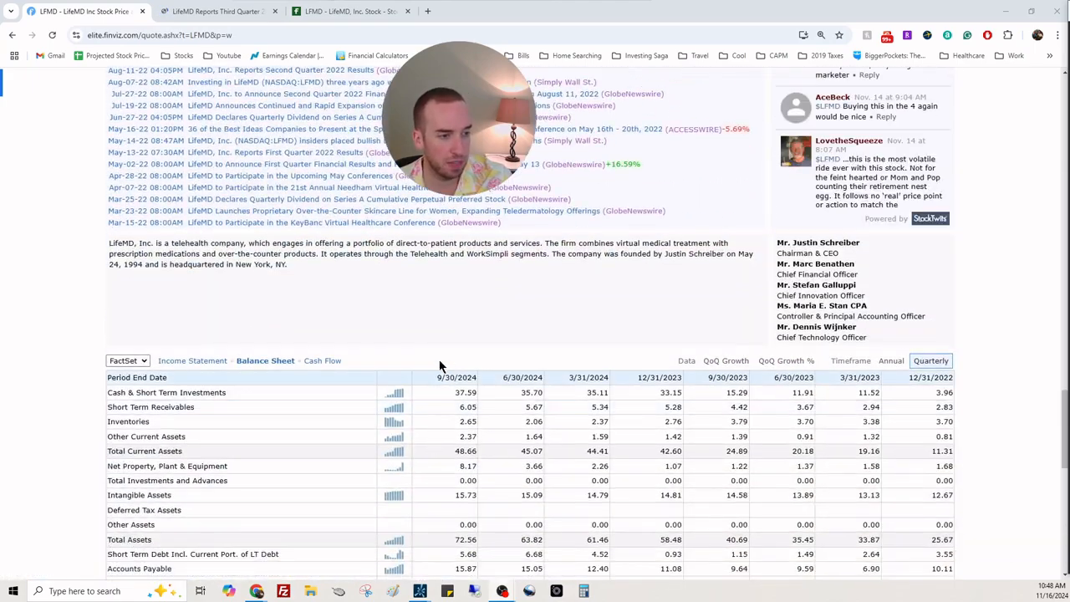
mouse_move(472, 361)
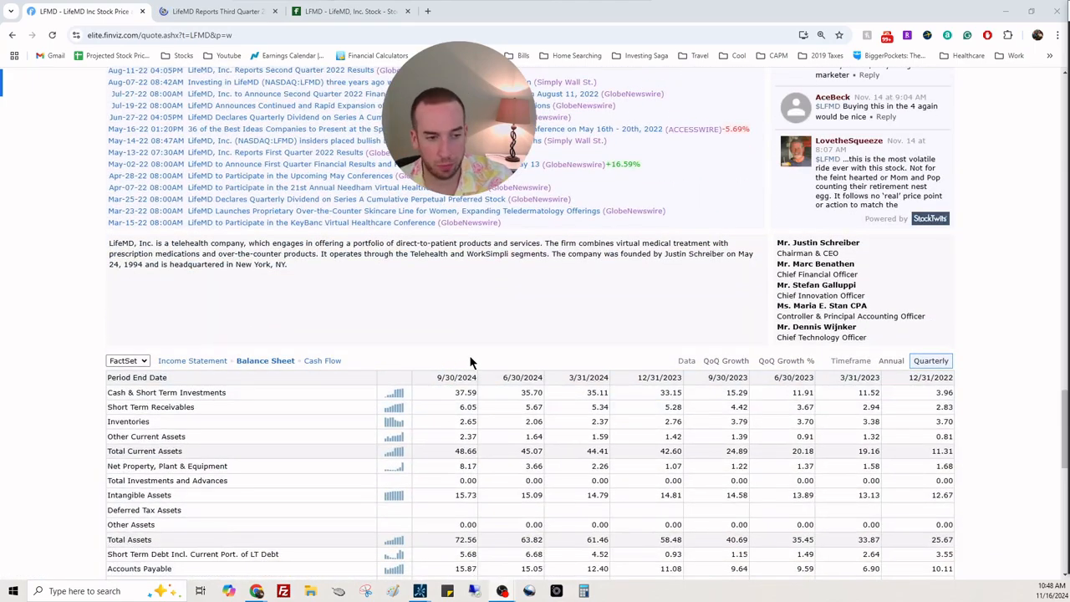
scroll("down", 3)
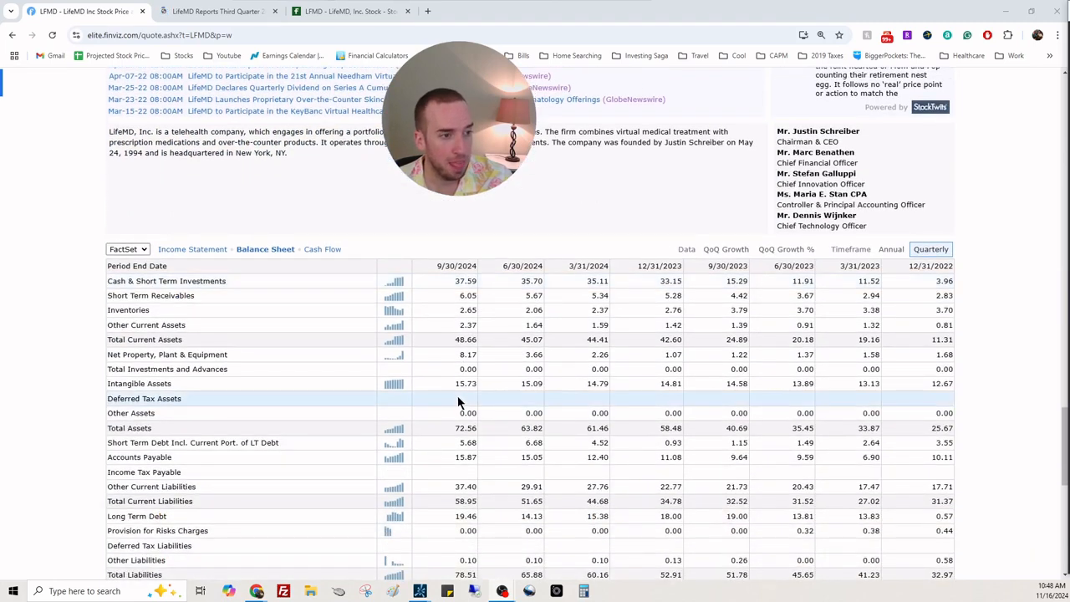
scroll("down", 3)
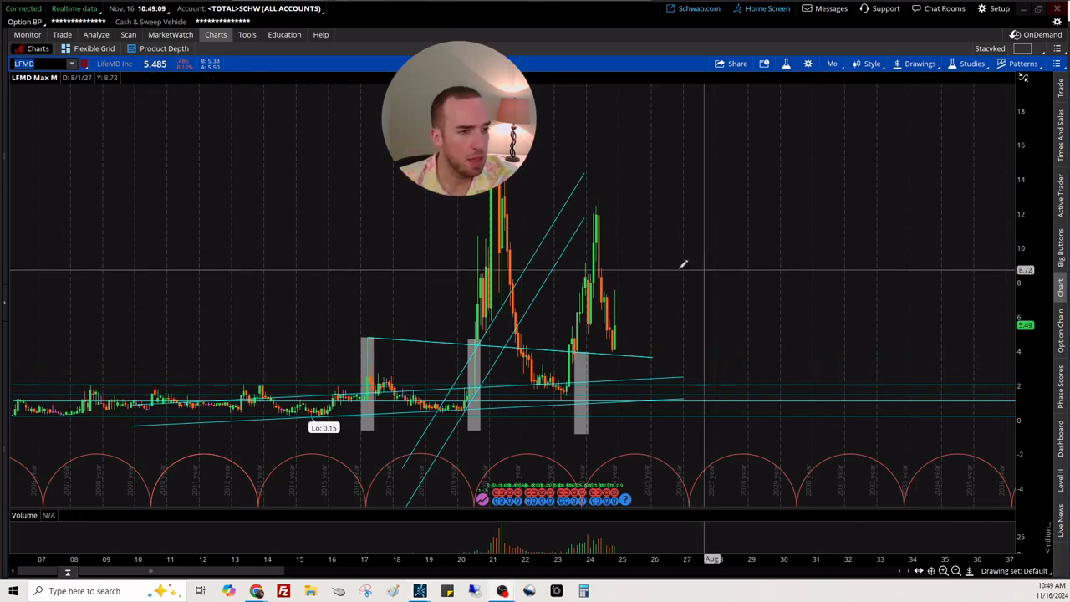
Extend the rising trendline on the LFMD monthly chart to the right via its context menu
right_click(682, 265)
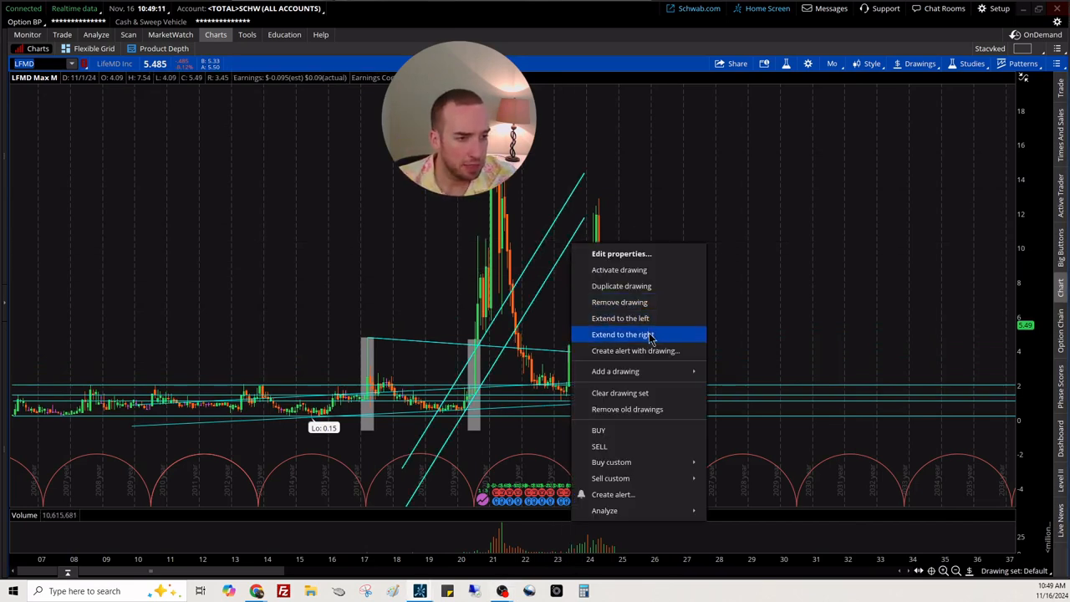
left_click(622, 334)
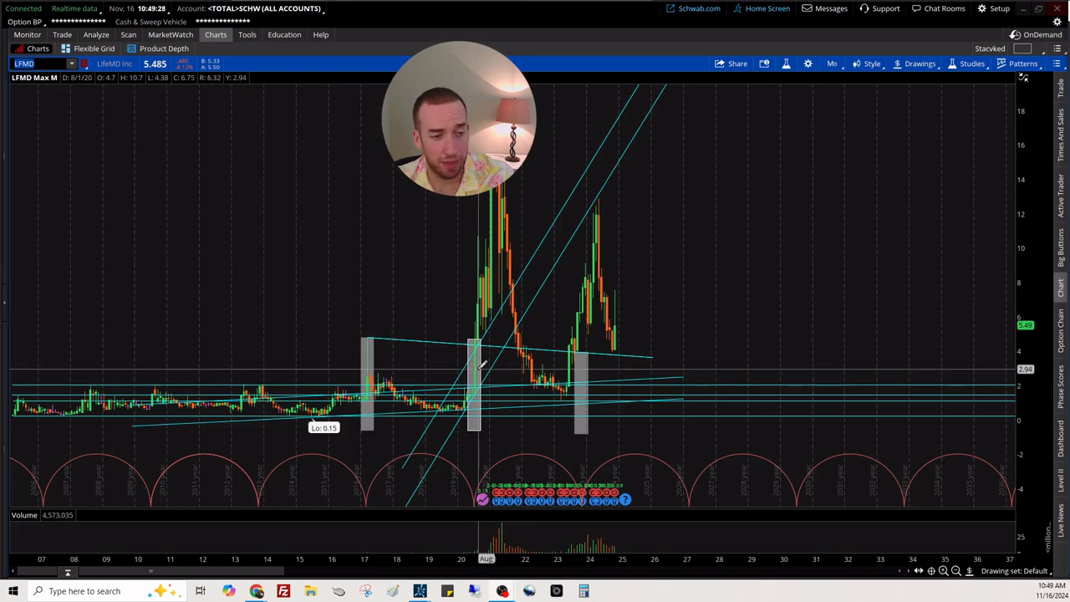
mouse_move(586, 337)
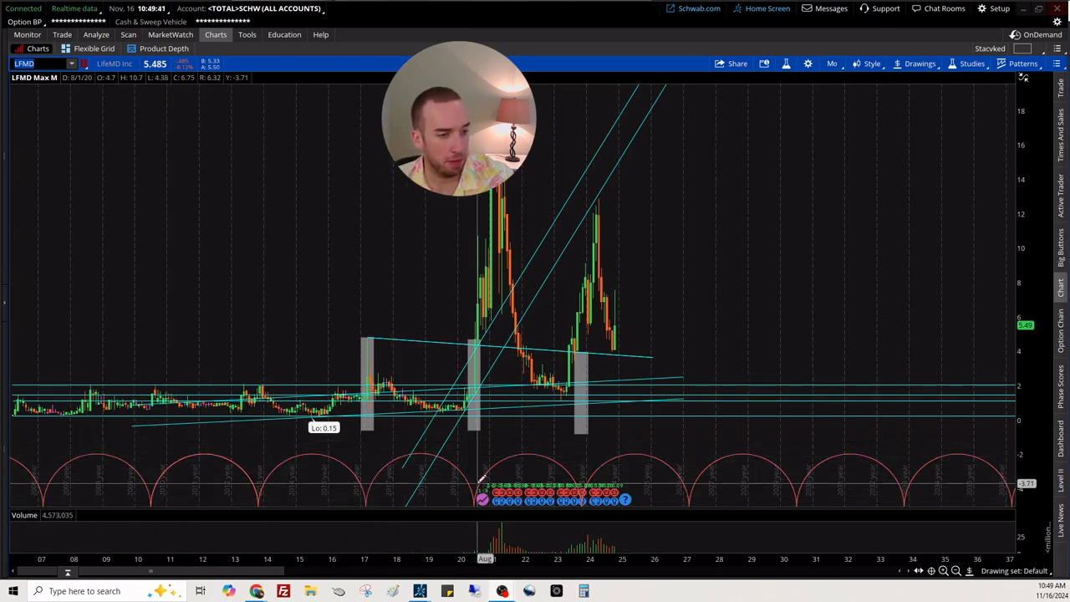
mouse_move(635, 435)
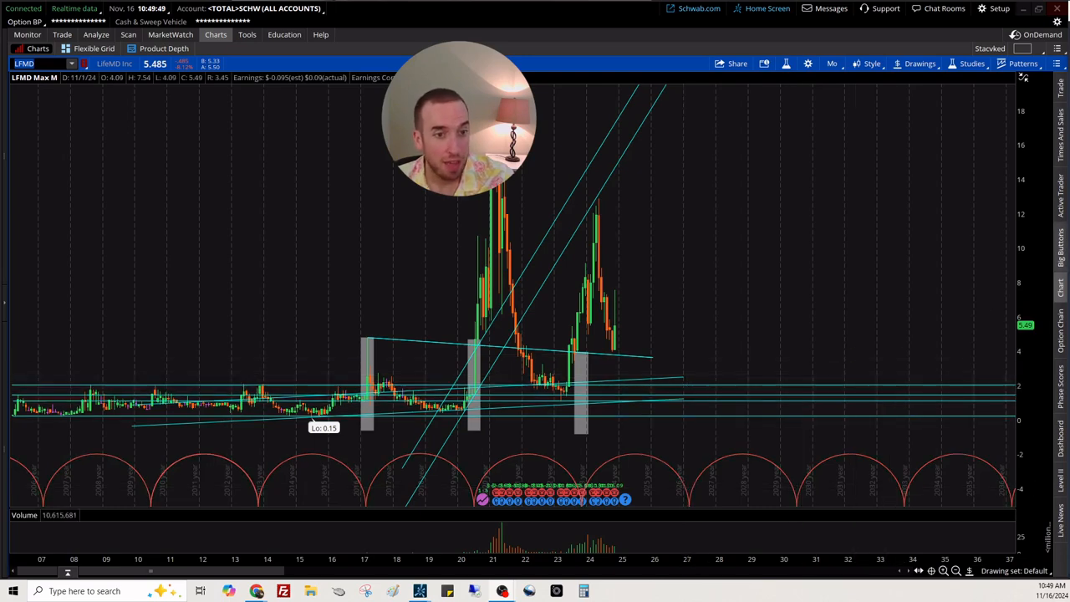
mouse_move(1052, 194)
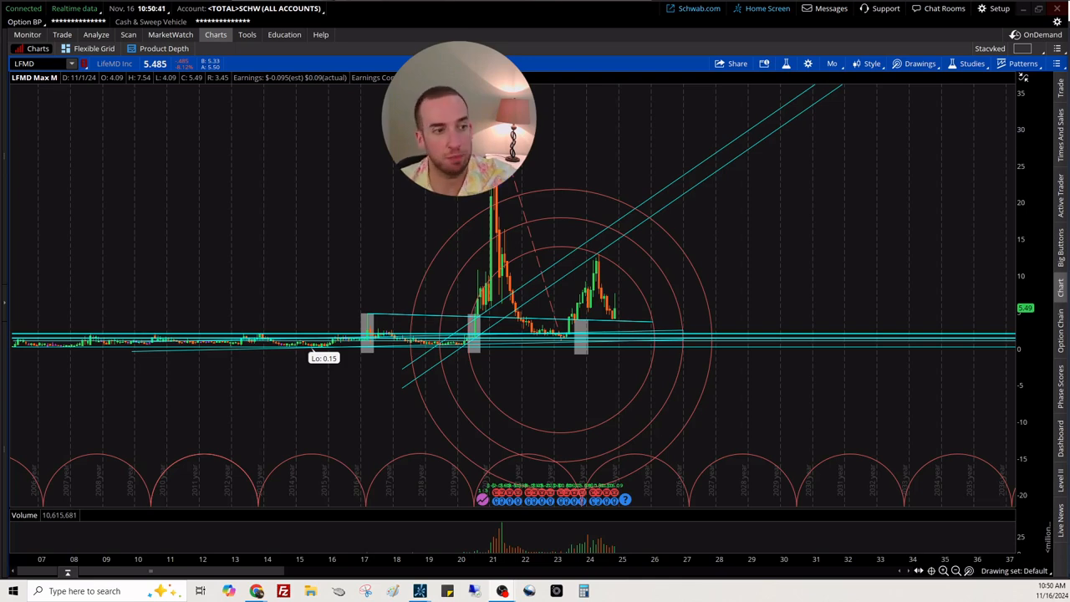
Zoom the LFMD monthly chart's time axis to about 2018–2027
left_click(920, 63)
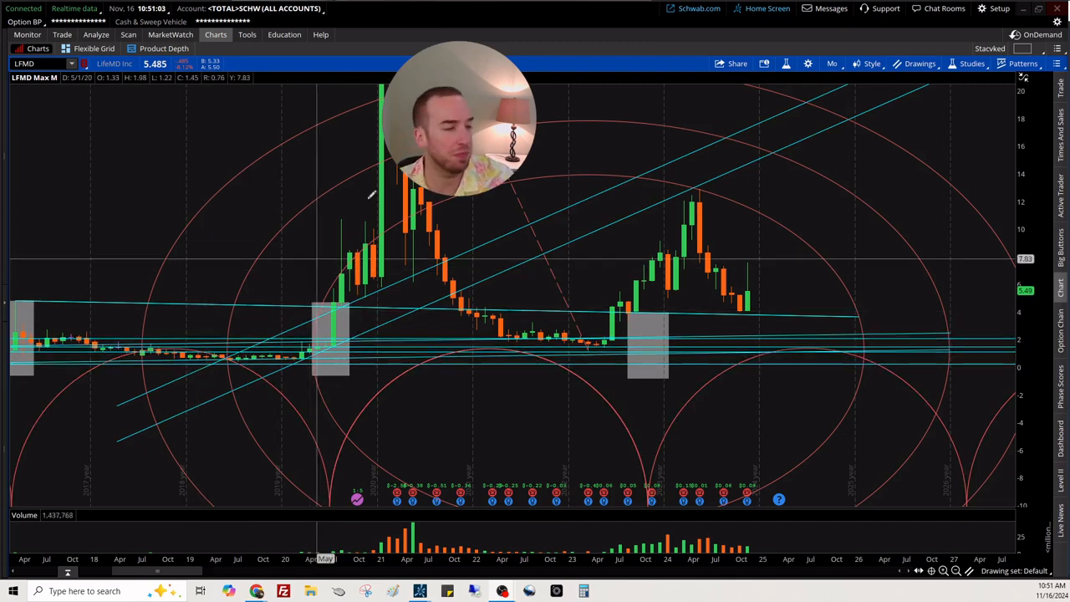
mouse_move(338, 301)
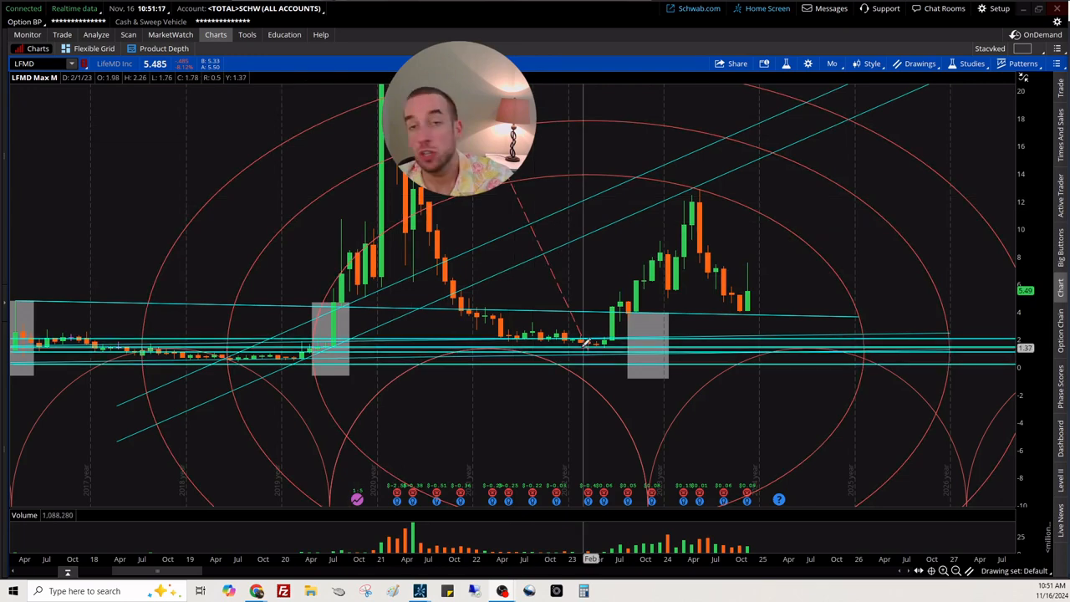
mouse_move(368, 251)
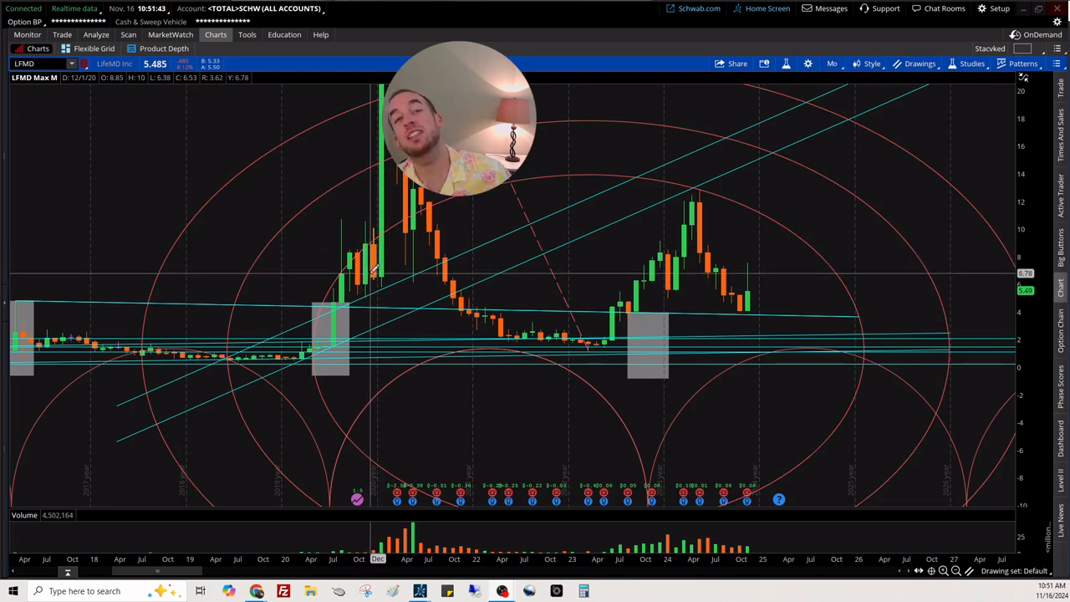
mouse_move(391, 247)
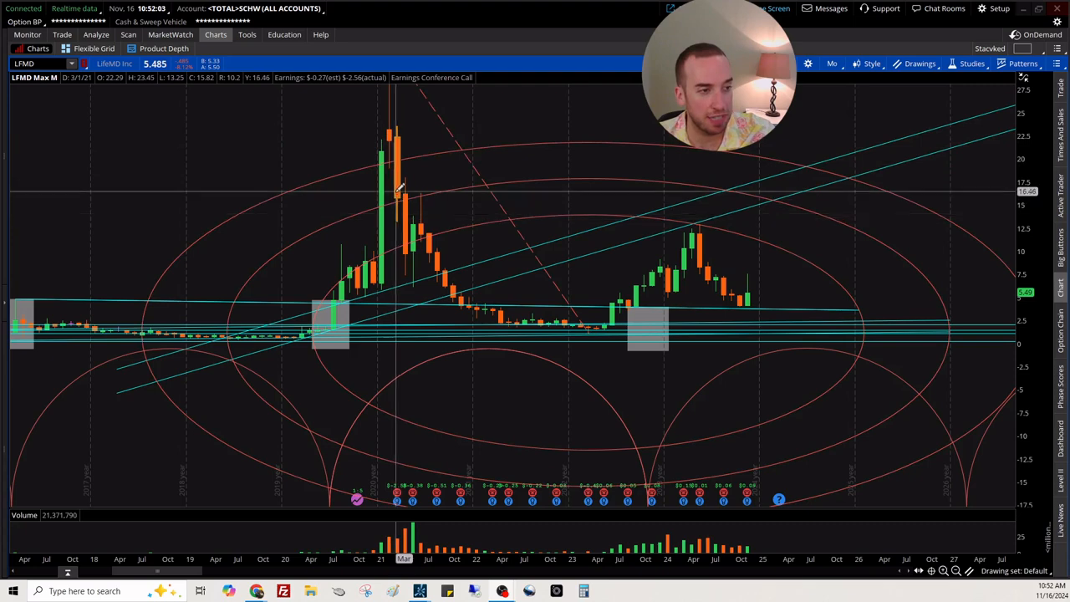
mouse_move(410, 221)
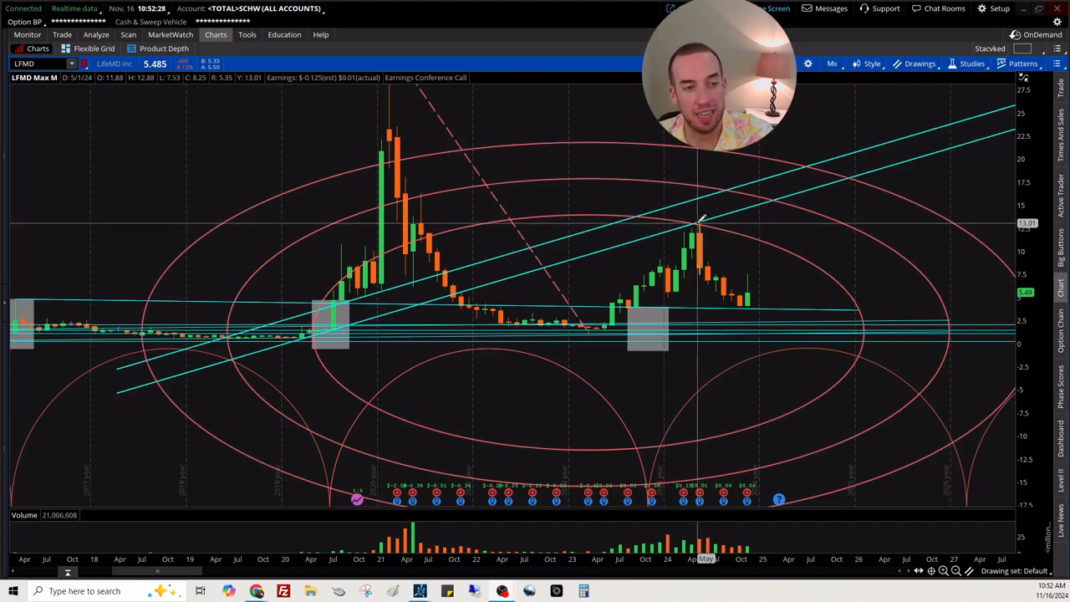
mouse_move(705, 221)
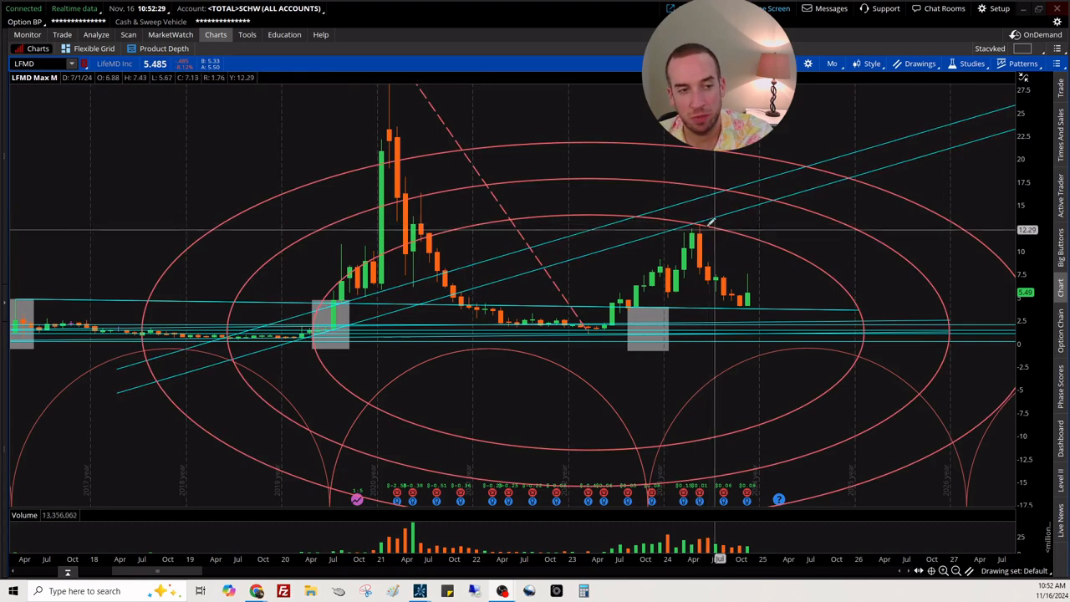
mouse_move(710, 226)
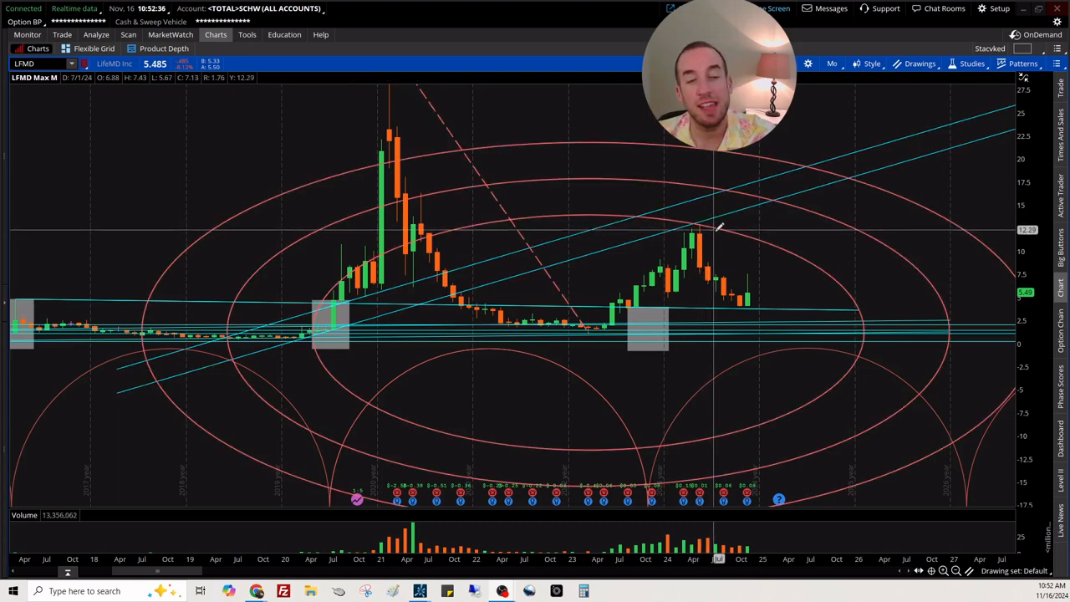
mouse_move(773, 297)
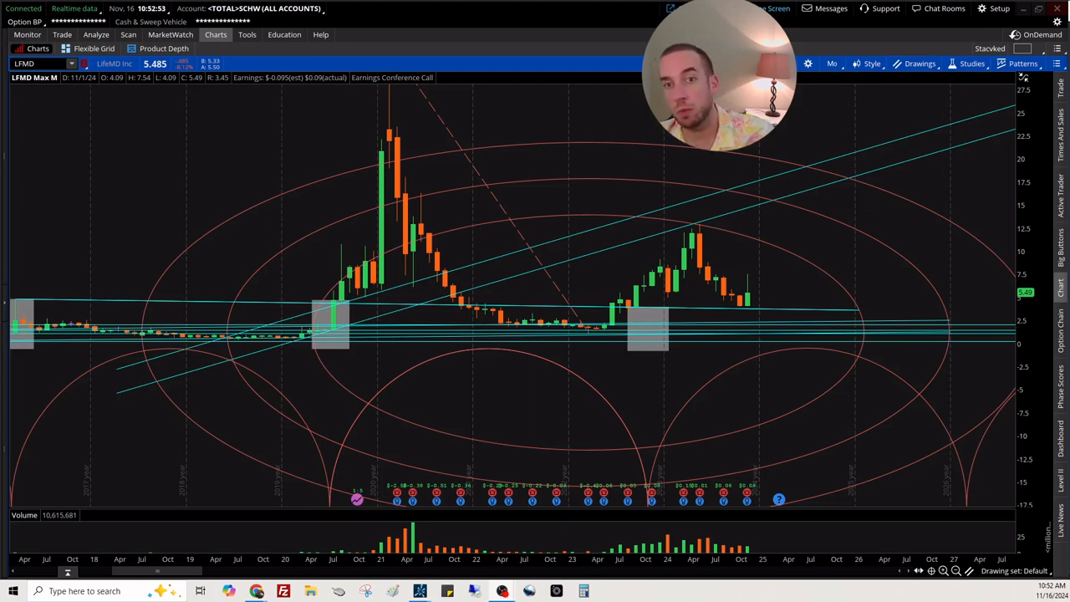
mouse_move(773, 127)
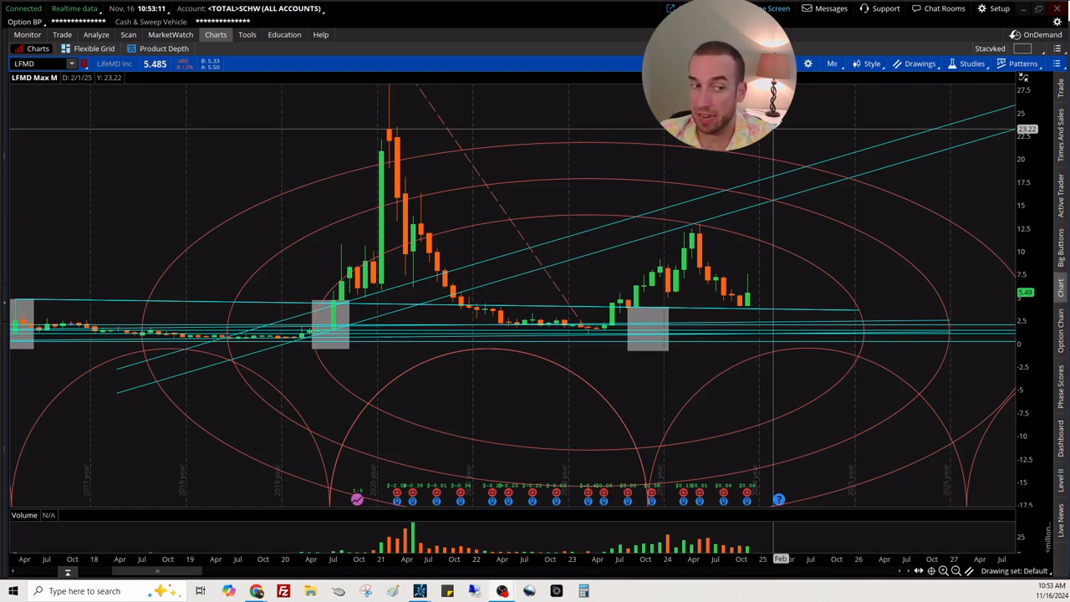
mouse_move(800, 125)
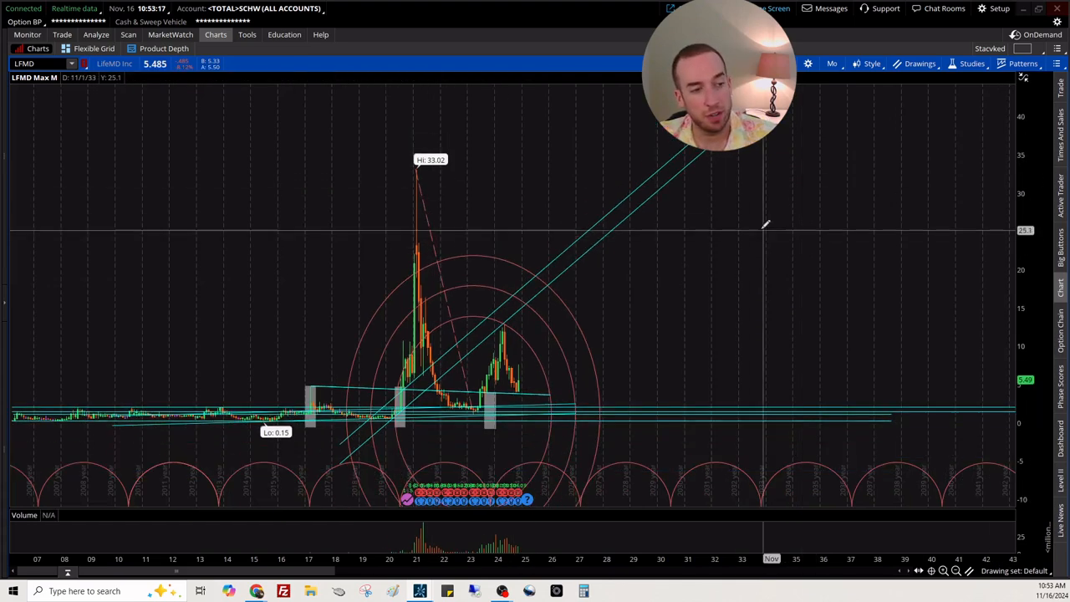
mouse_move(726, 204)
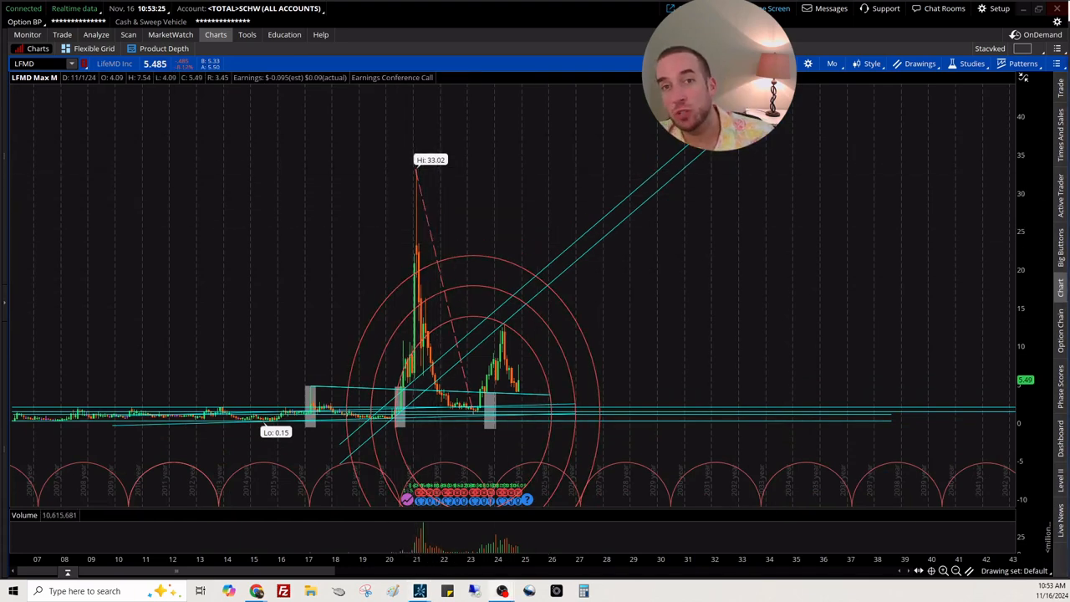
Bring up the options menu for the Fibonacci arc drawing on the full-history LFMD chart
right_click(452, 248)
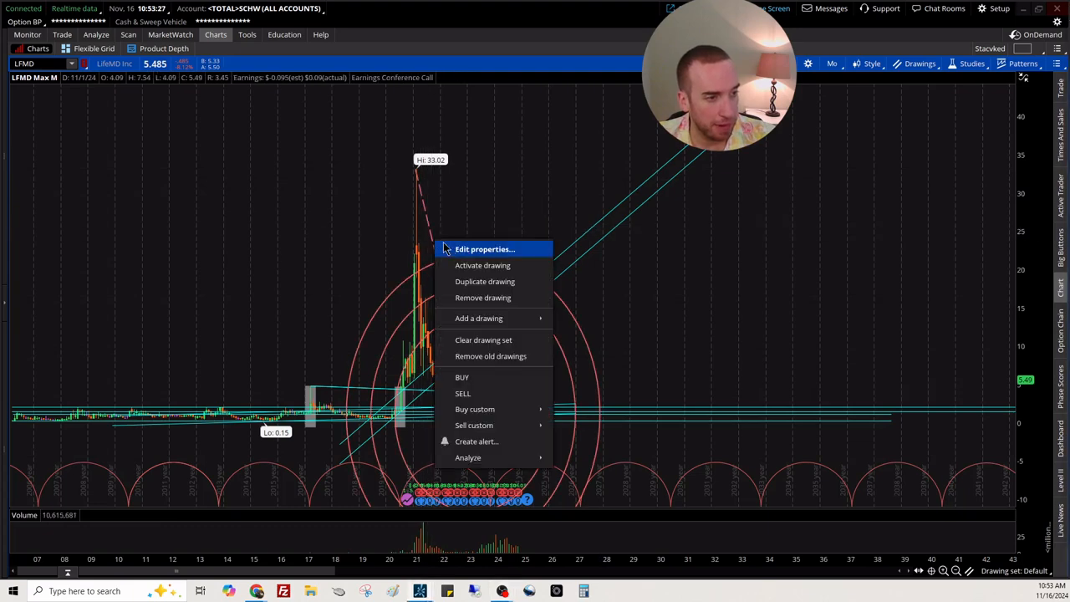
left_click(485, 250)
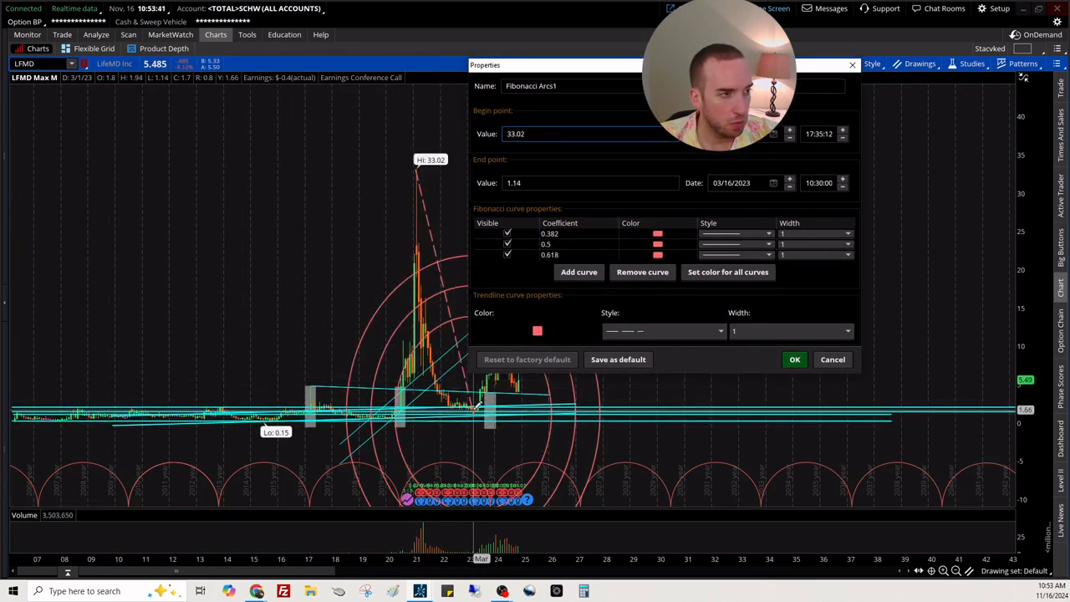
left_click(793, 359)
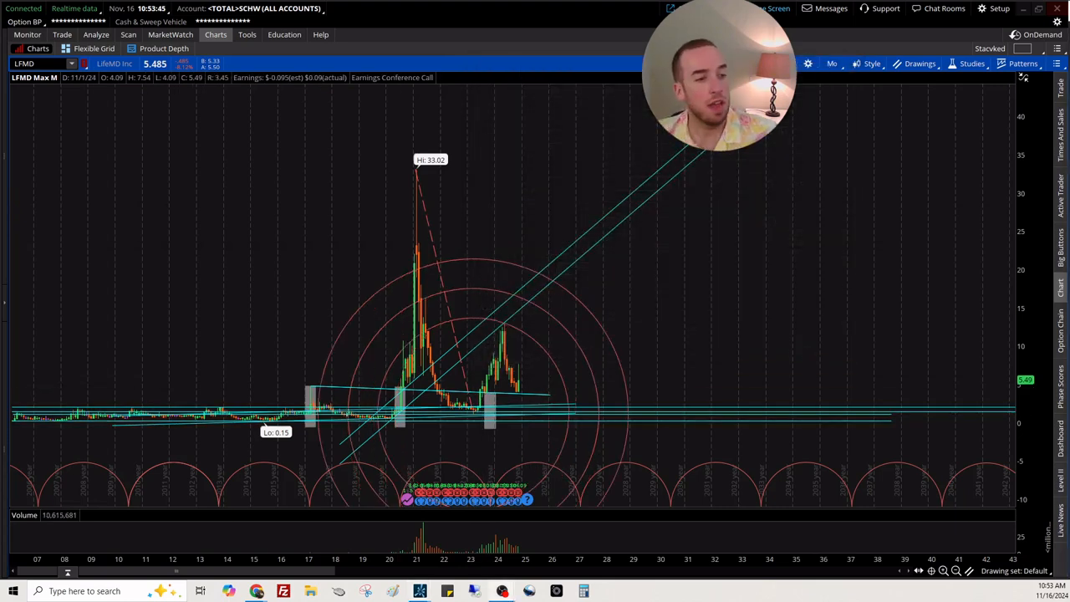
mouse_move(535, 174)
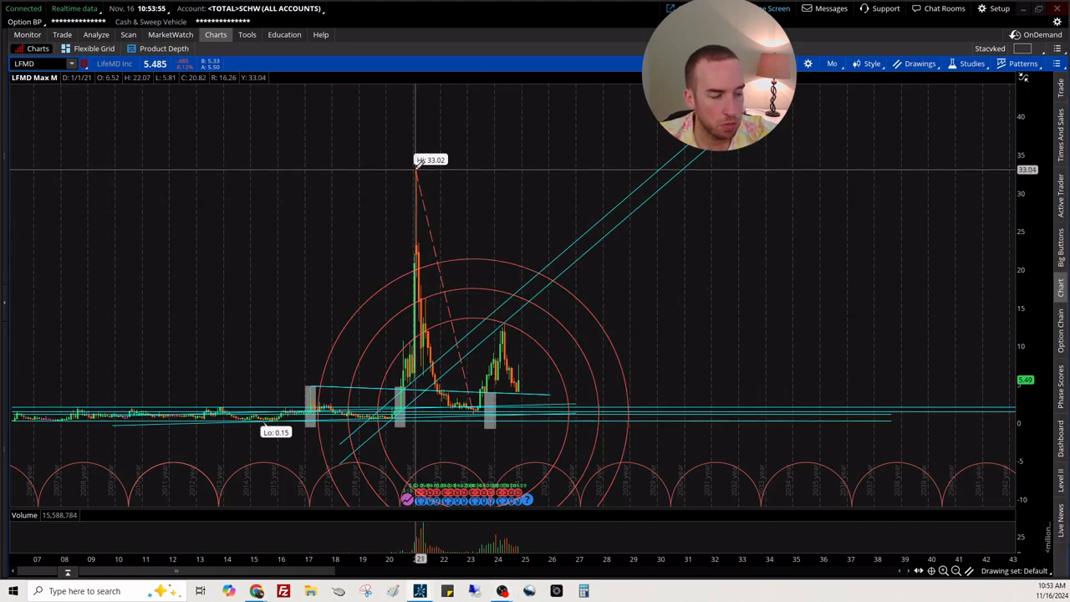
Draw a falling trendline from the 33.02 peak through the 2024 rally peak, ending near 2027
left_click_drag(418, 171, 568, 441)
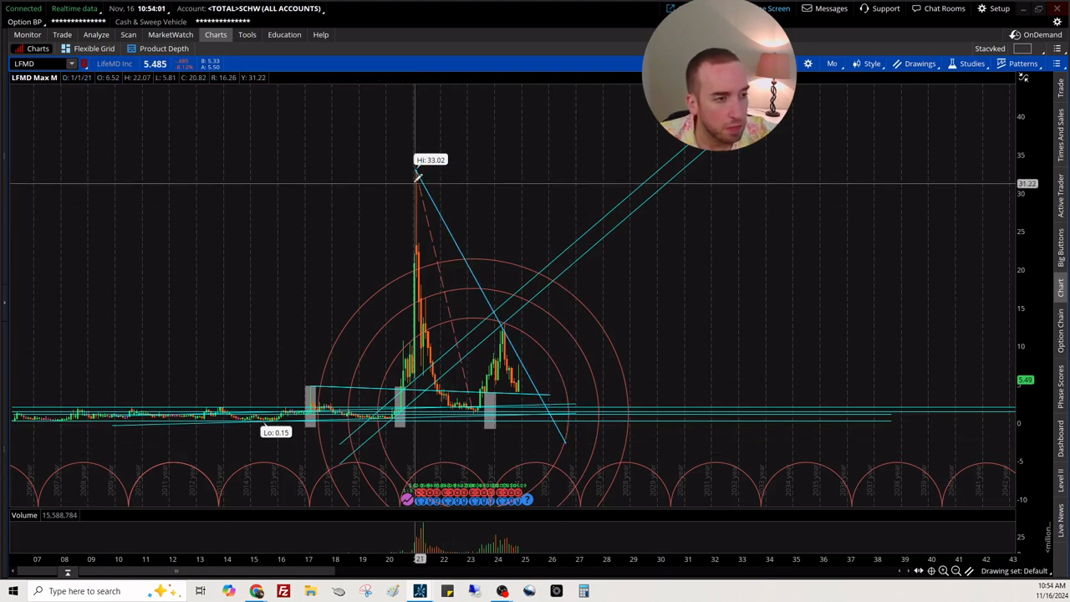
left_click_drag(418, 172, 594, 465)
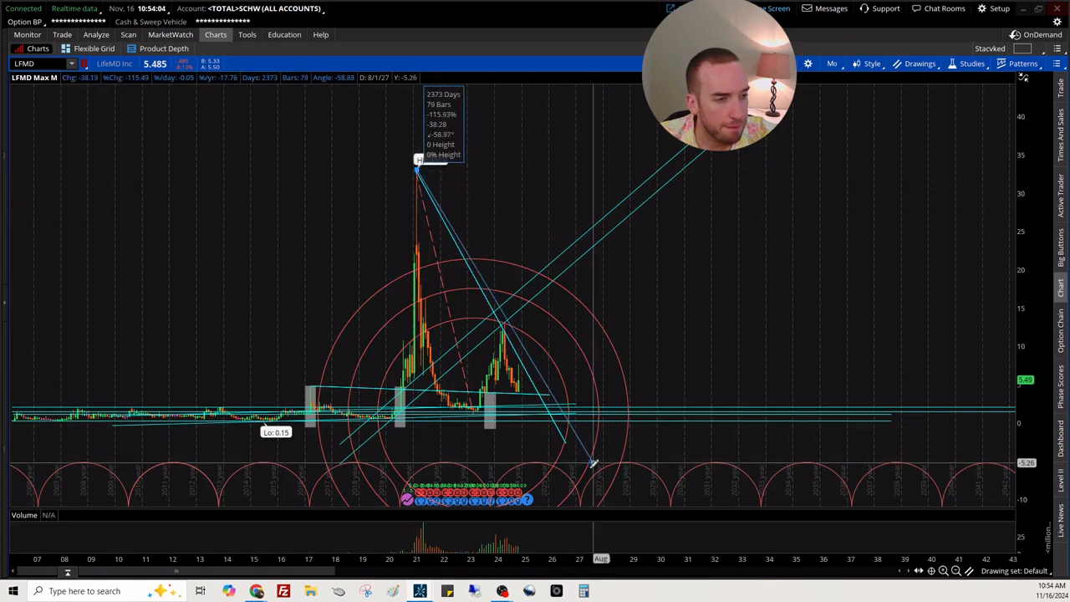
left_click_drag(593, 465, 572, 468)
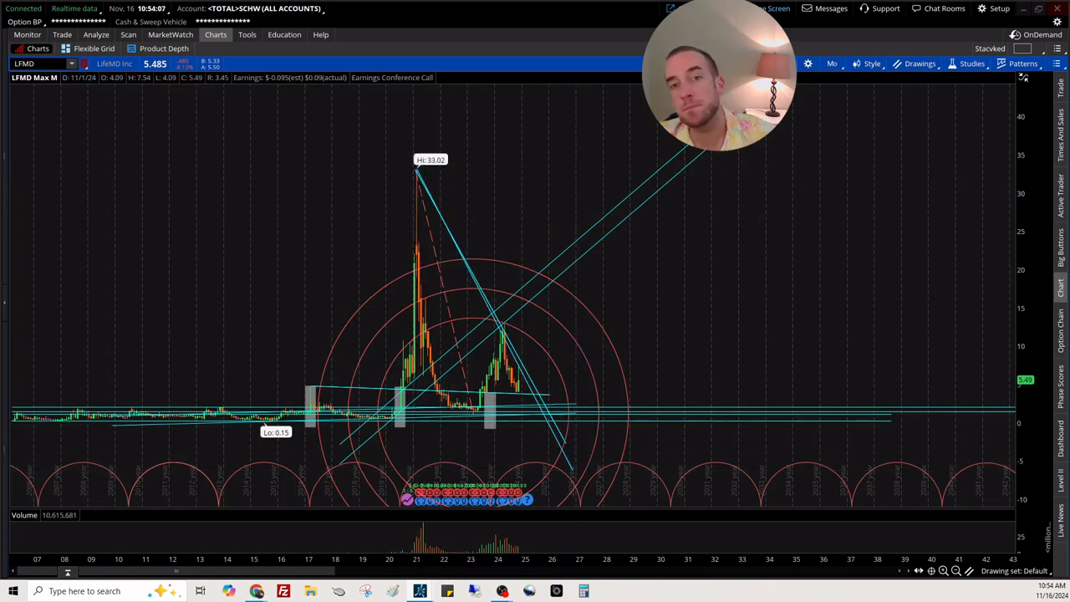
mouse_move(635, 305)
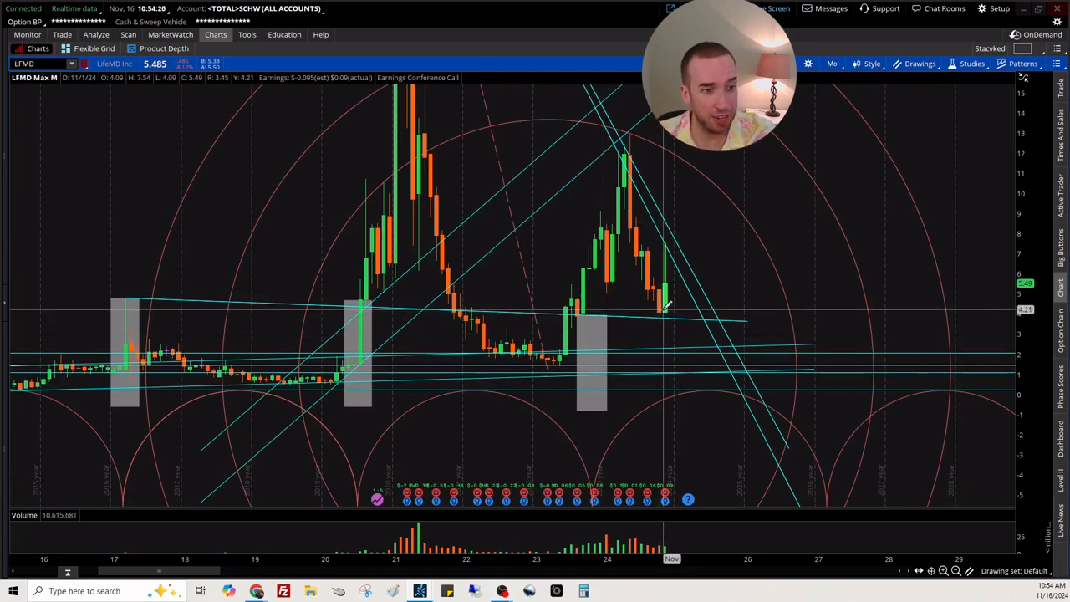
mouse_move(678, 268)
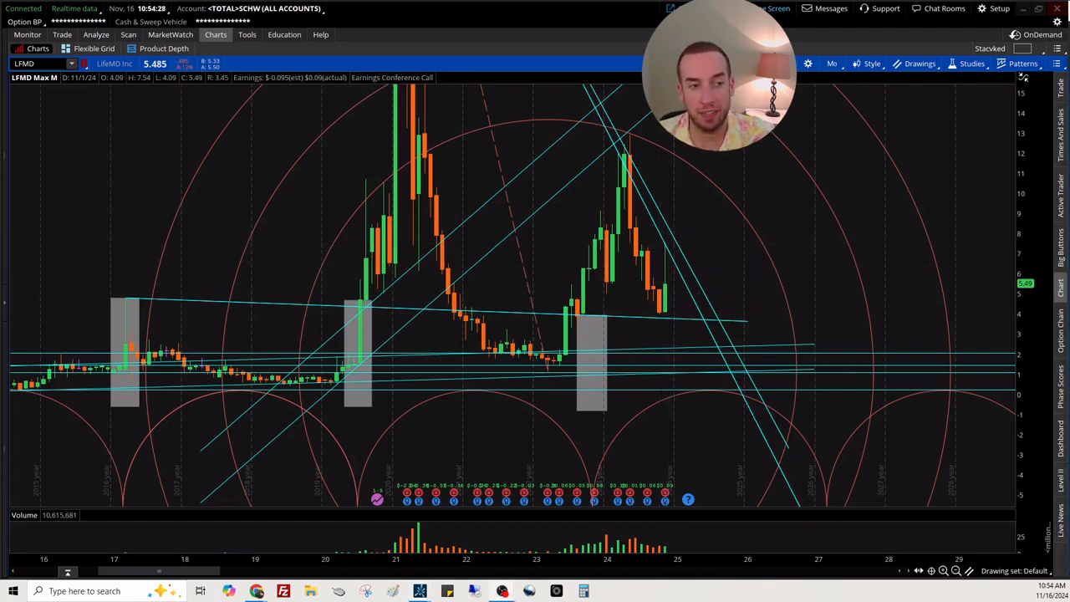
mouse_move(488, 127)
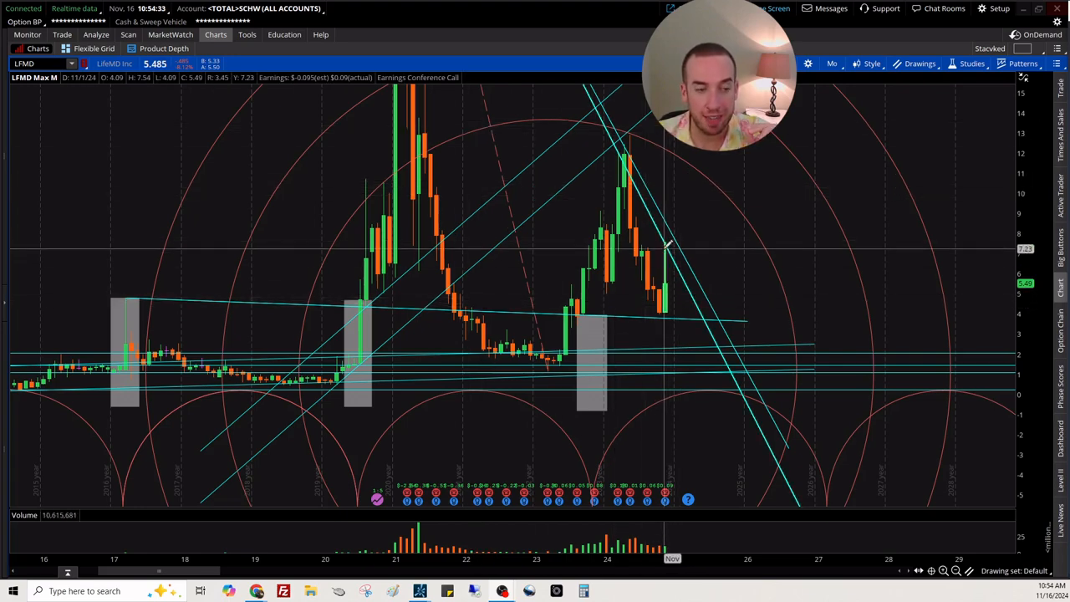
mouse_move(661, 307)
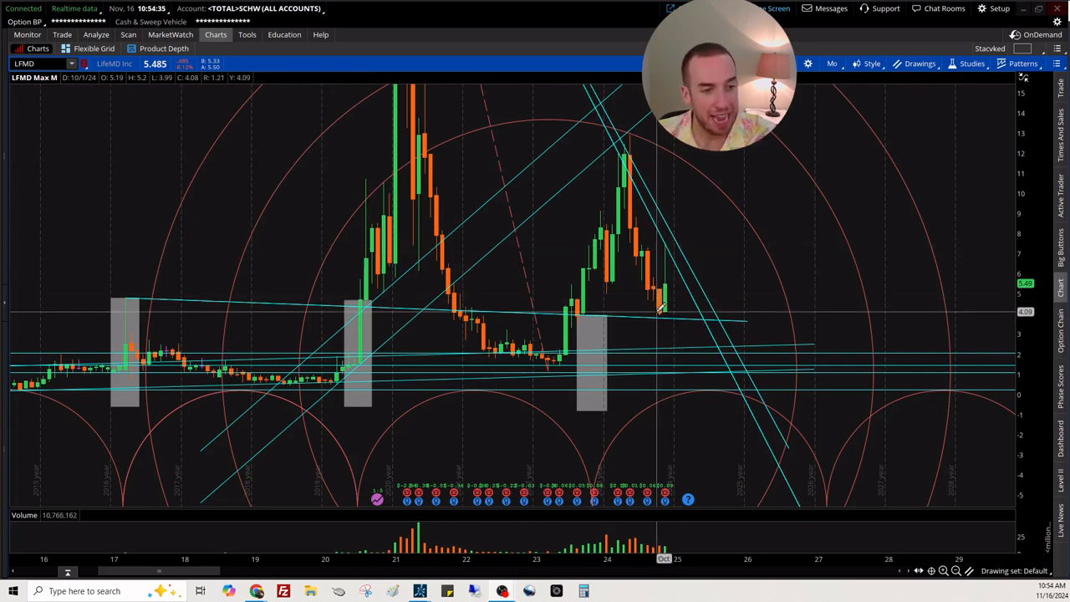
mouse_move(627, 311)
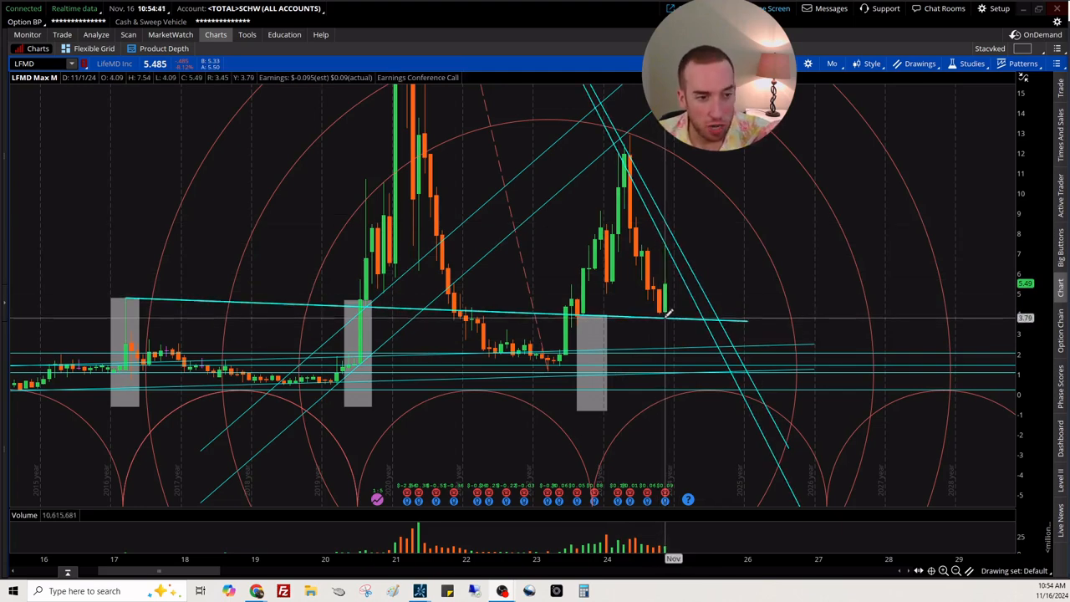
mouse_move(669, 316)
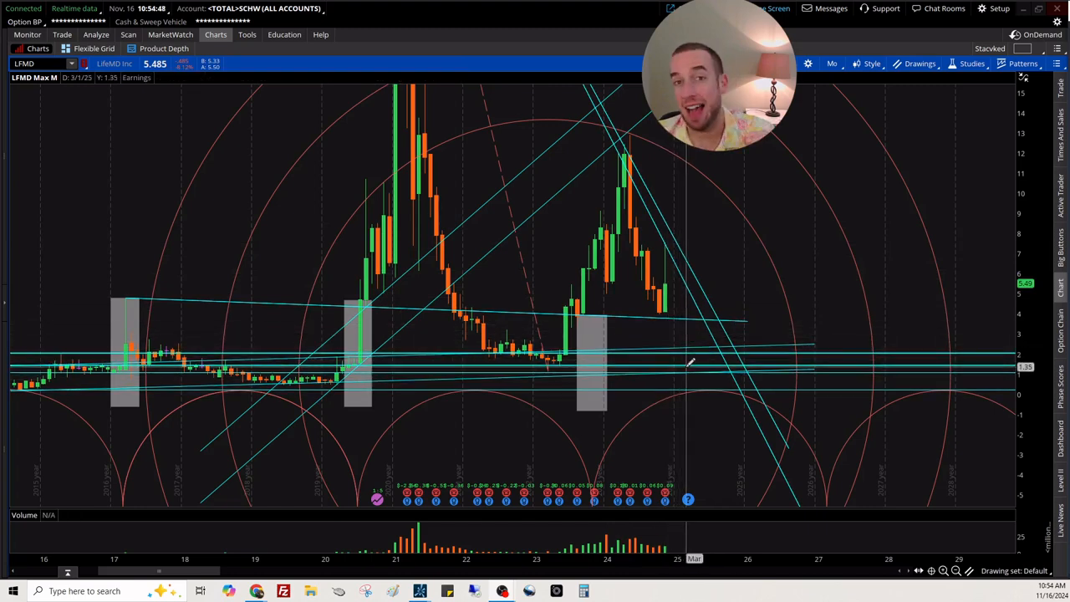
mouse_move(682, 328)
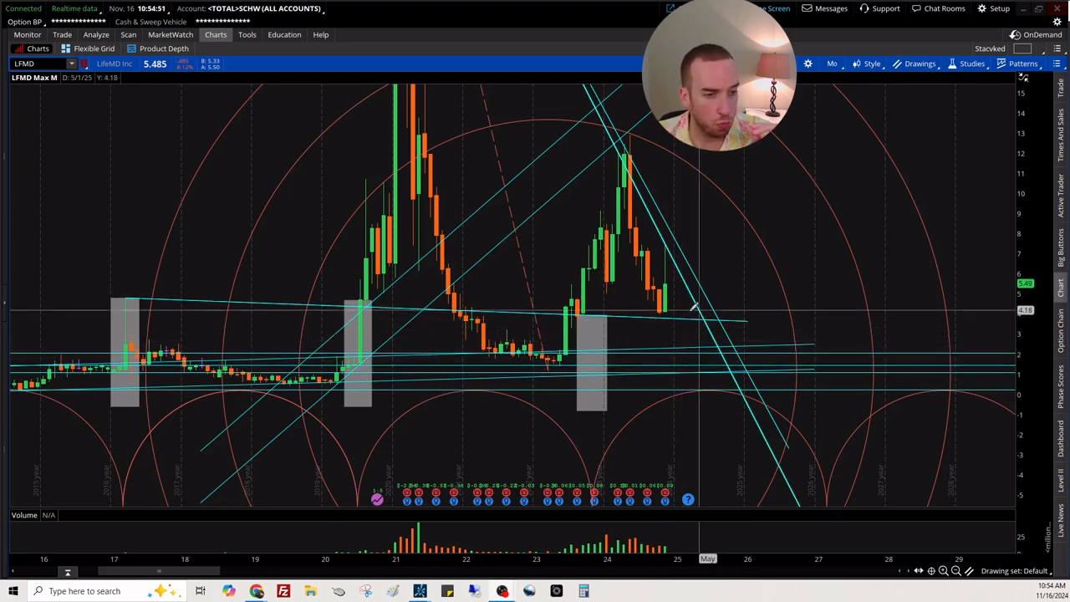
mouse_move(716, 341)
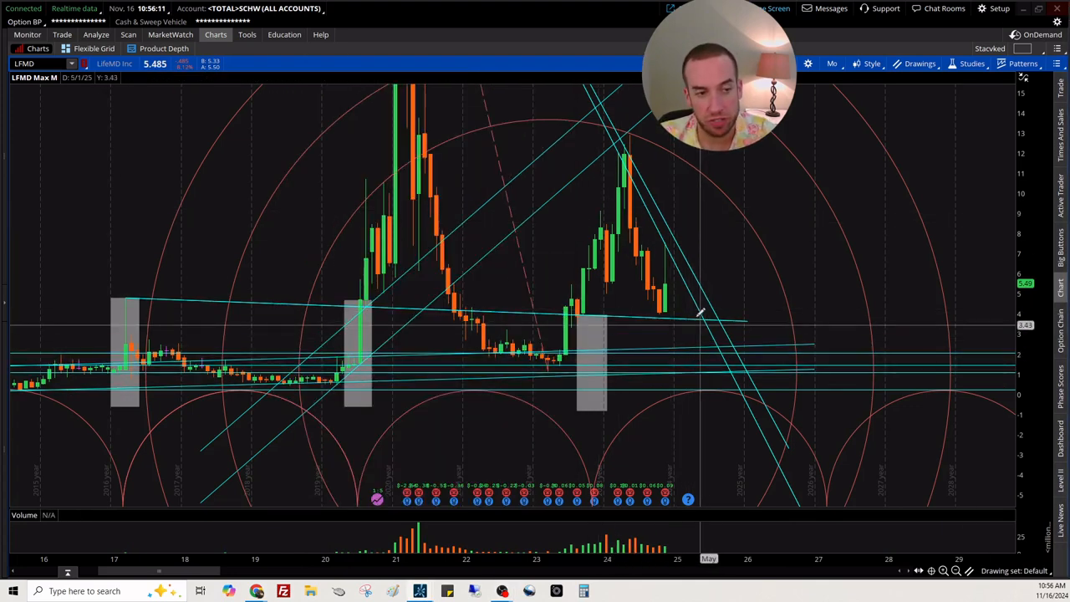
mouse_move(712, 401)
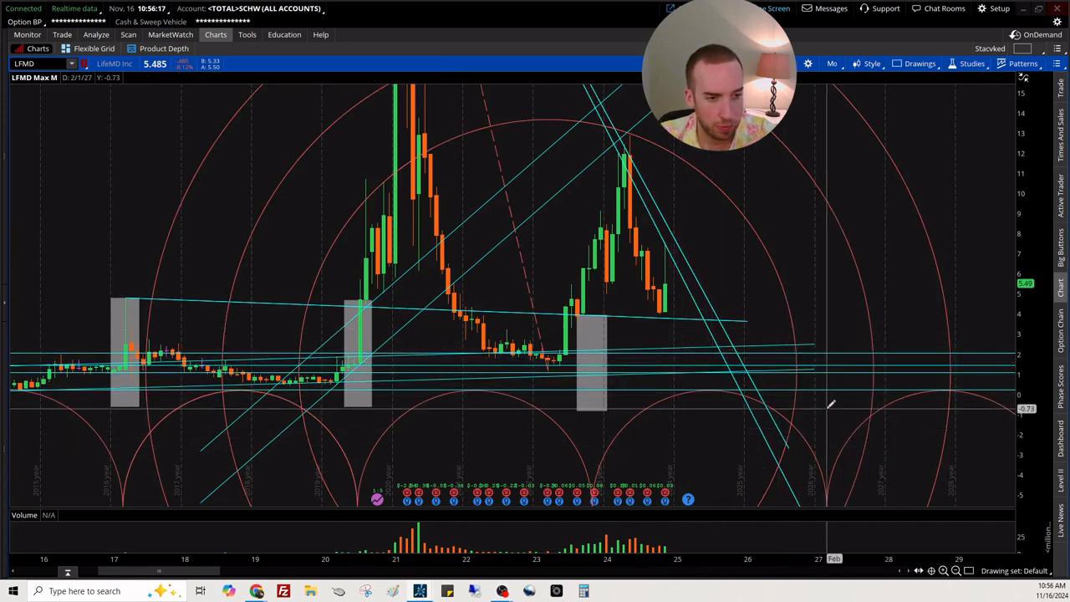
left_click_drag(820, 338, 828, 406)
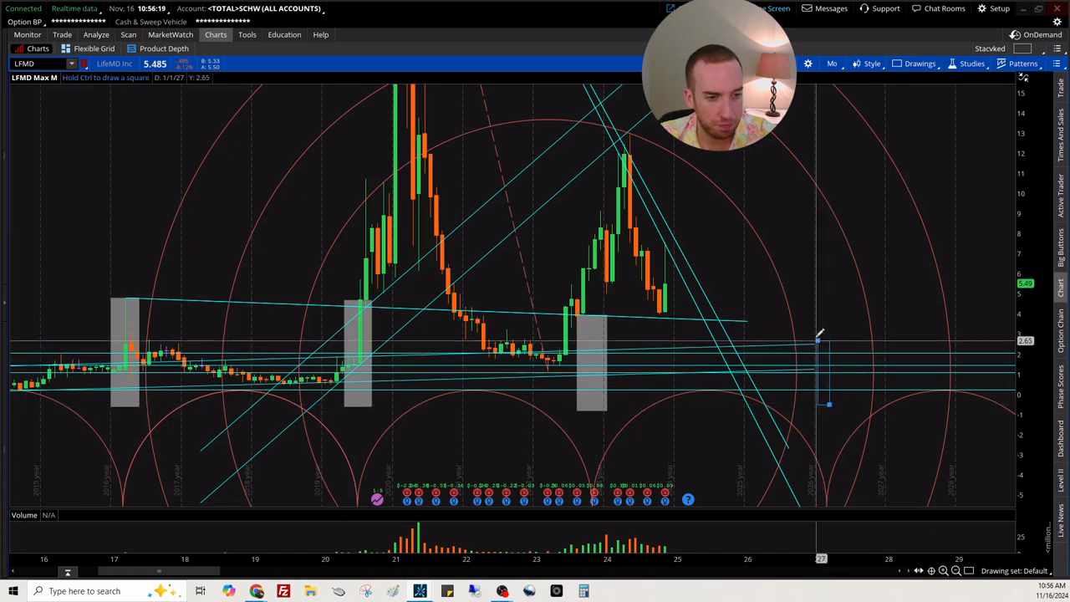
left_click_drag(820, 338, 766, 321)
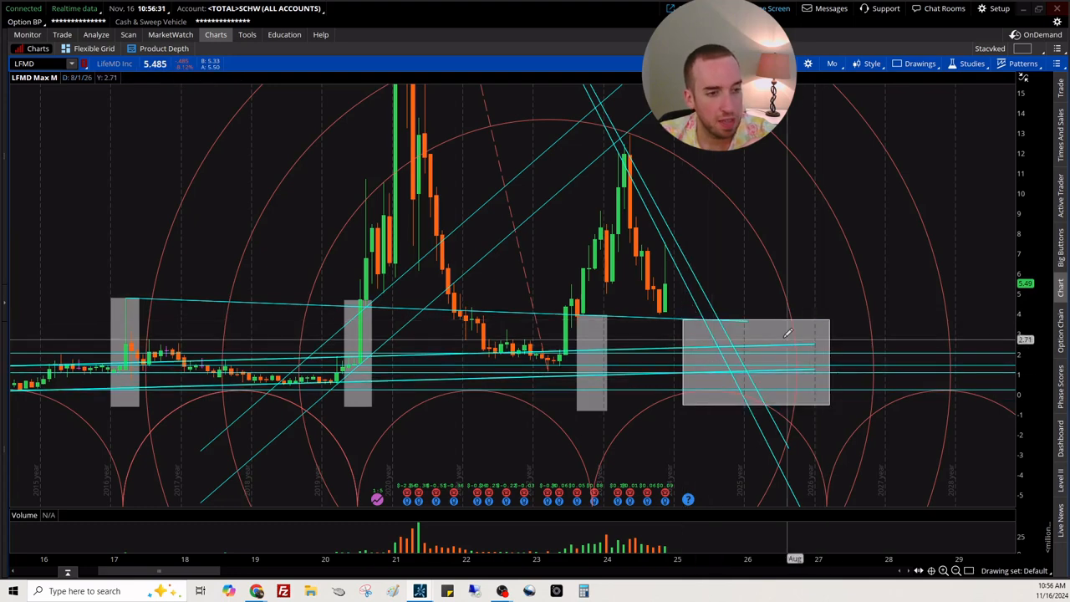
double_click(756, 365)
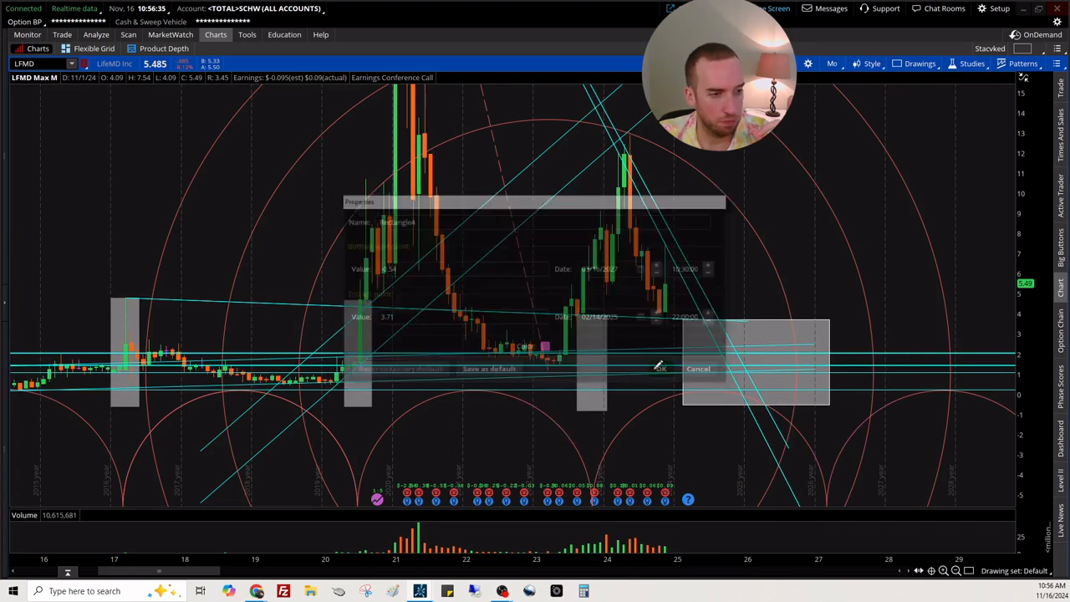
left_click(659, 368)
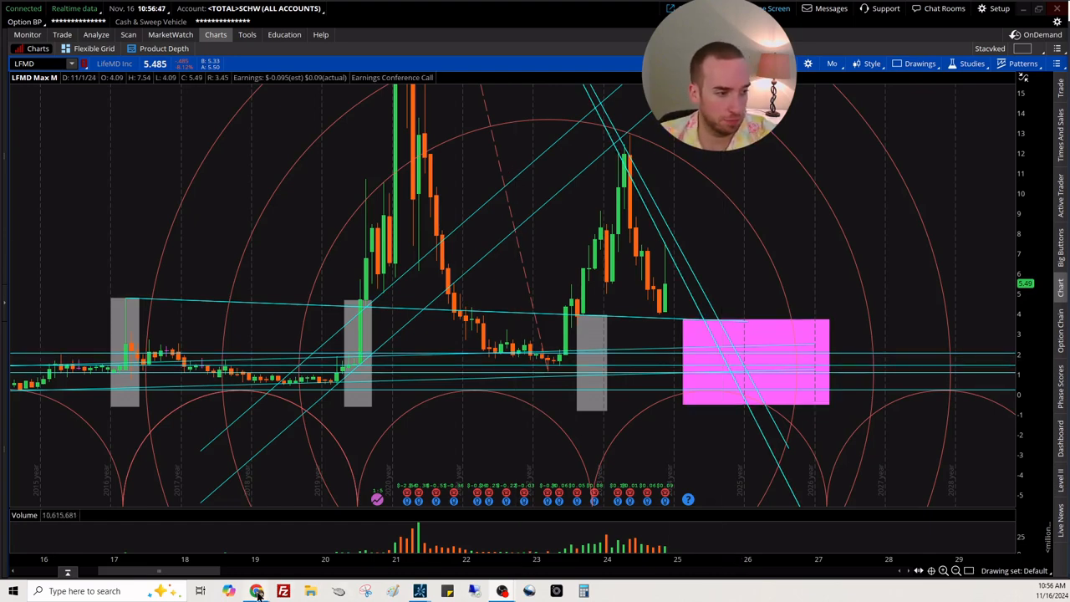
left_click(258, 592)
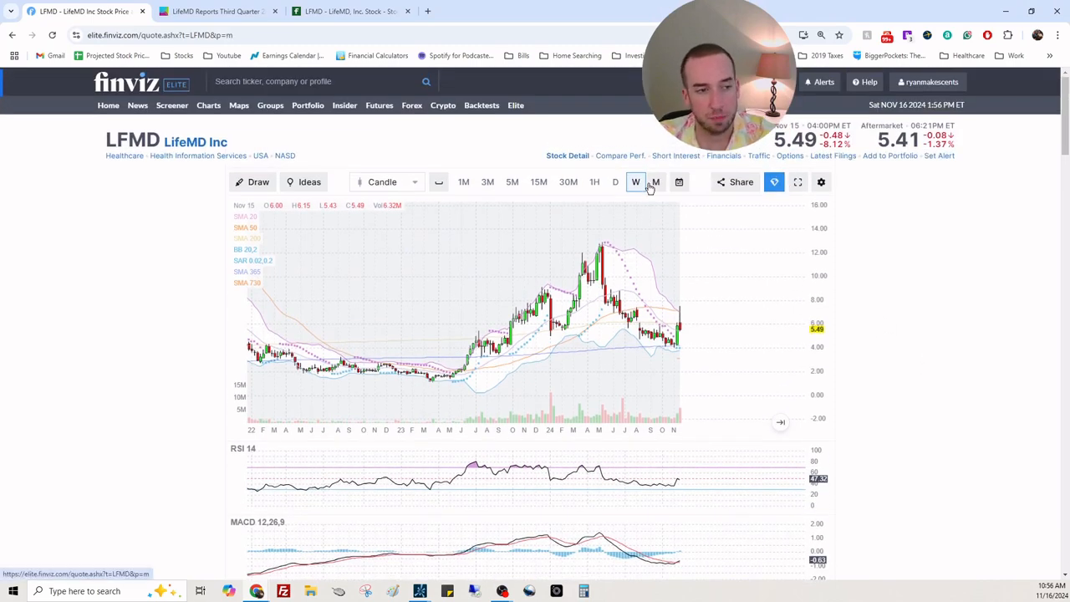
Switch the Finviz LFMD chart to monthly candles showing its history back to 2009
left_click(655, 180)
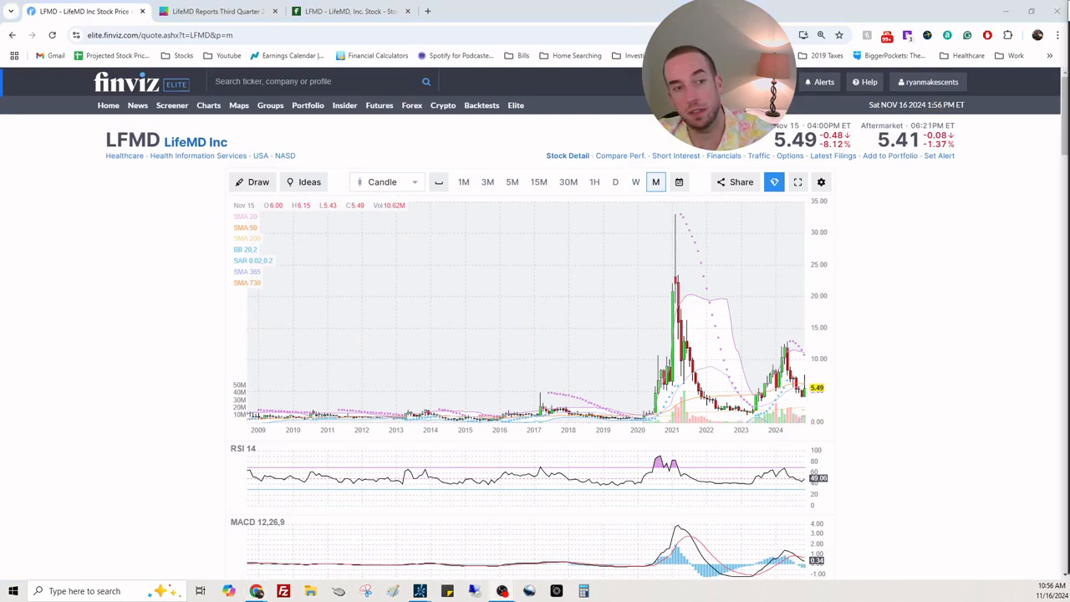
scroll("down", 3)
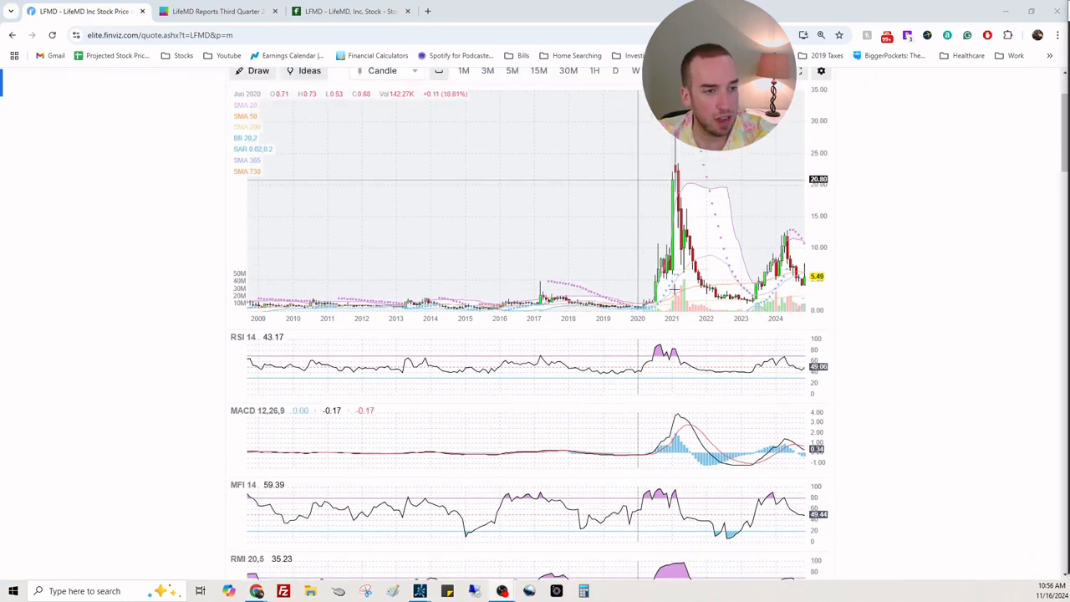
mouse_move(771, 221)
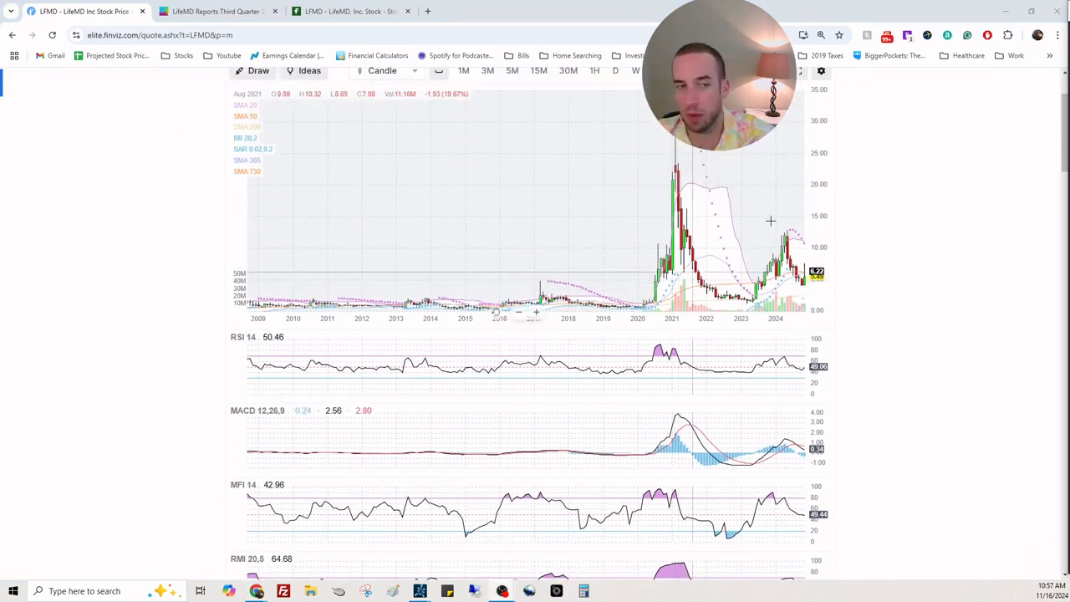
scroll("down", 3)
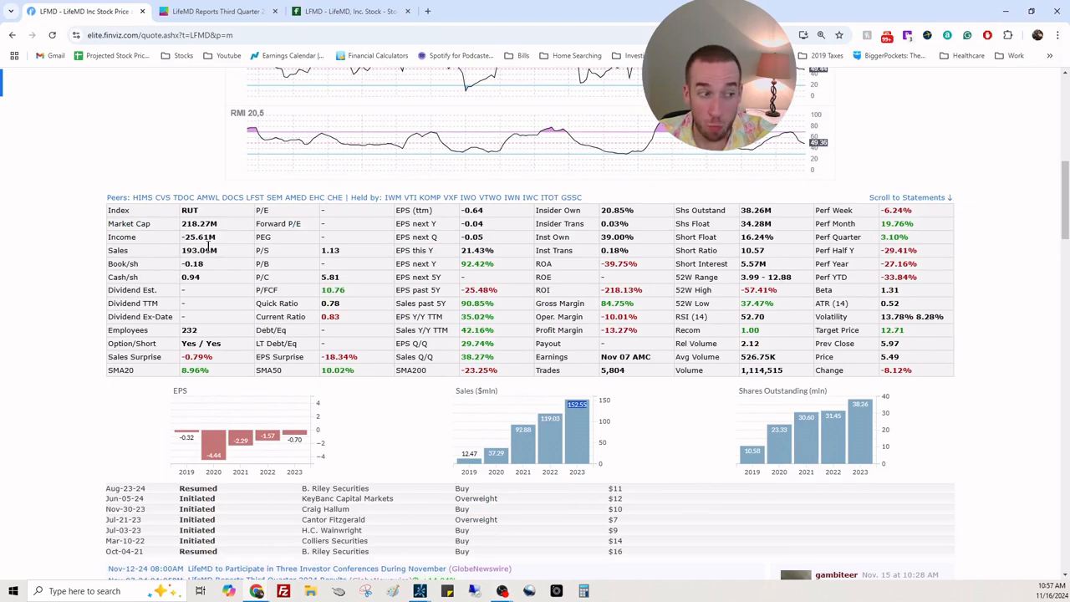
double_click(199, 251)
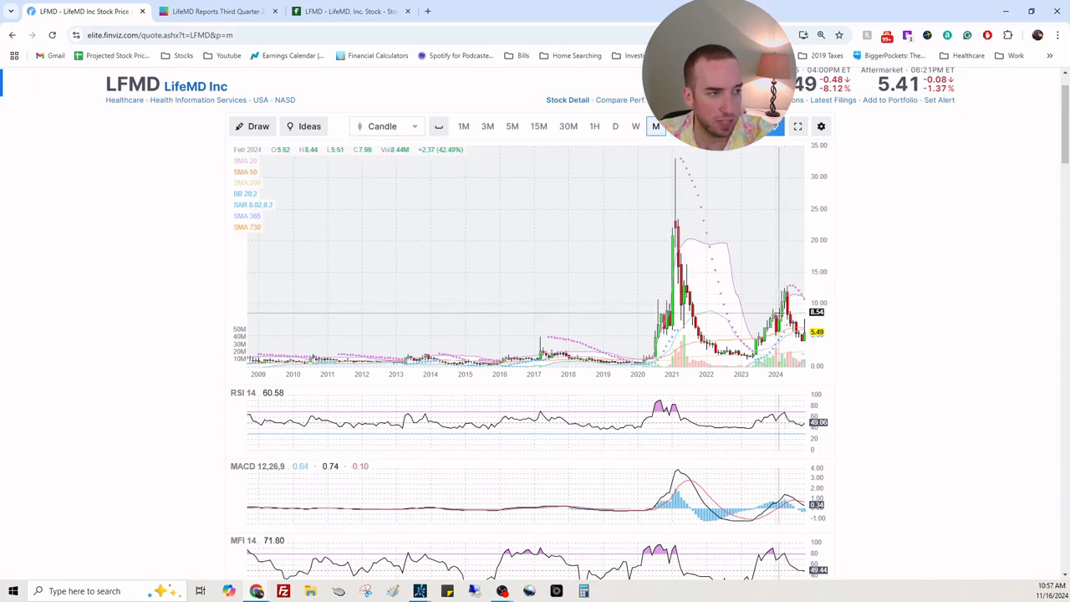
Scroll down through LFMD's indicators and fundamentals table on Finviz
scroll("down", 3)
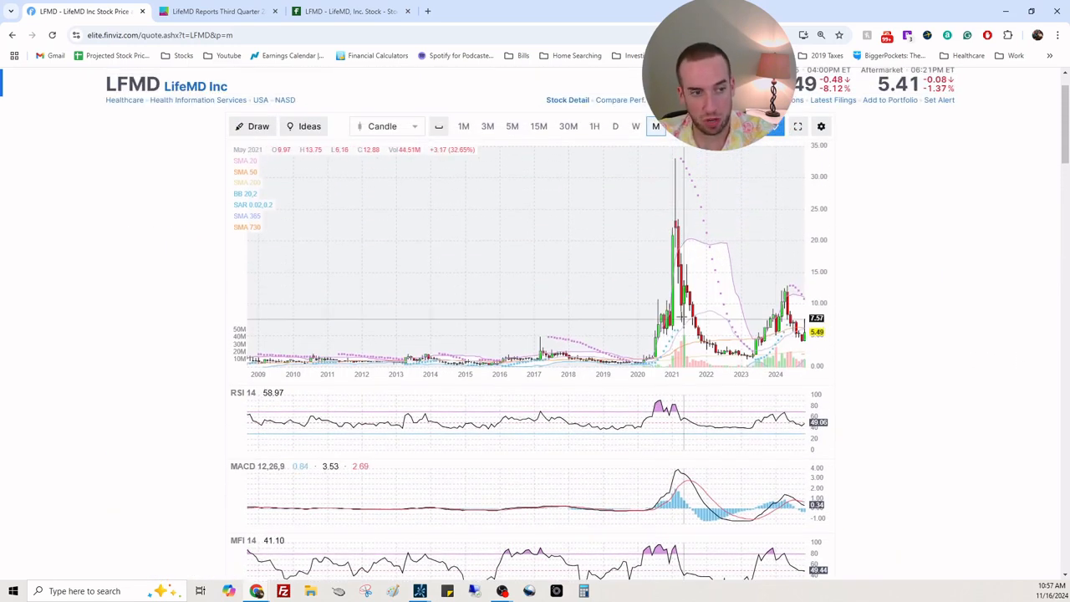
mouse_move(728, 281)
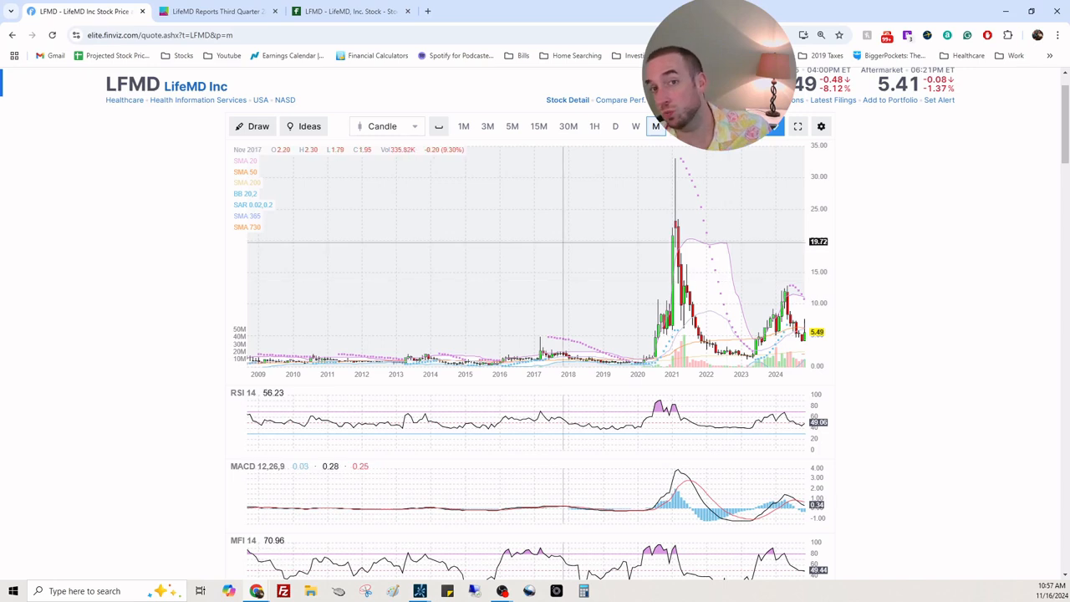
mouse_move(710, 432)
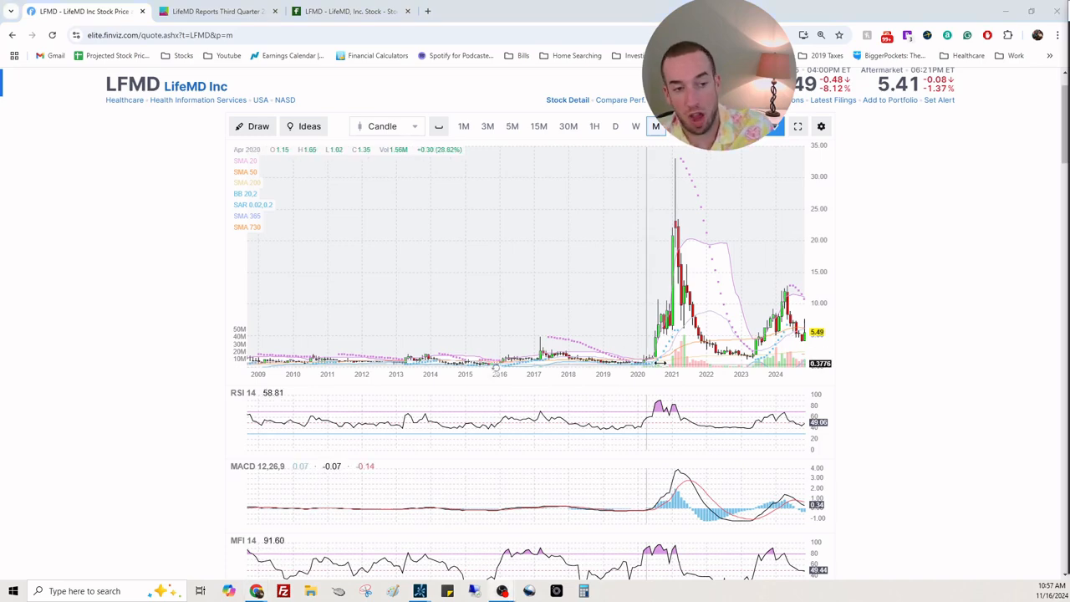
scroll("down", 3)
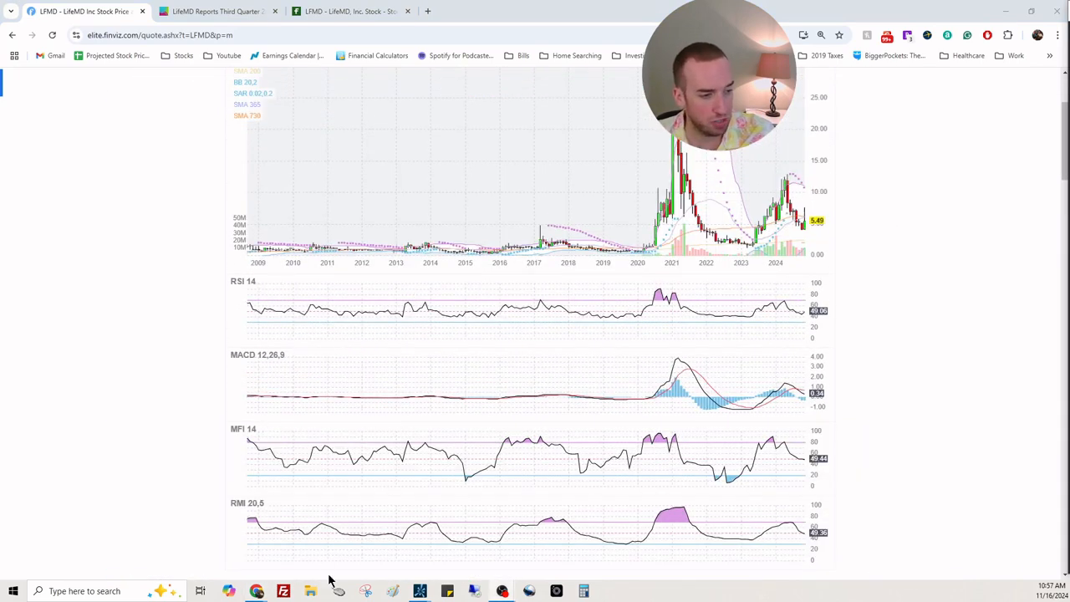
scroll("down", 3)
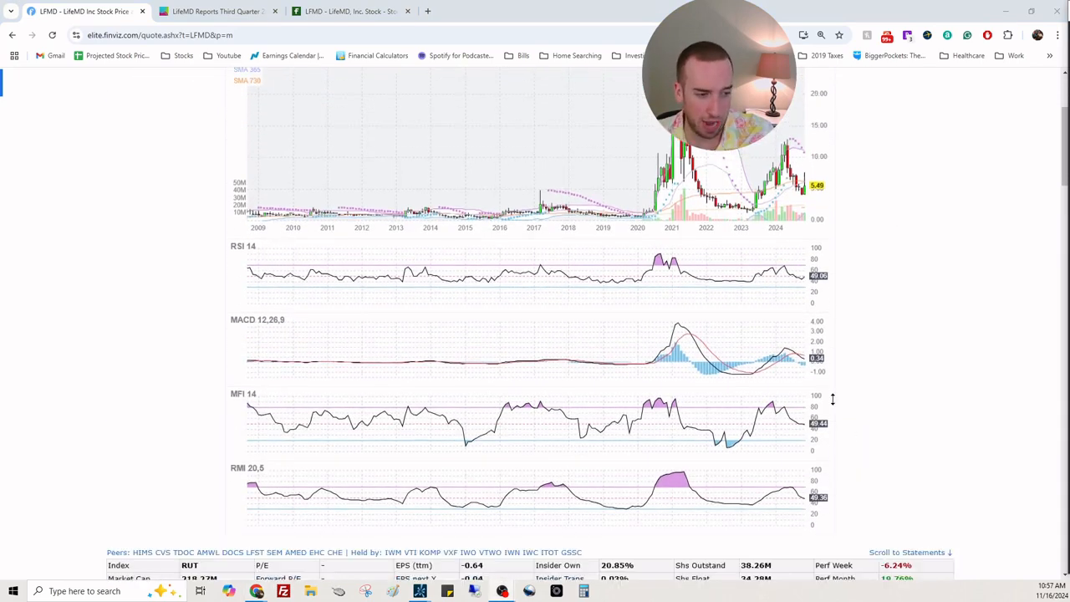
scroll("down", 3)
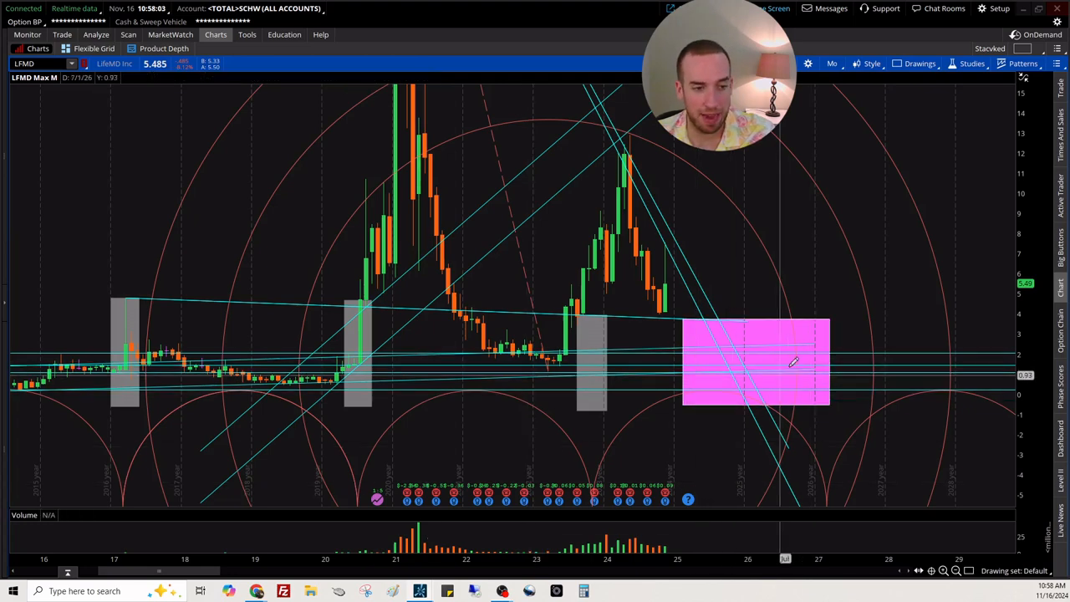
mouse_move(811, 322)
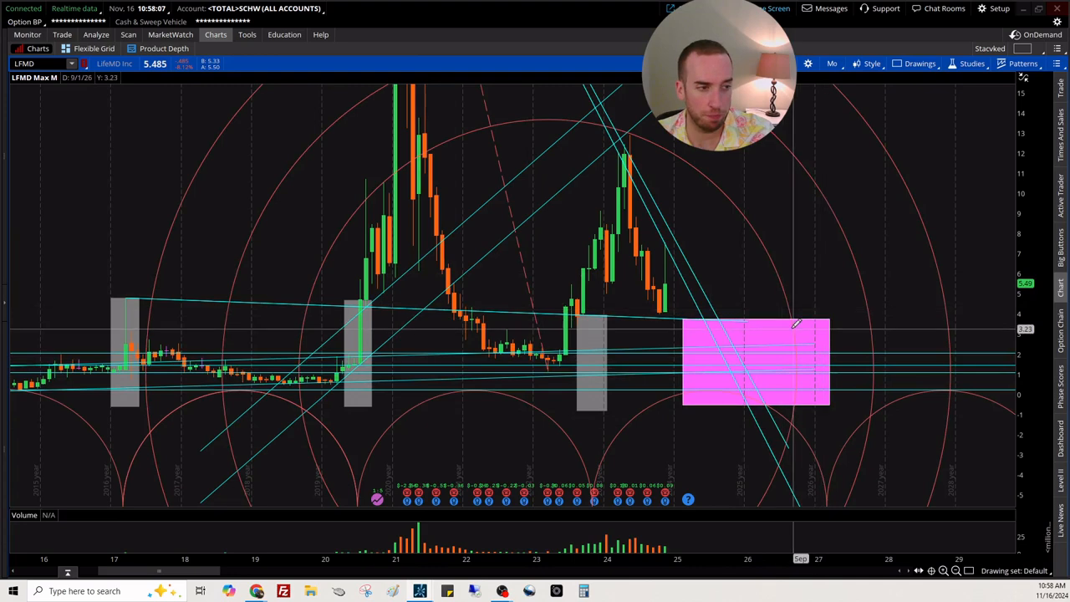
mouse_move(165, 385)
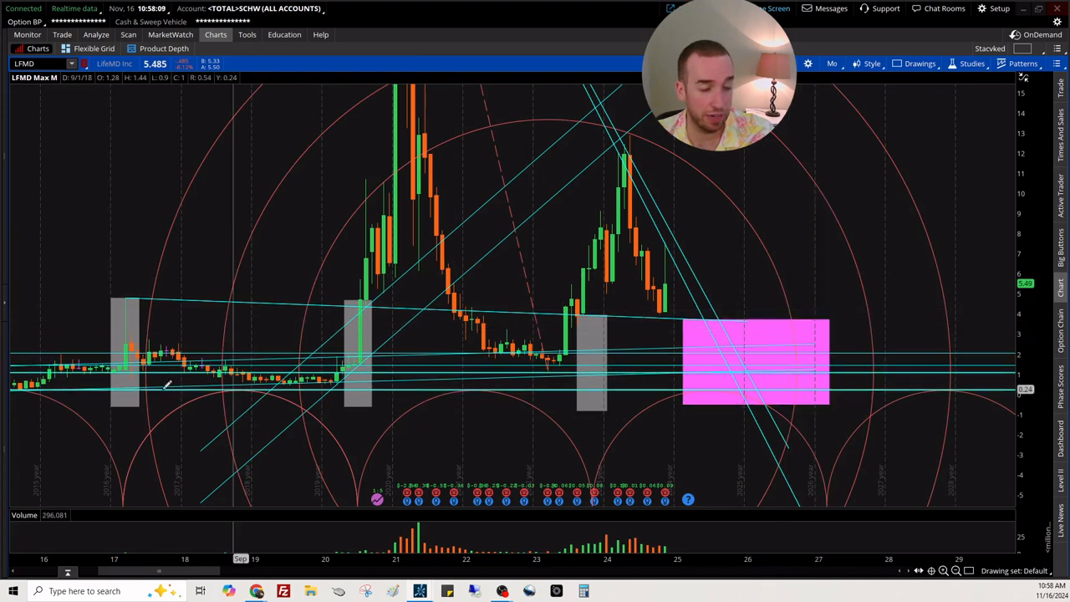
mouse_move(382, 276)
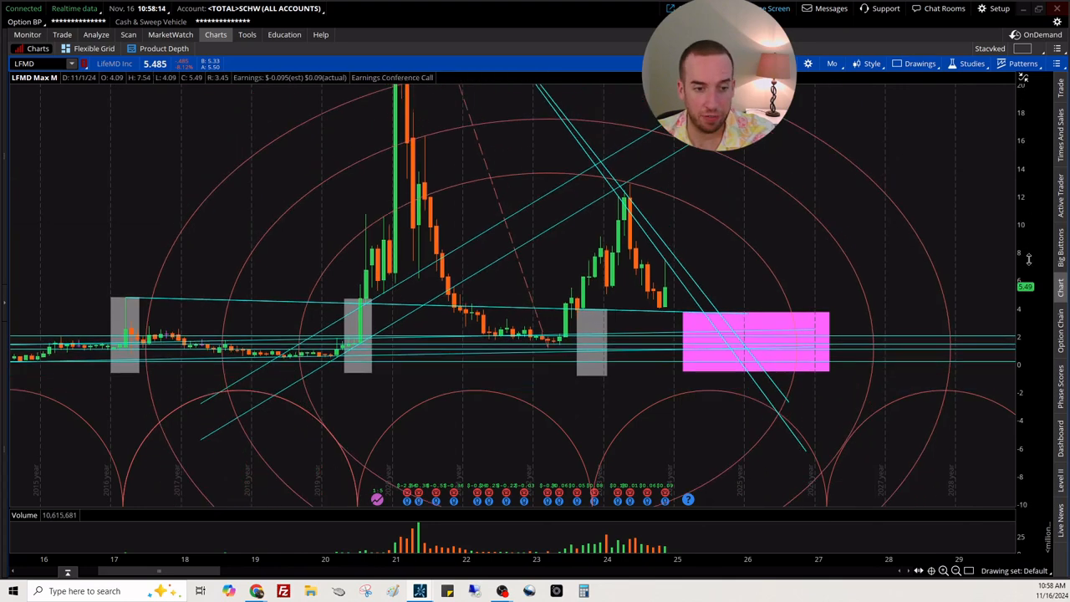
mouse_move(946, 281)
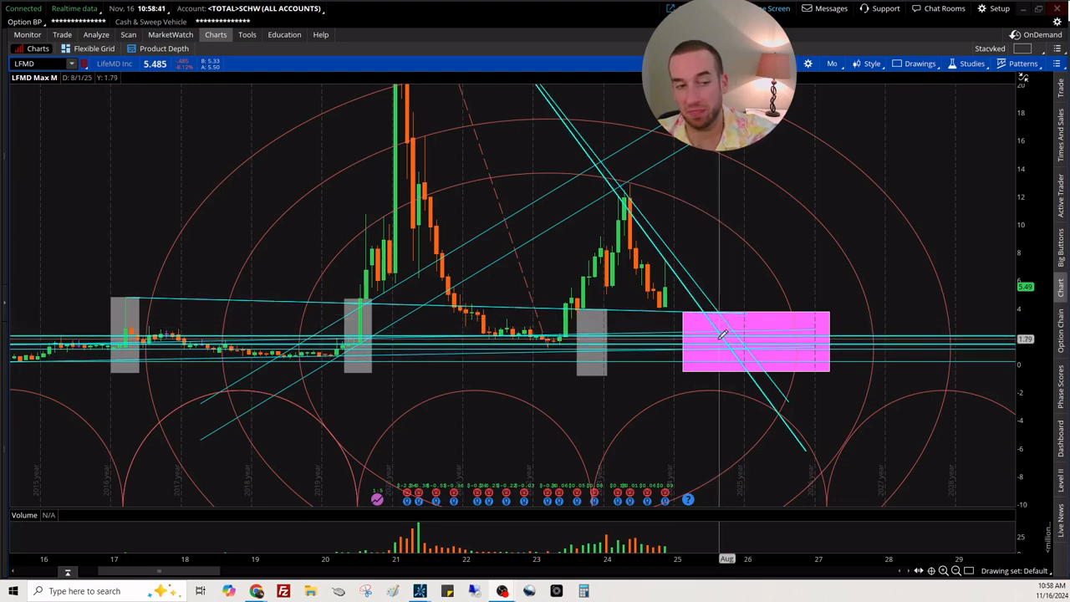
mouse_move(722, 341)
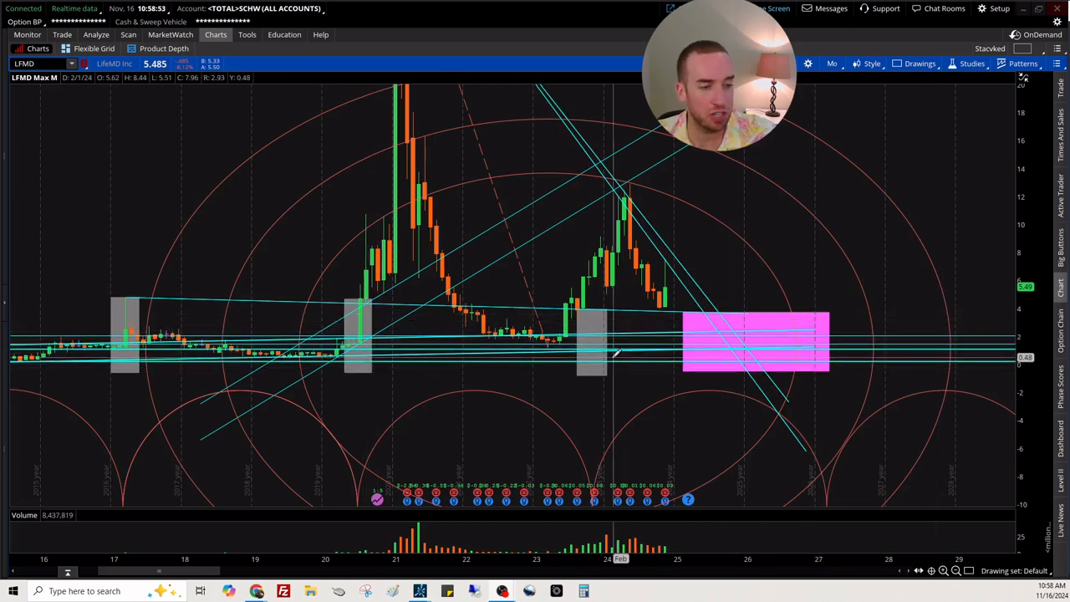
mouse_move(782, 305)
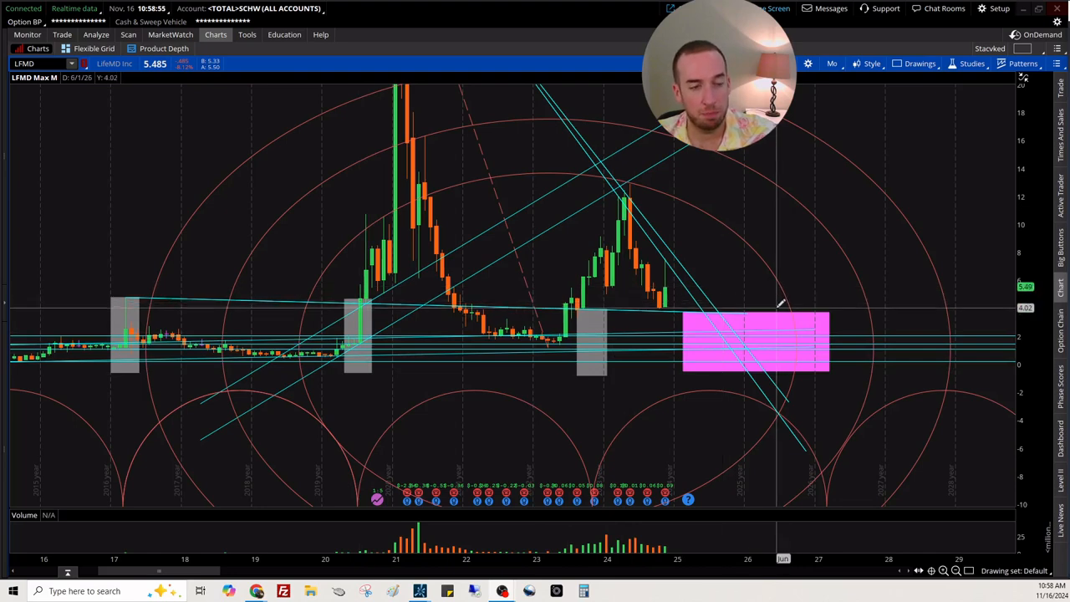
mouse_move(778, 311)
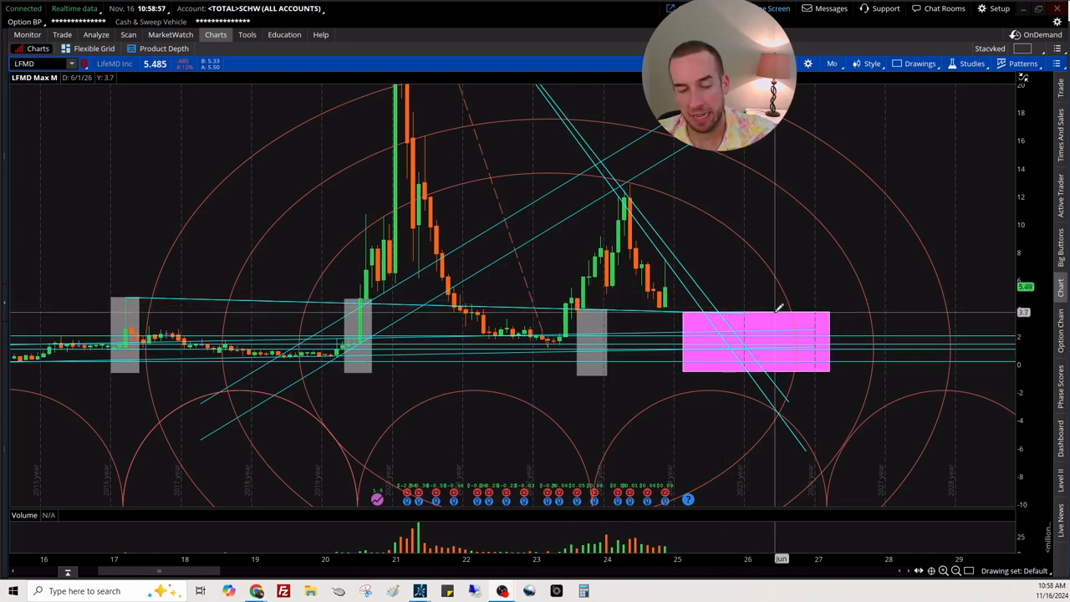
mouse_move(936, 281)
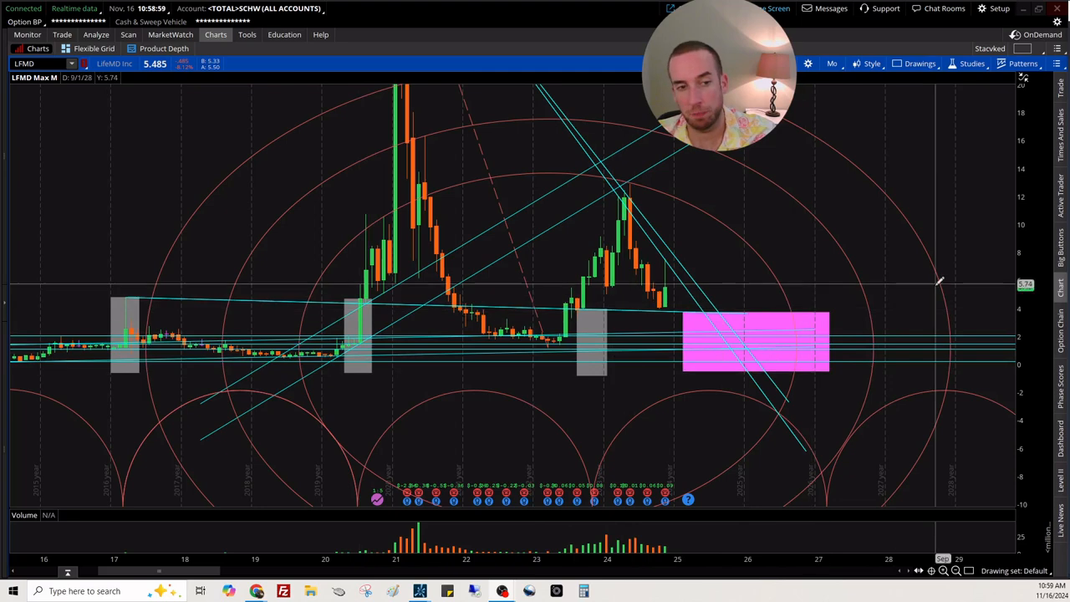